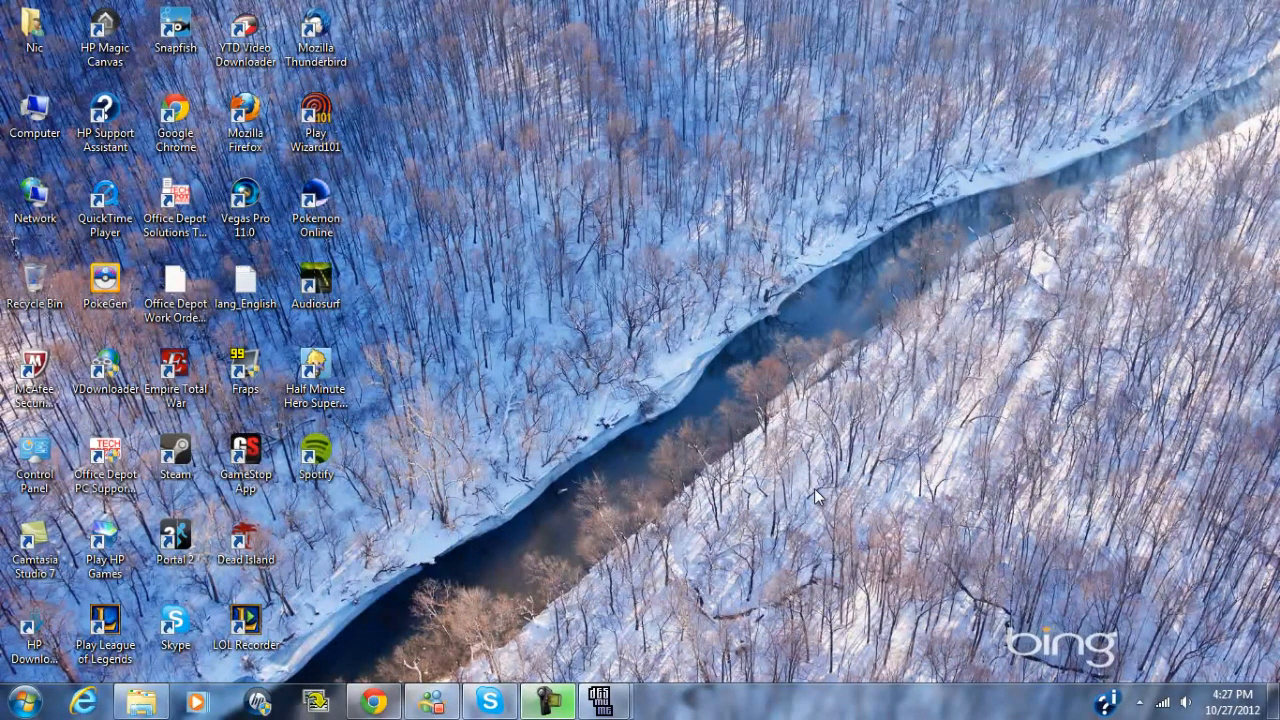
pyautogui.moveTo(796, 498)
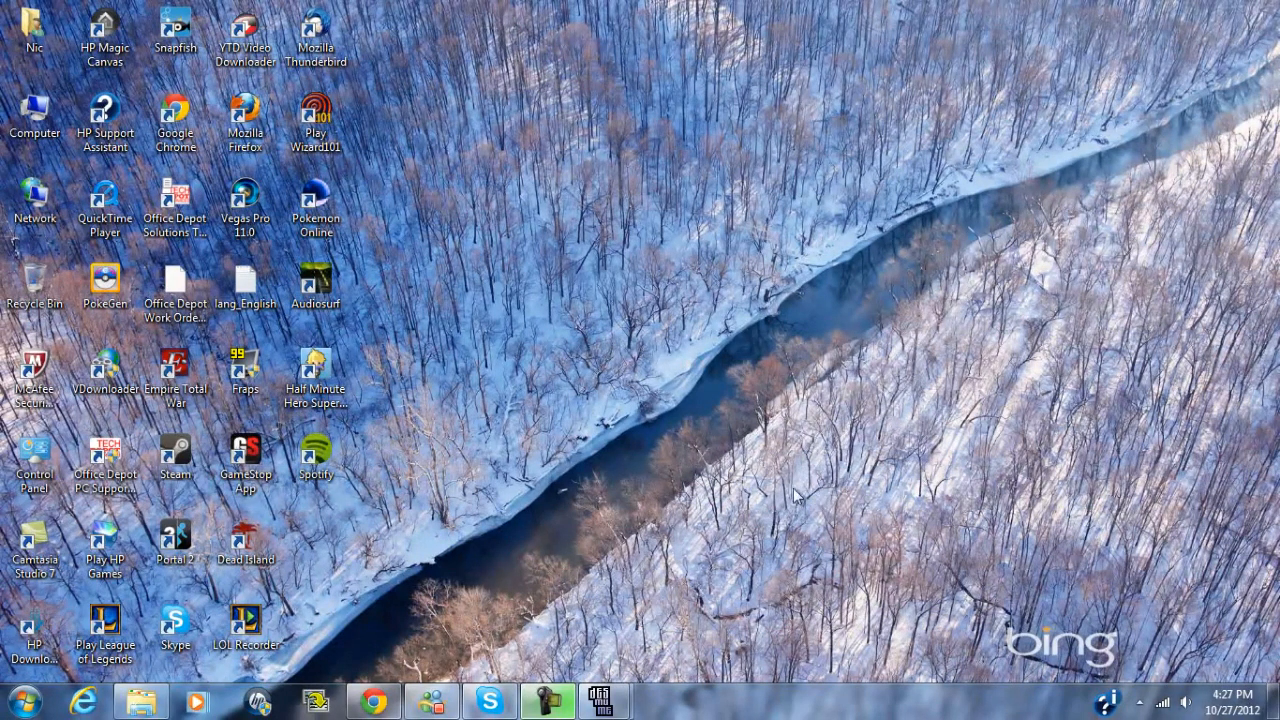
pyautogui.moveTo(670, 516)
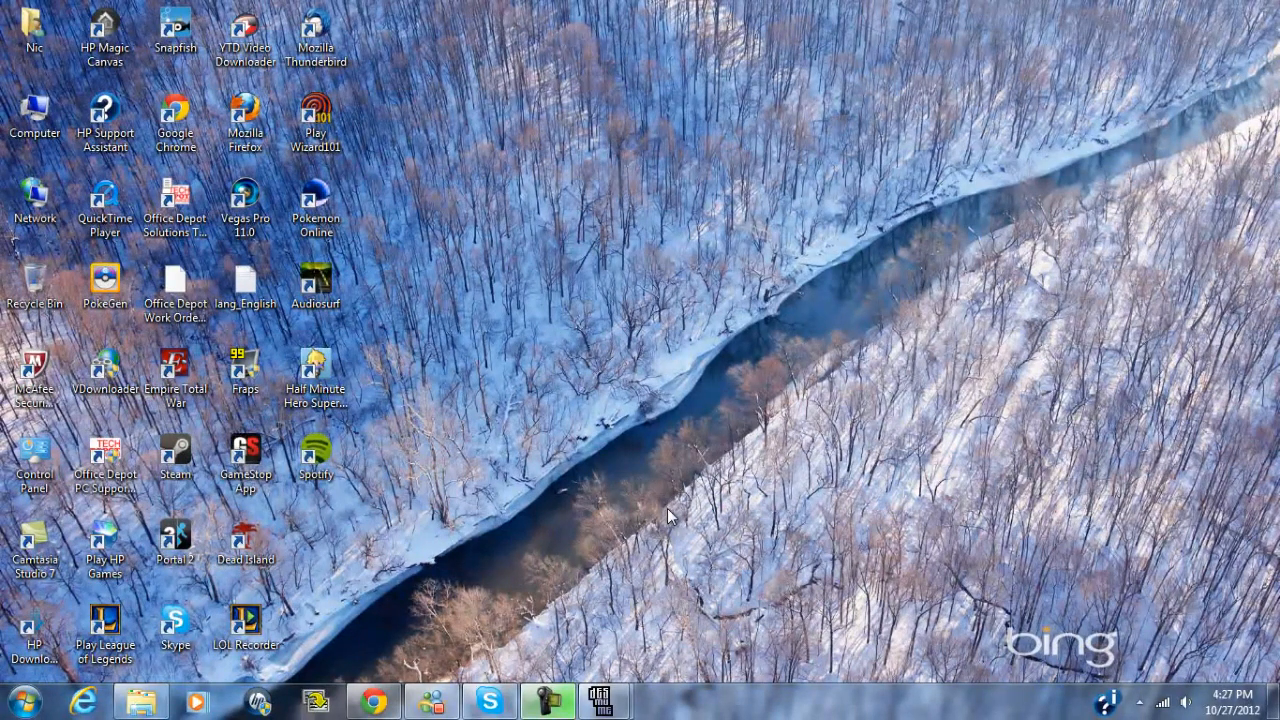
pyautogui.moveTo(716, 480)
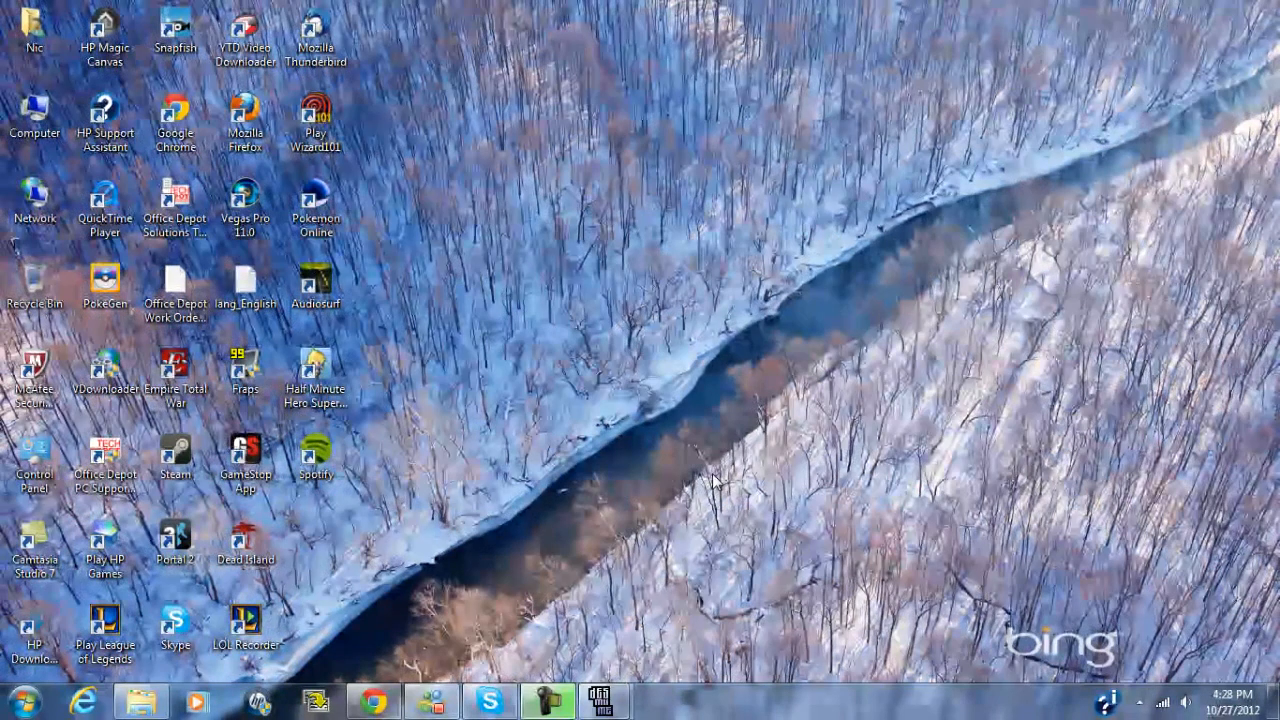
pyautogui.moveTo(636, 516)
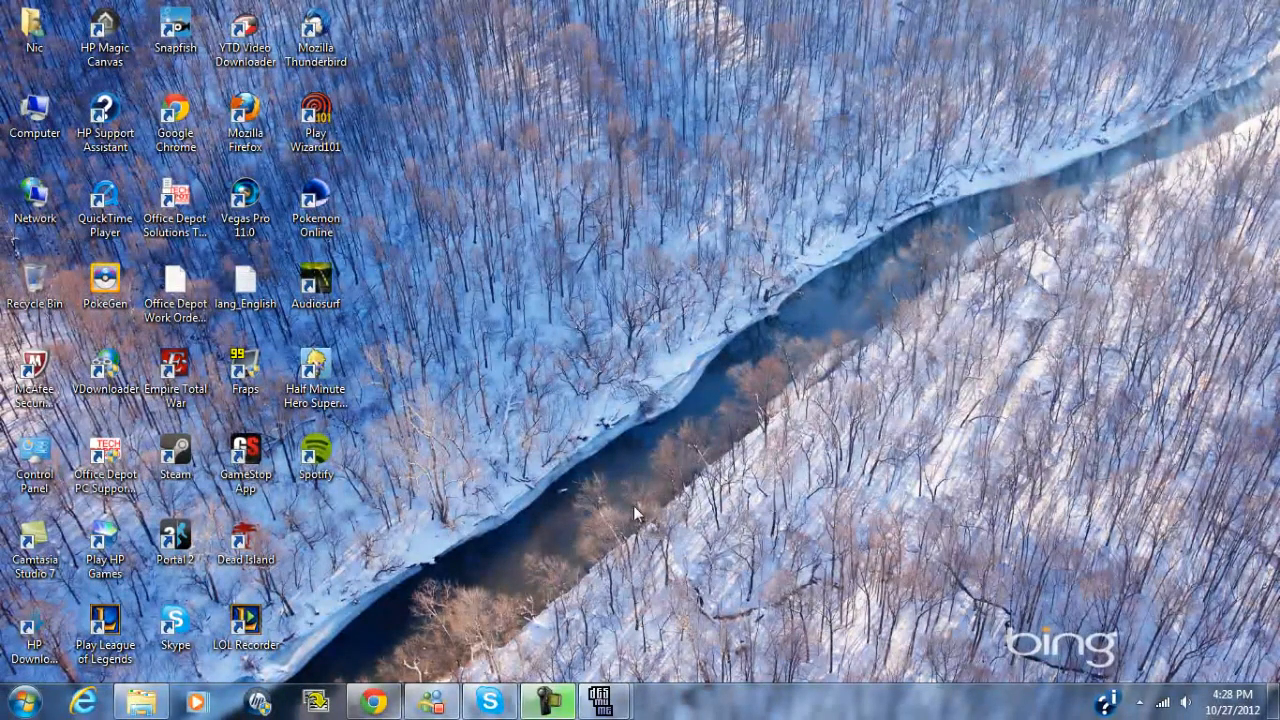
pyautogui.moveTo(604, 700)
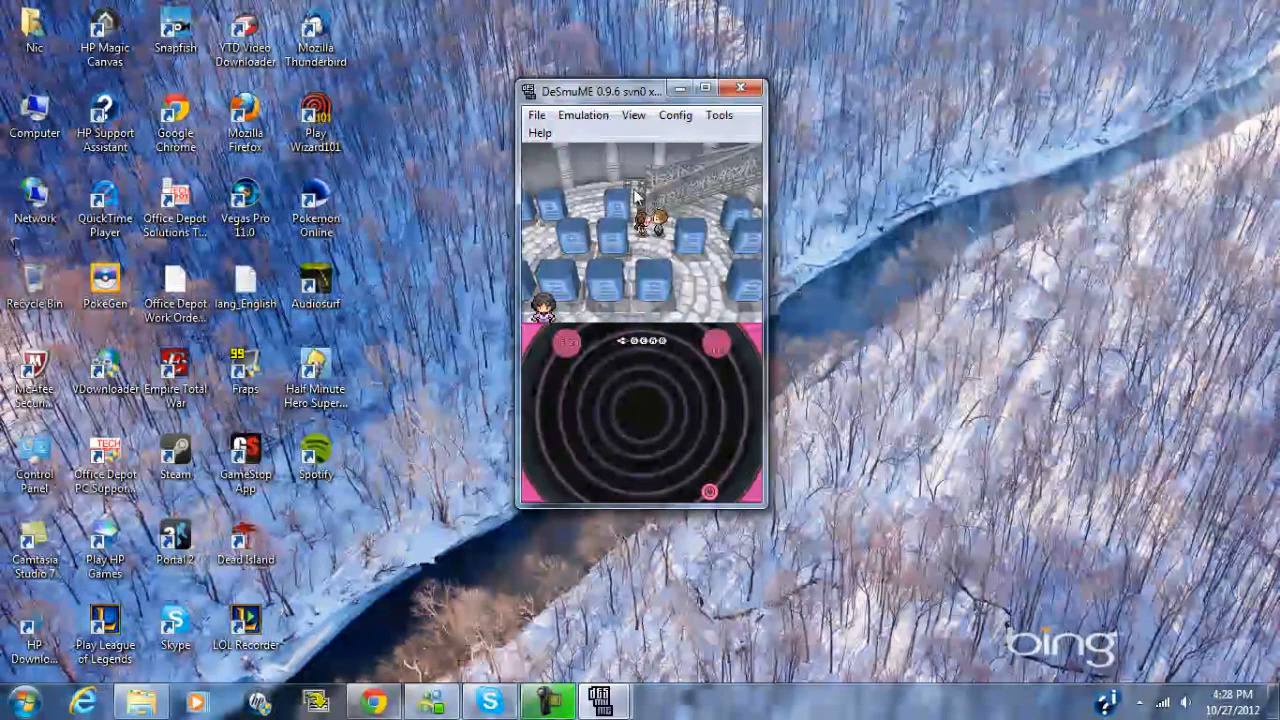
pyautogui.click(582, 114)
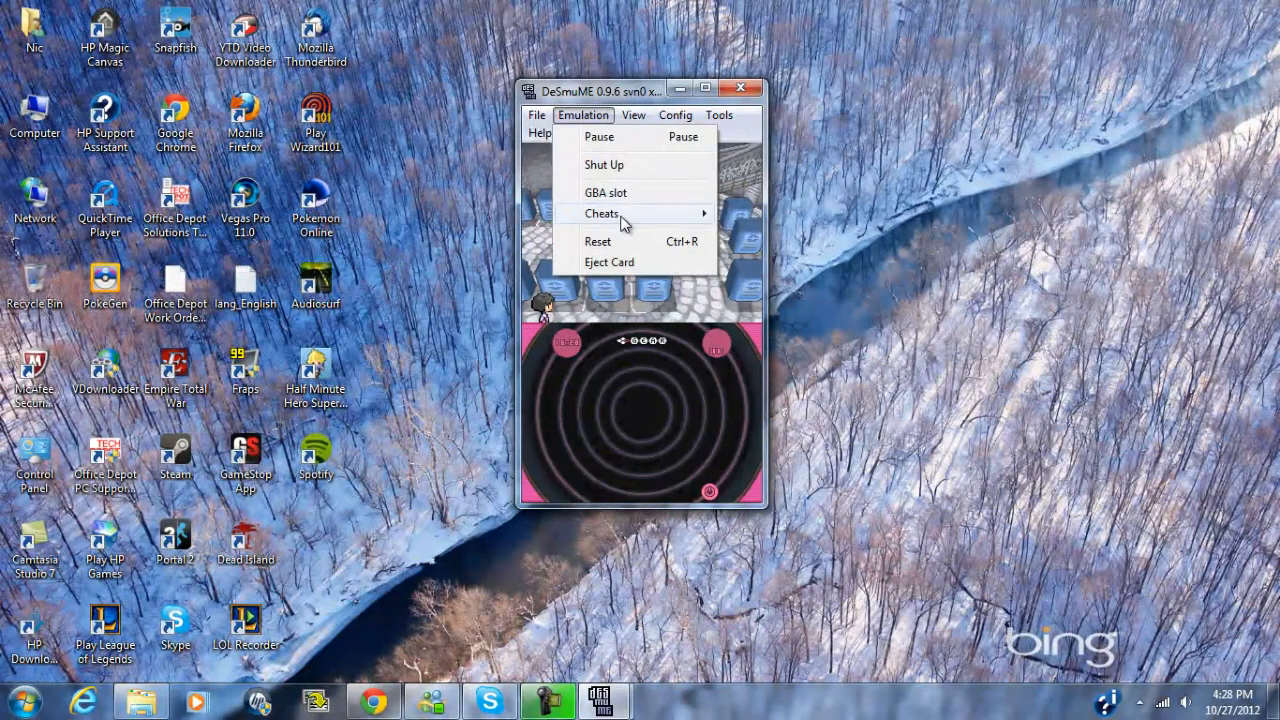
pyautogui.click(602, 212)
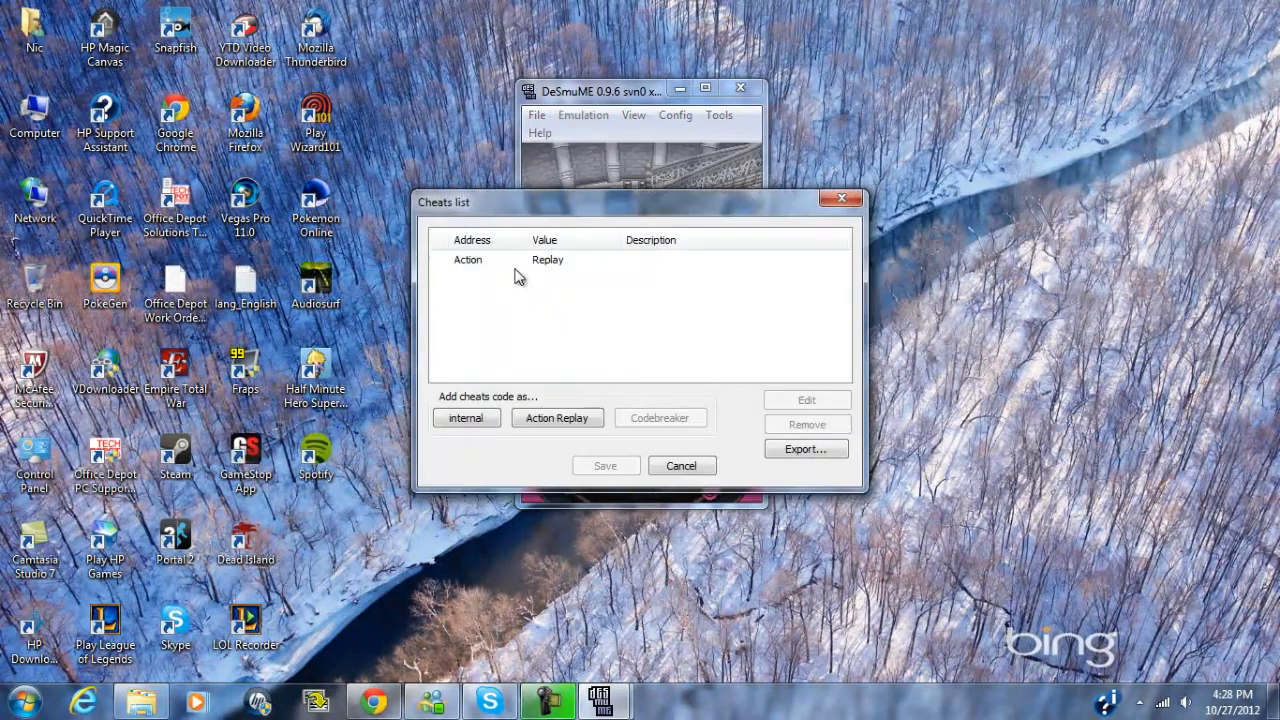
pyautogui.click(806, 400)
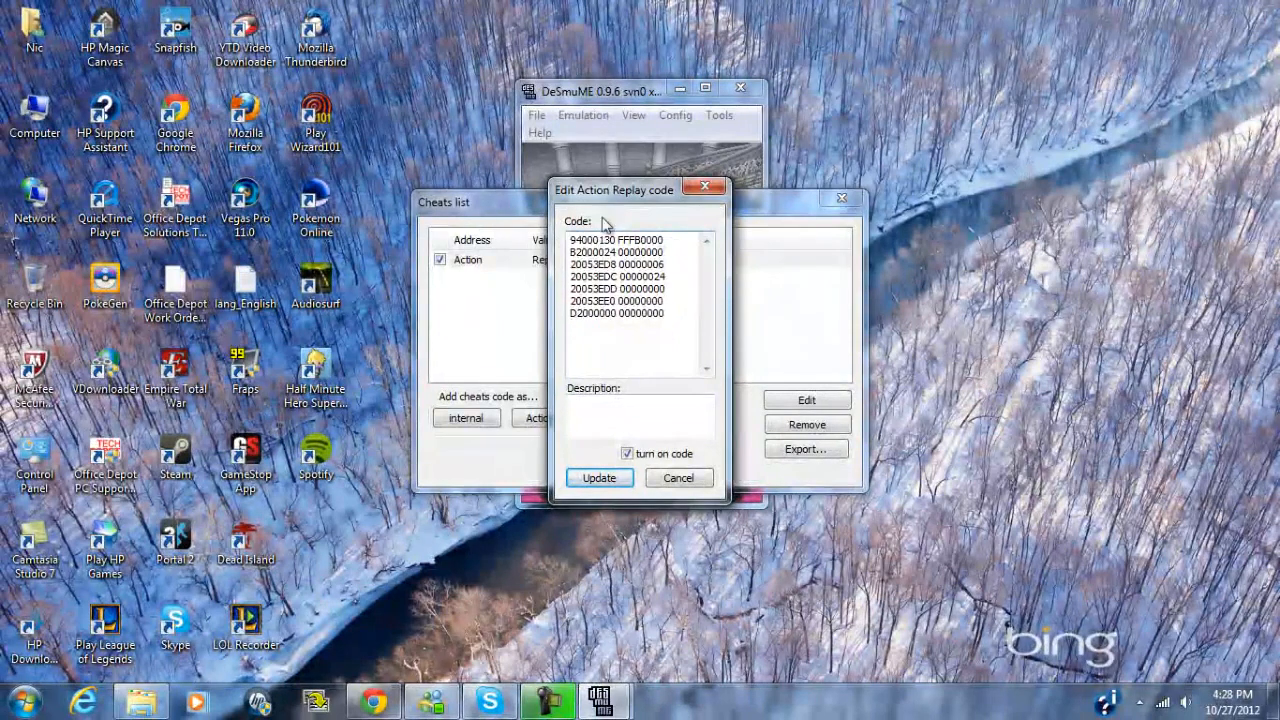
pyautogui.click(598, 324)
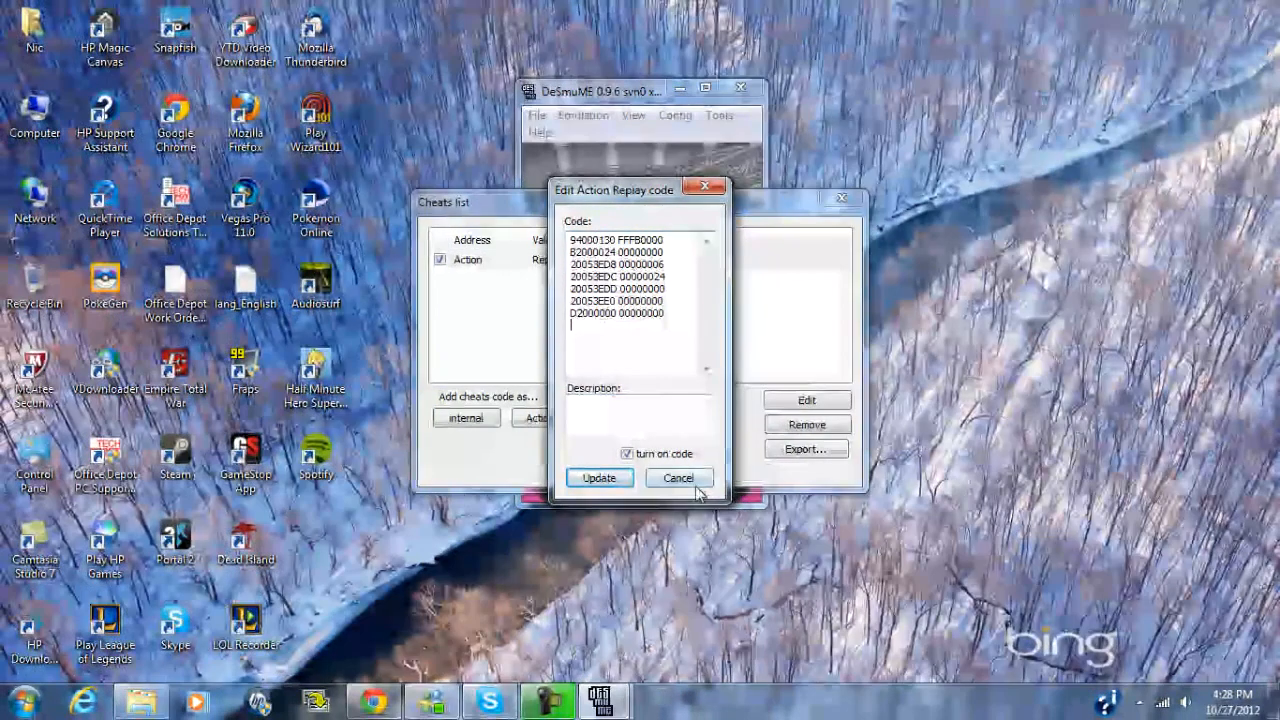
pyautogui.click(678, 476)
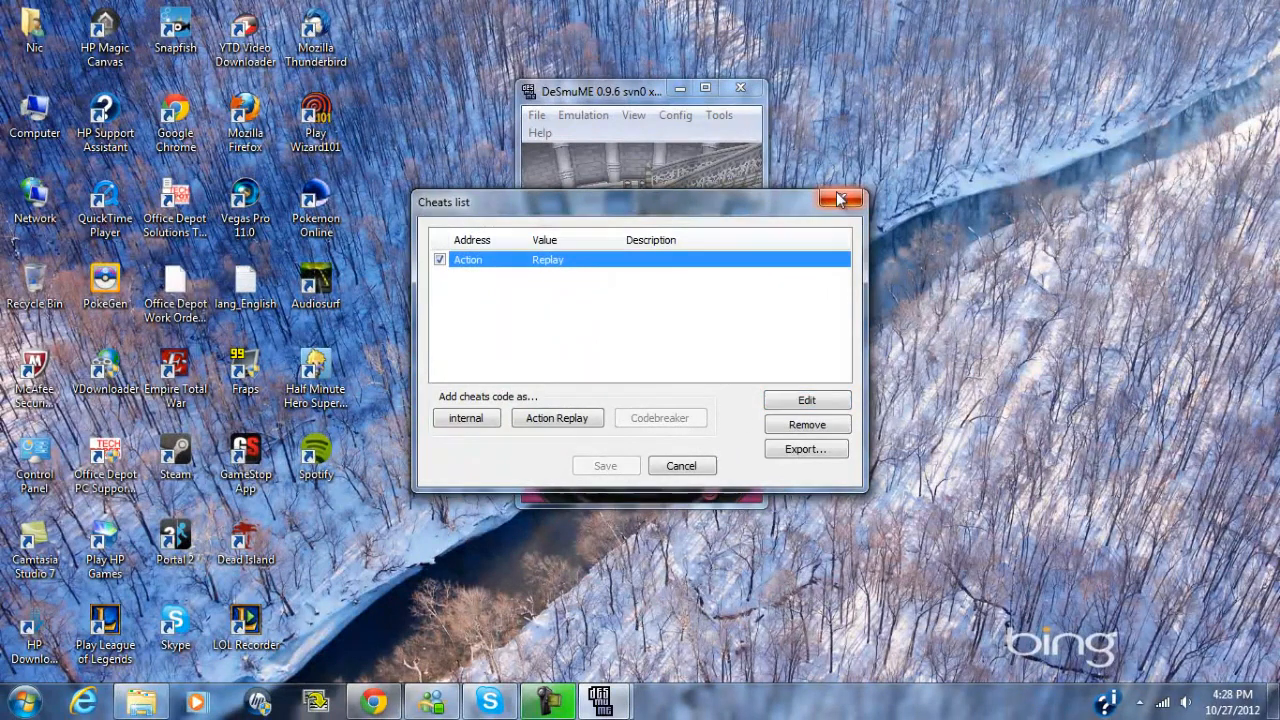
pyautogui.click(840, 200)
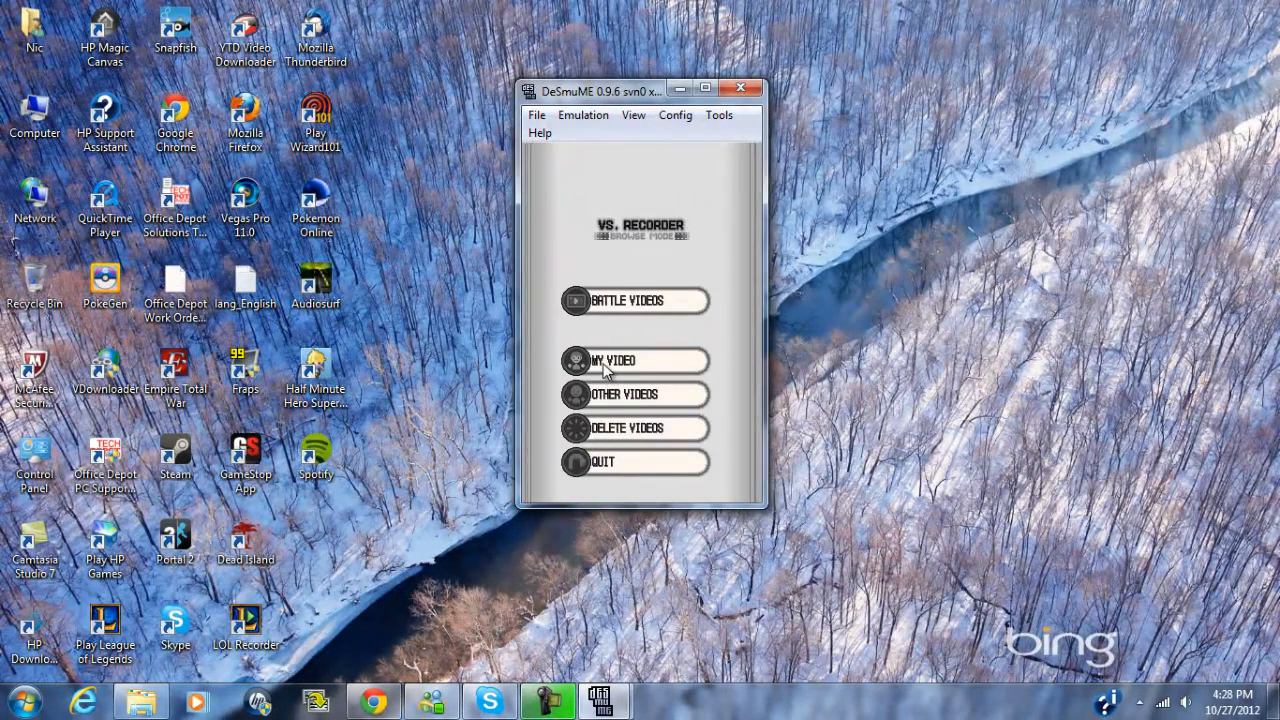
# Show the player's own saved battle video under My Video in the VS Recorder.
pyautogui.click(634, 360)
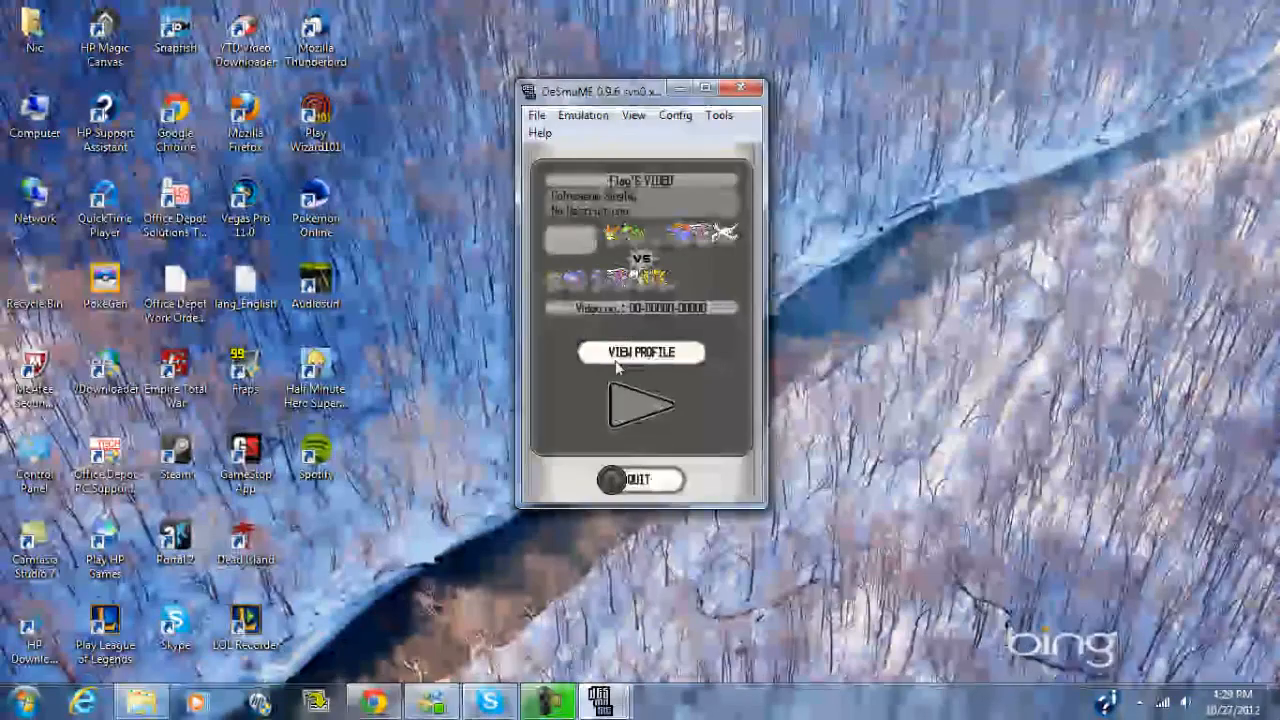
pyautogui.click(536, 114)
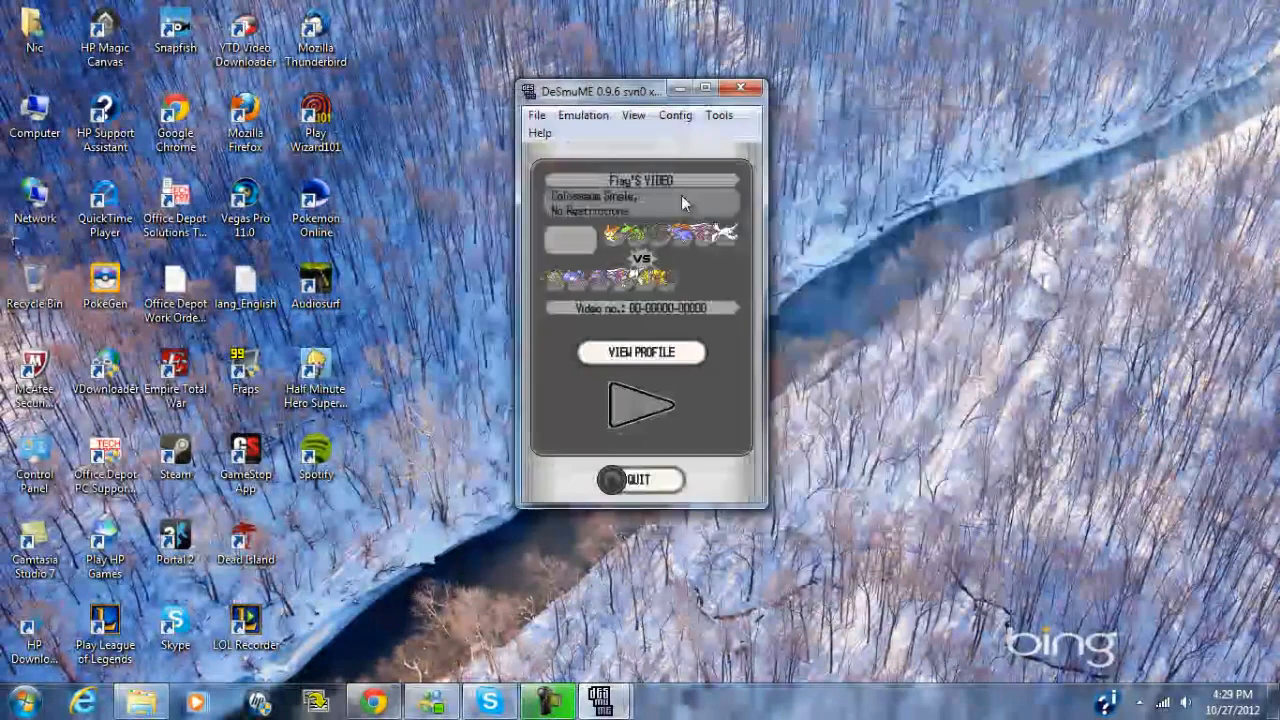
pyautogui.moveTo(584, 380)
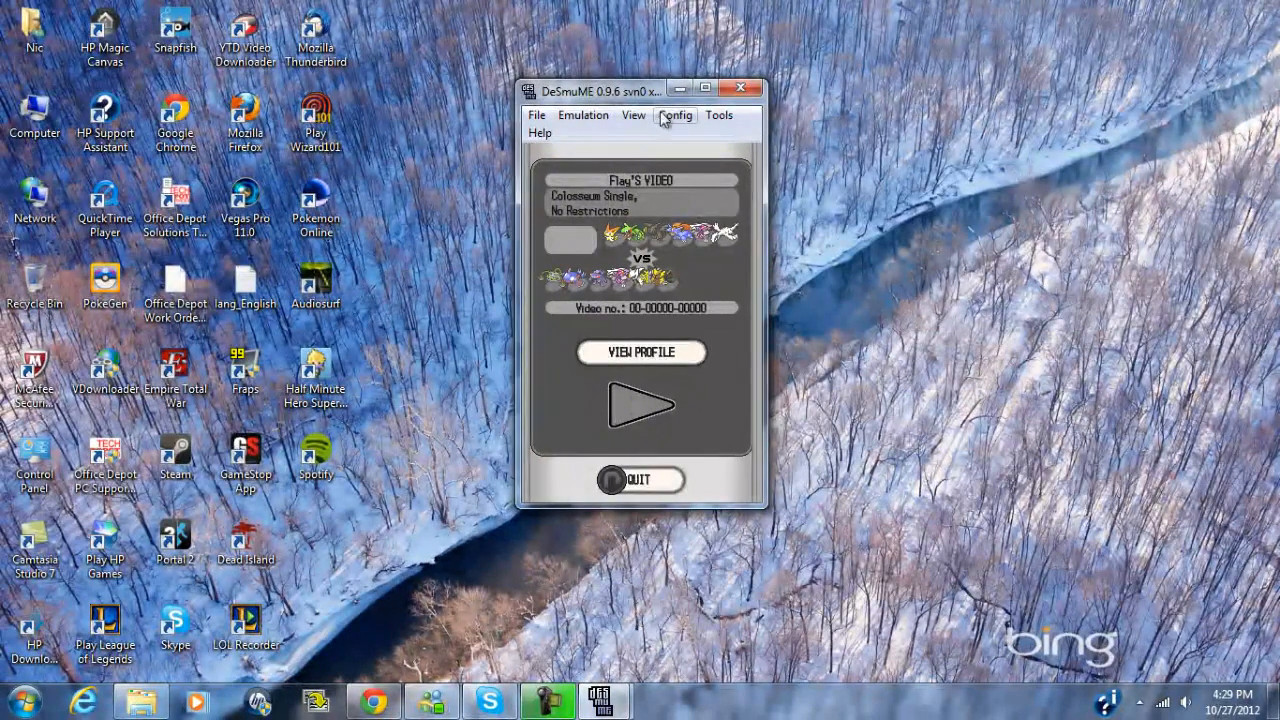
# Confirm the Control Config, play the saved battle video, then launch Vegas Pro from the desktop.
pyautogui.click(676, 114)
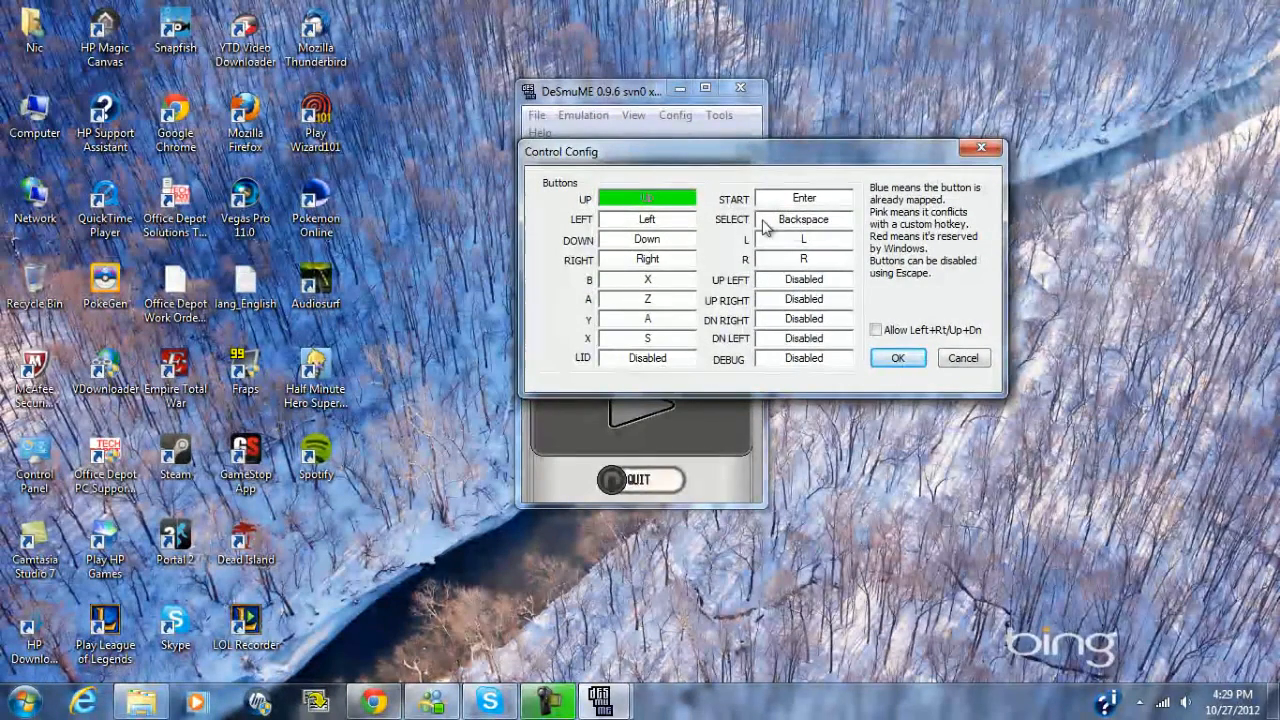
pyautogui.moveTo(834, 236)
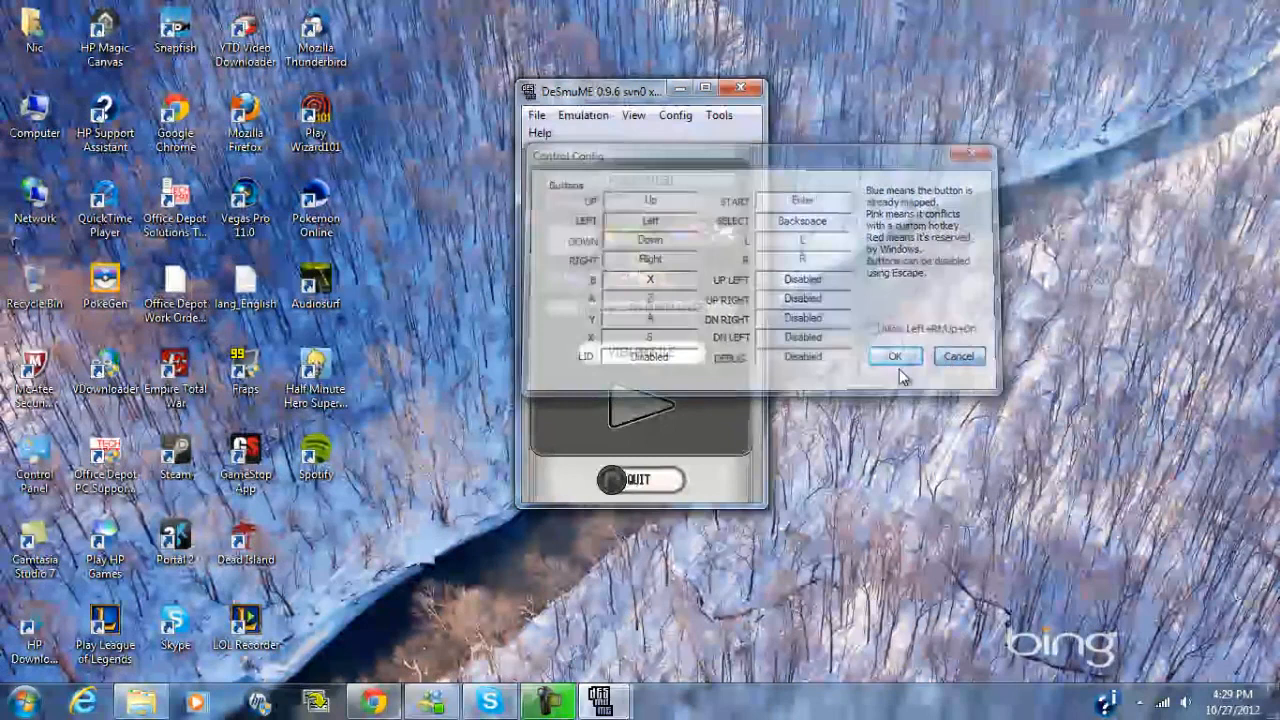
pyautogui.click(892, 356)
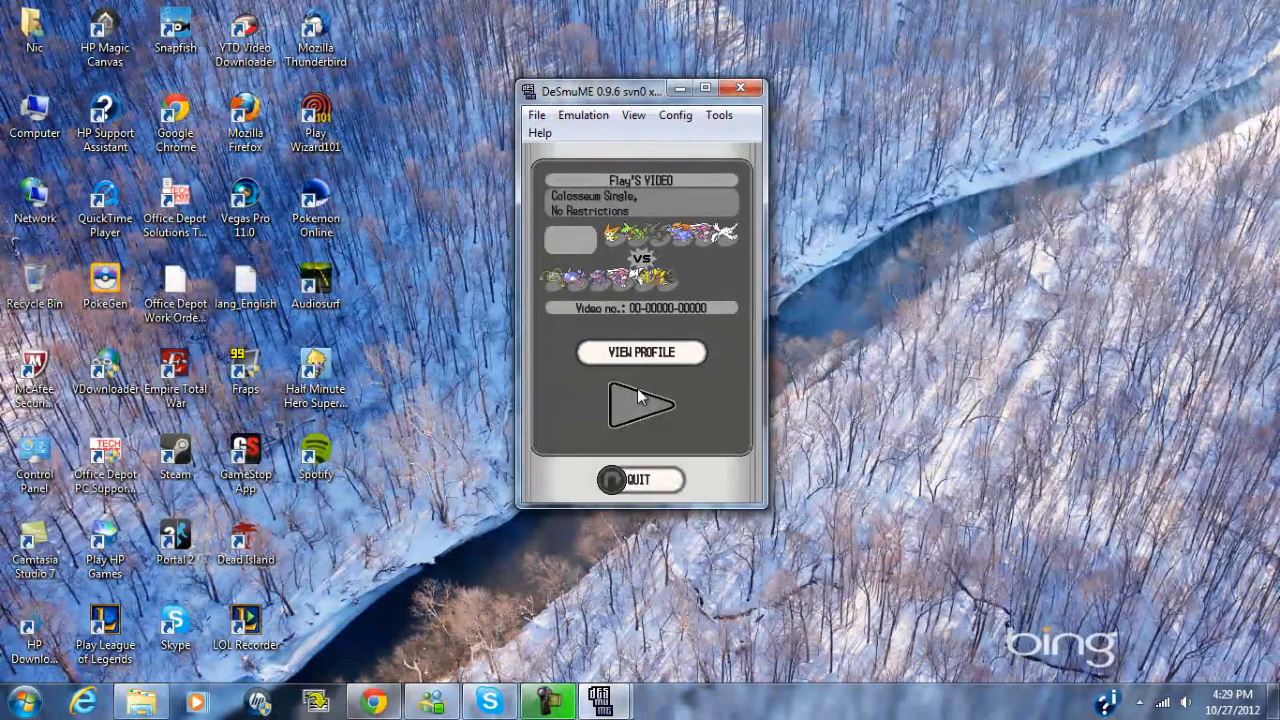
pyautogui.click(640, 404)
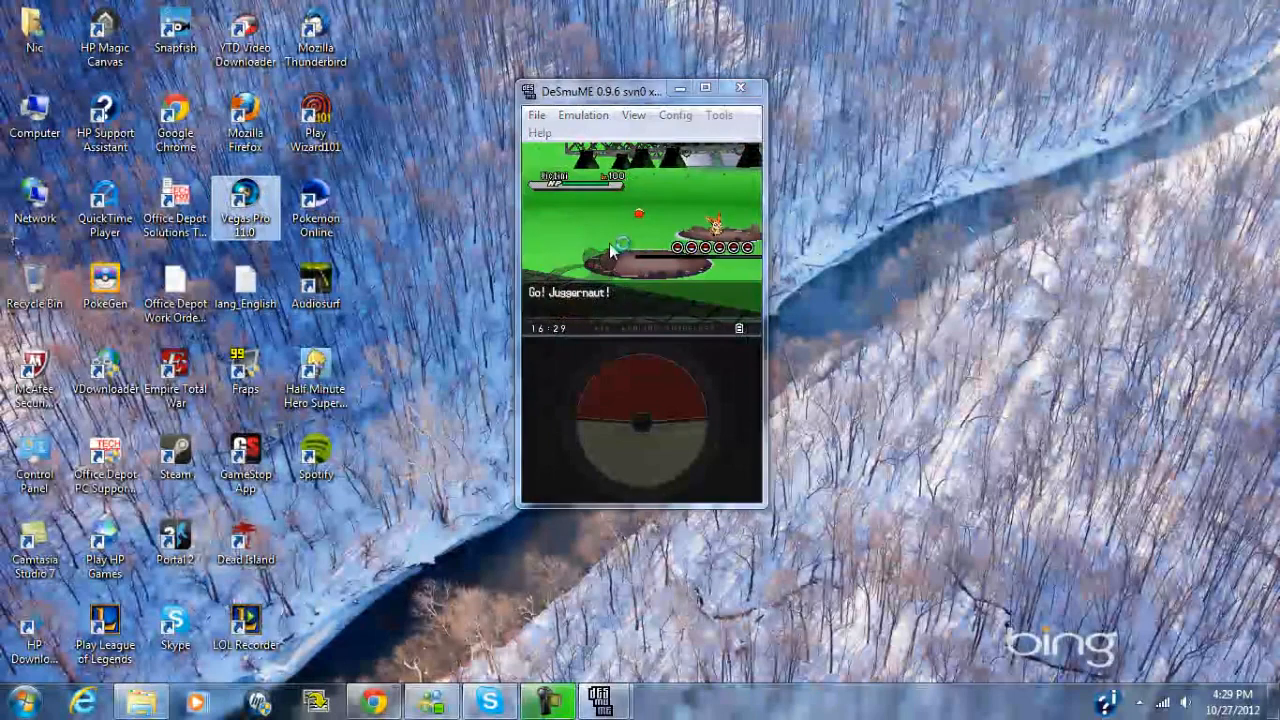
pyautogui.doubleClick(244, 206)
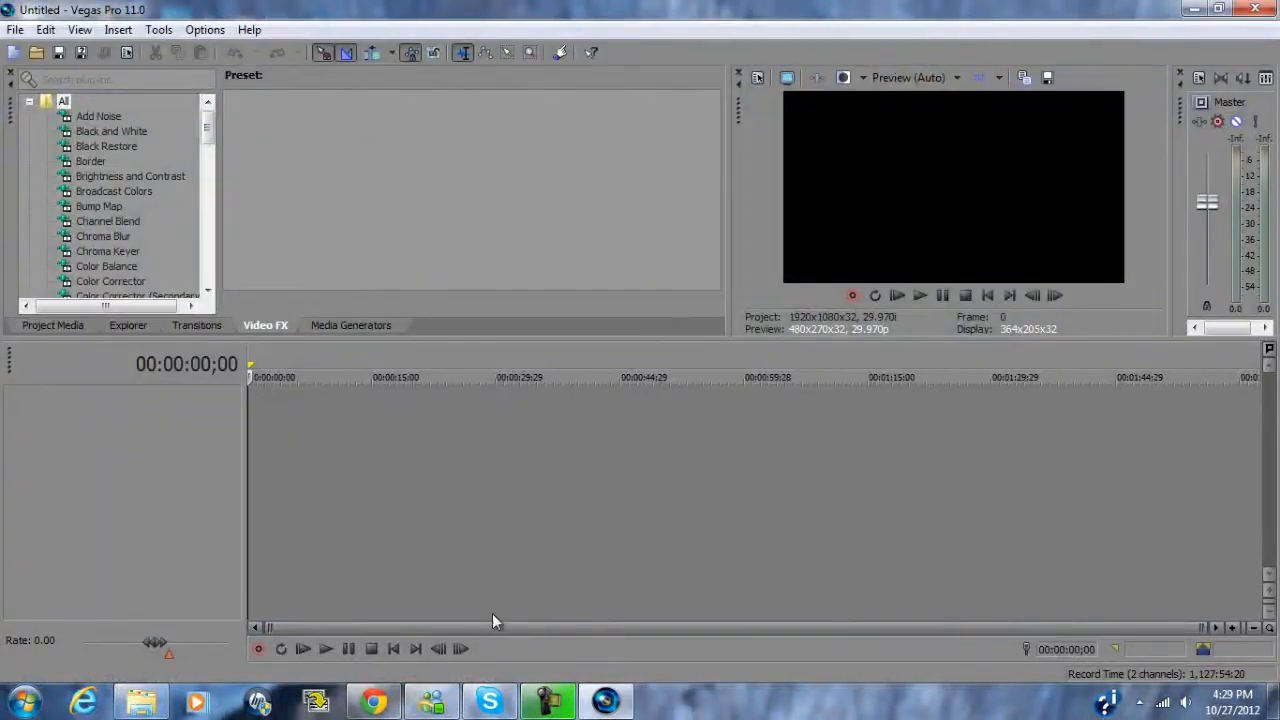
# Import the test.avi recording from the Battles folder into the project media.
pyautogui.click(16, 30)
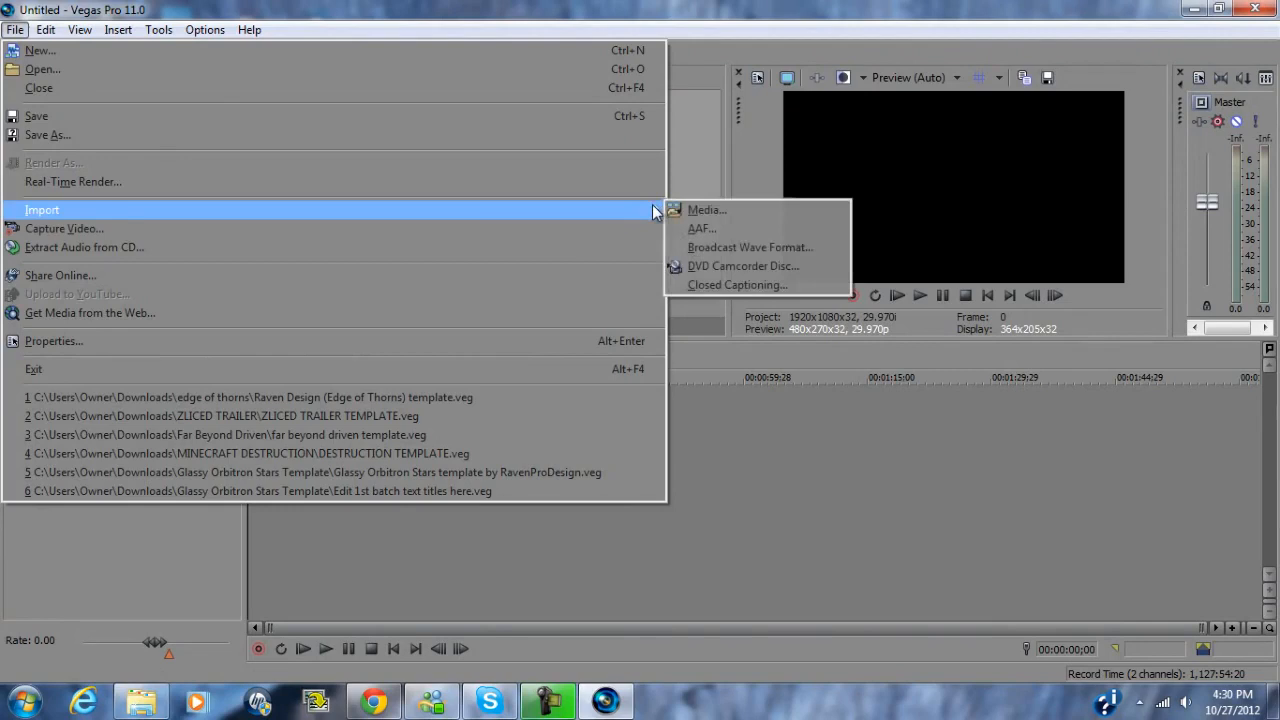
pyautogui.click(706, 210)
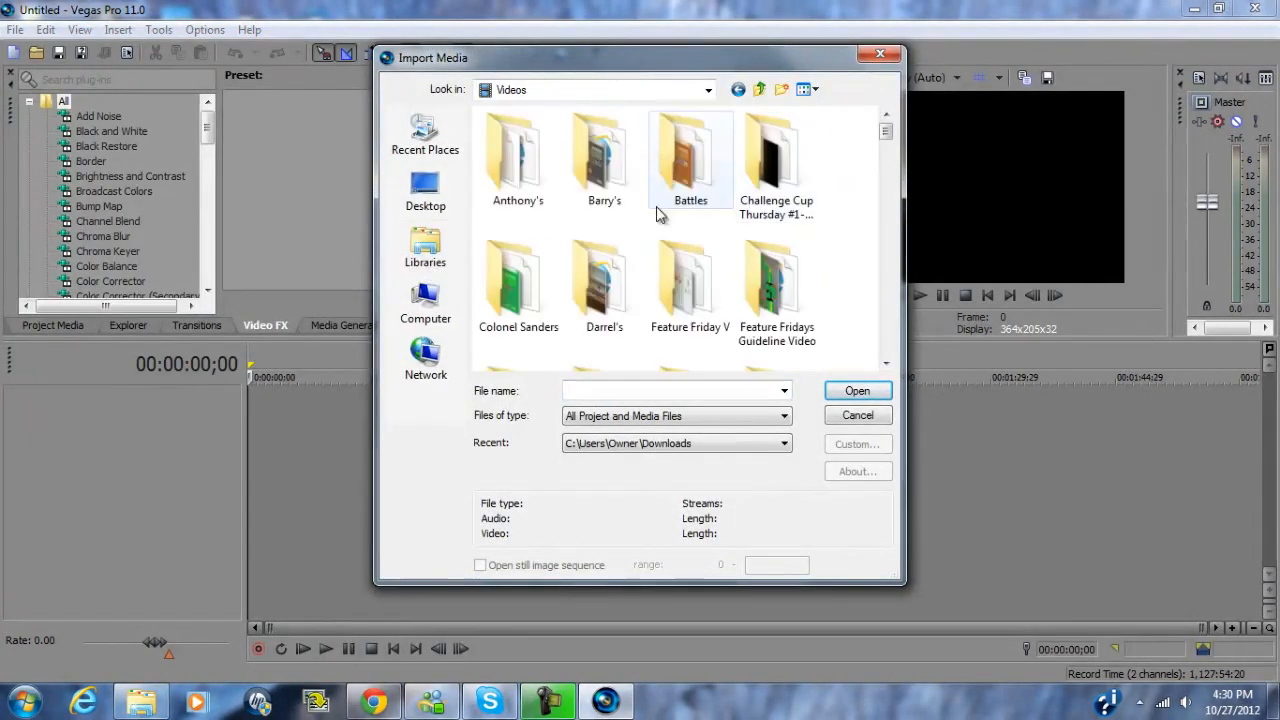
pyautogui.doubleClick(690, 156)
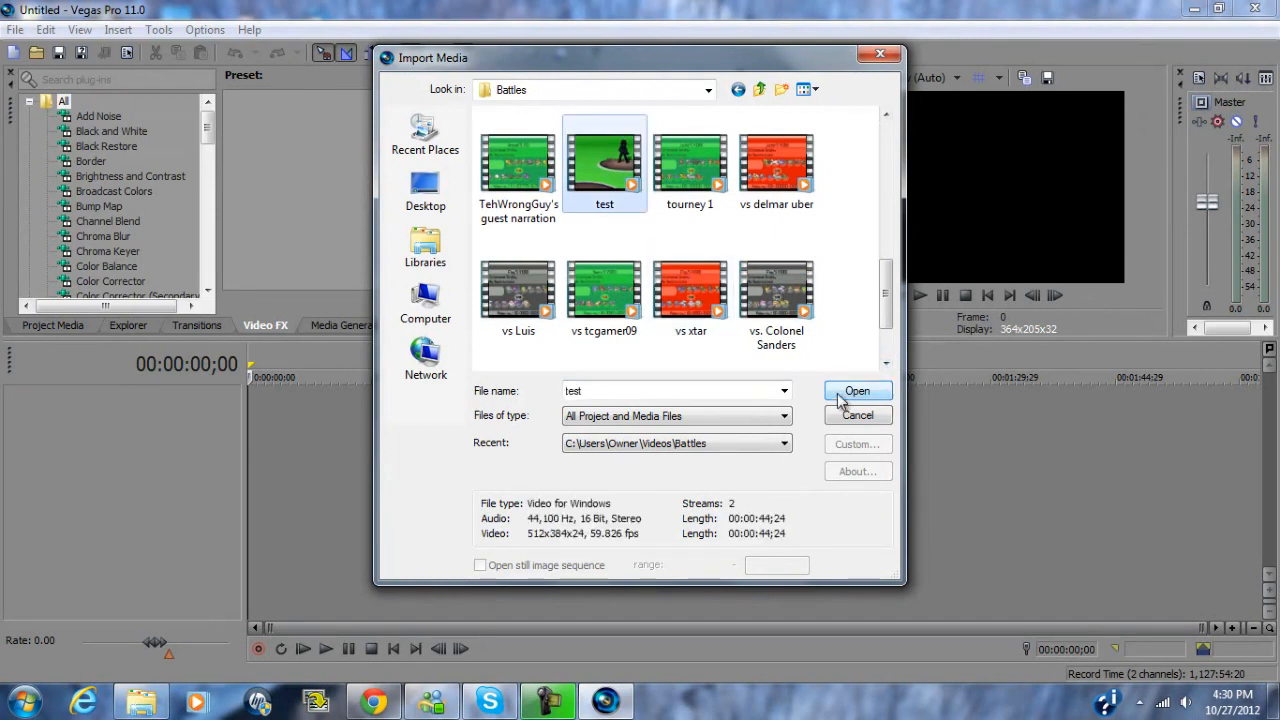
pyautogui.click(856, 390)
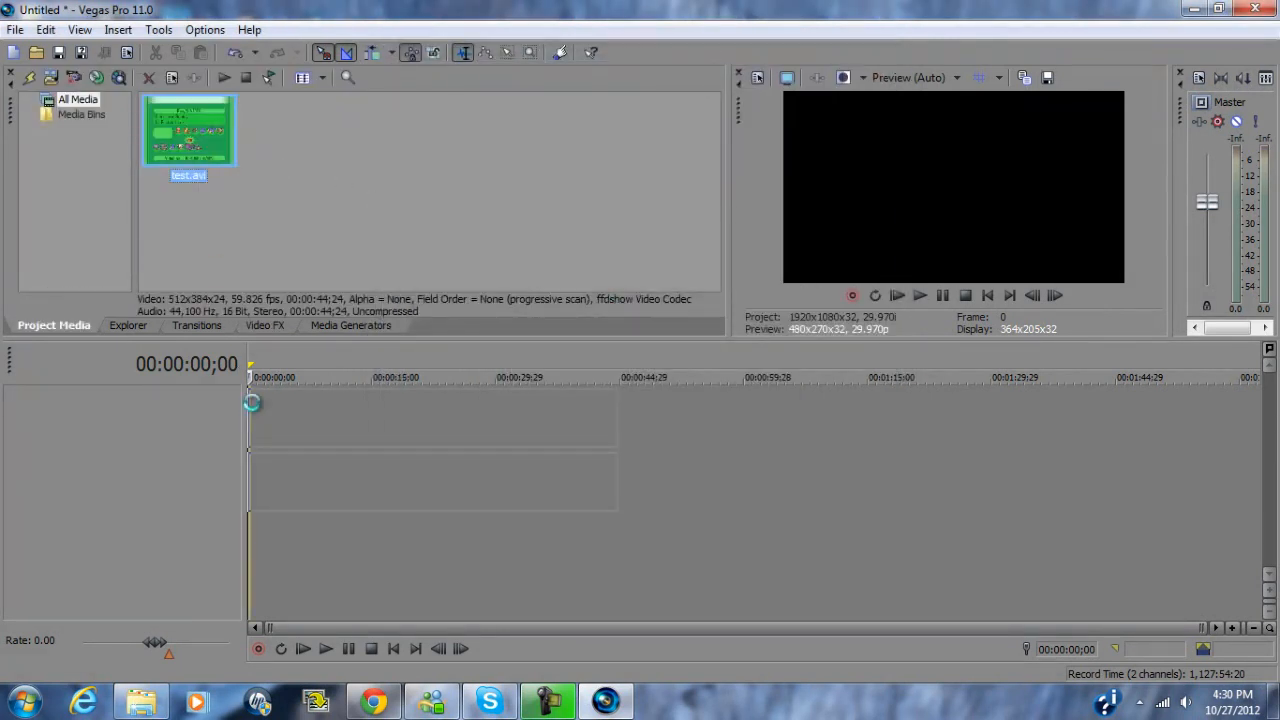
pyautogui.moveTo(188, 130); pyautogui.dragTo(430, 414)
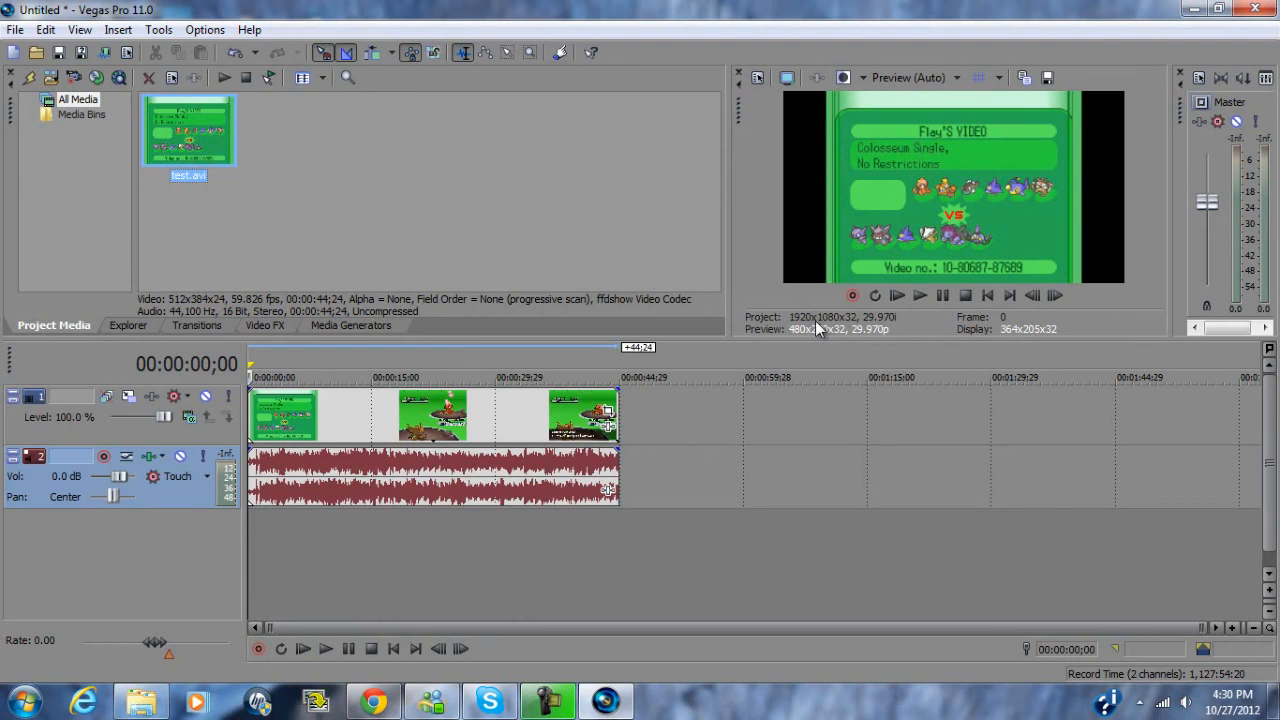
pyautogui.moveTo(762, 252)
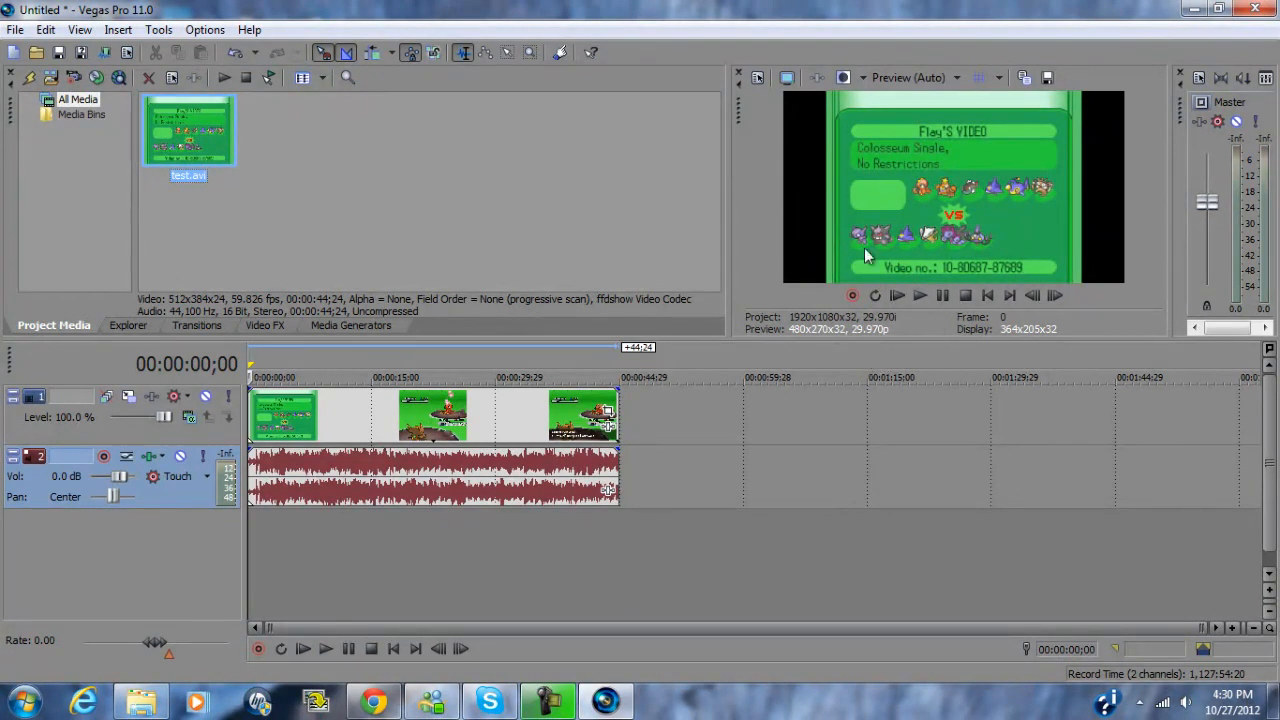
pyautogui.click(1056, 294)
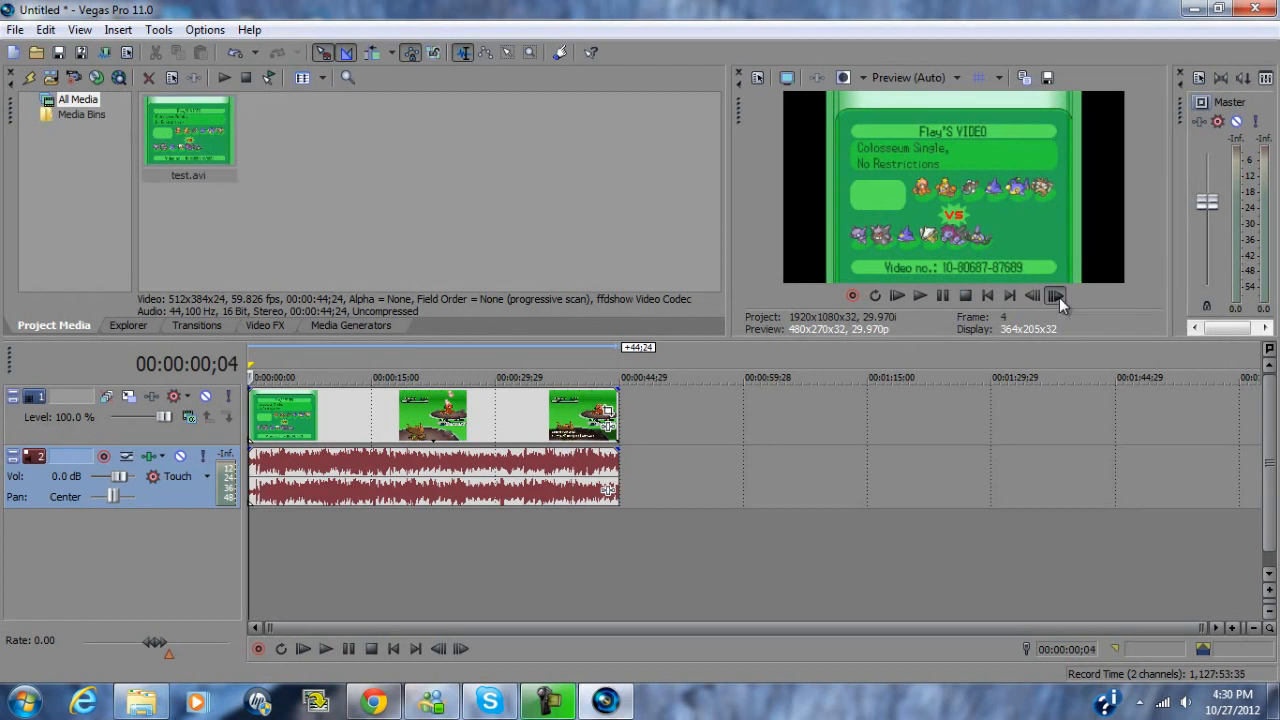
pyautogui.click(1056, 296)
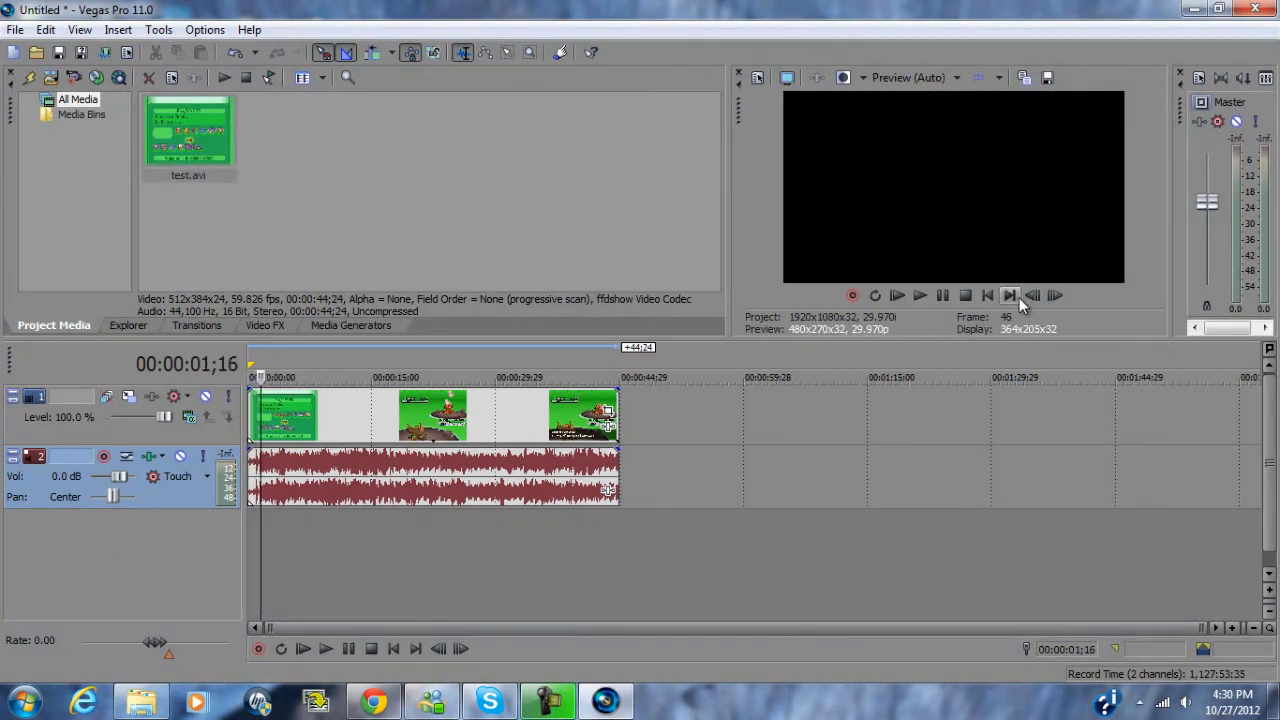
pyautogui.click(1054, 296)
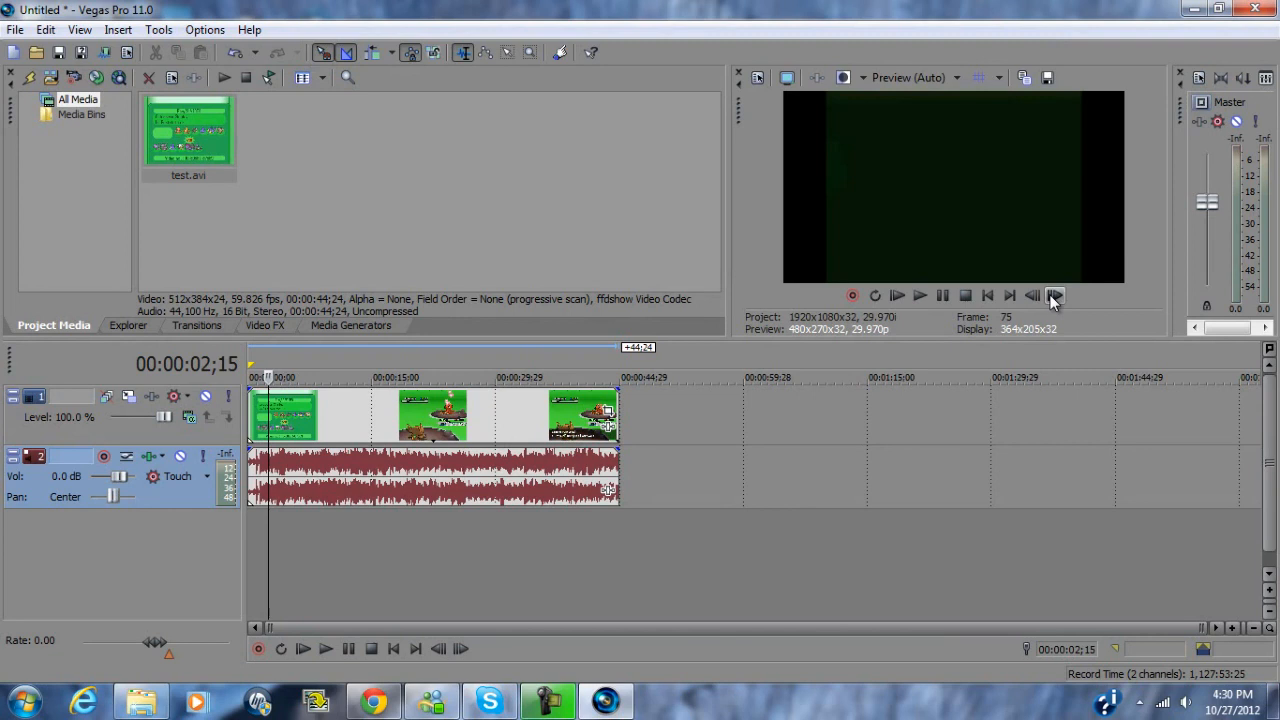
pyautogui.click(1032, 296)
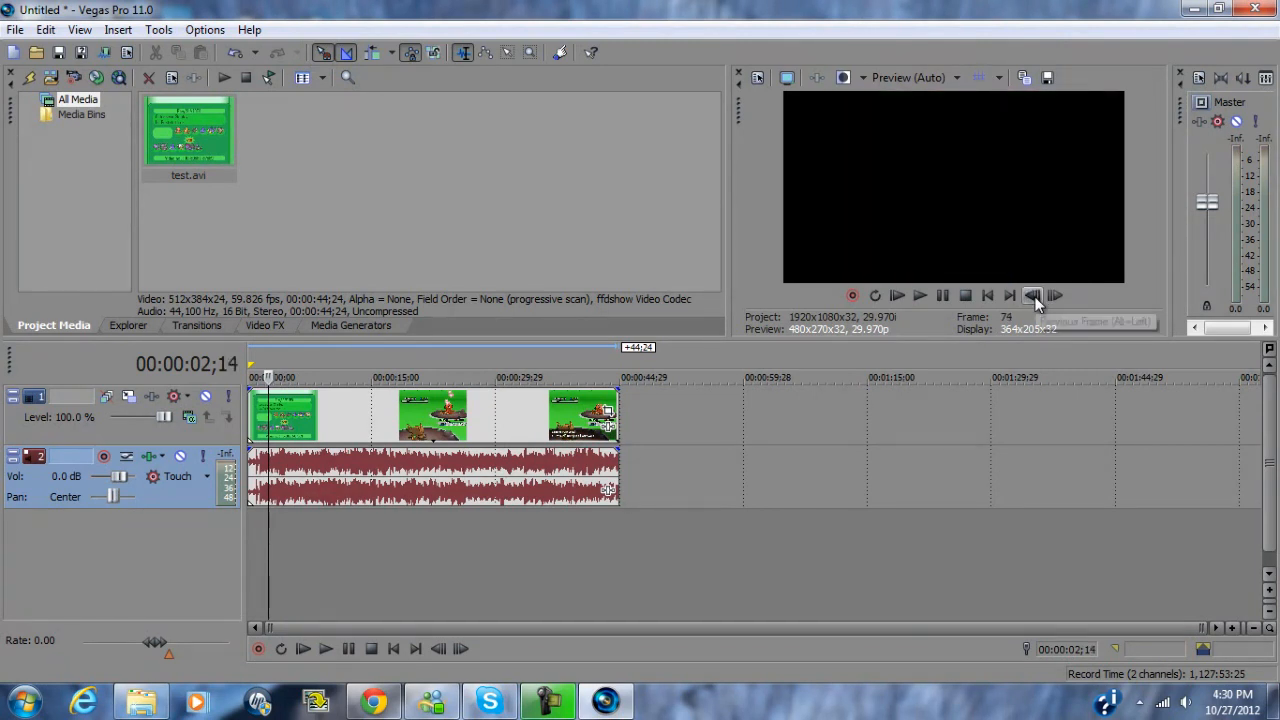
pyautogui.click(1032, 296)
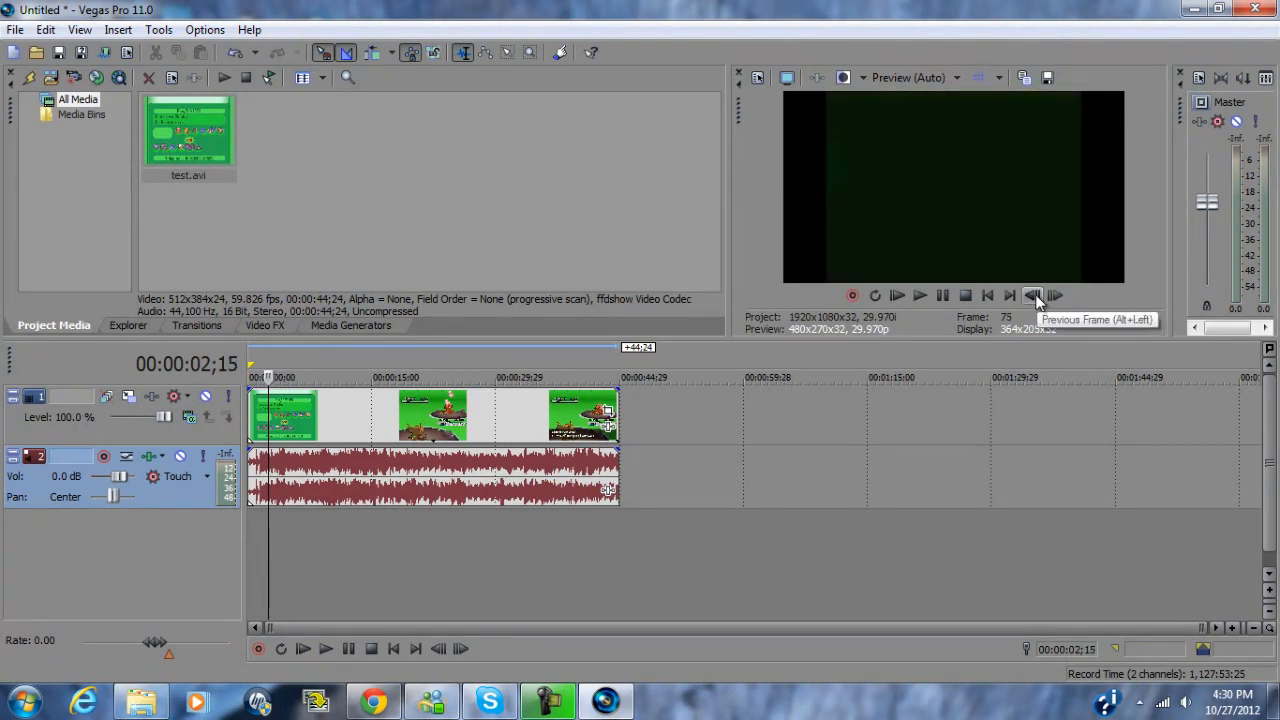
pyautogui.click(1032, 296)
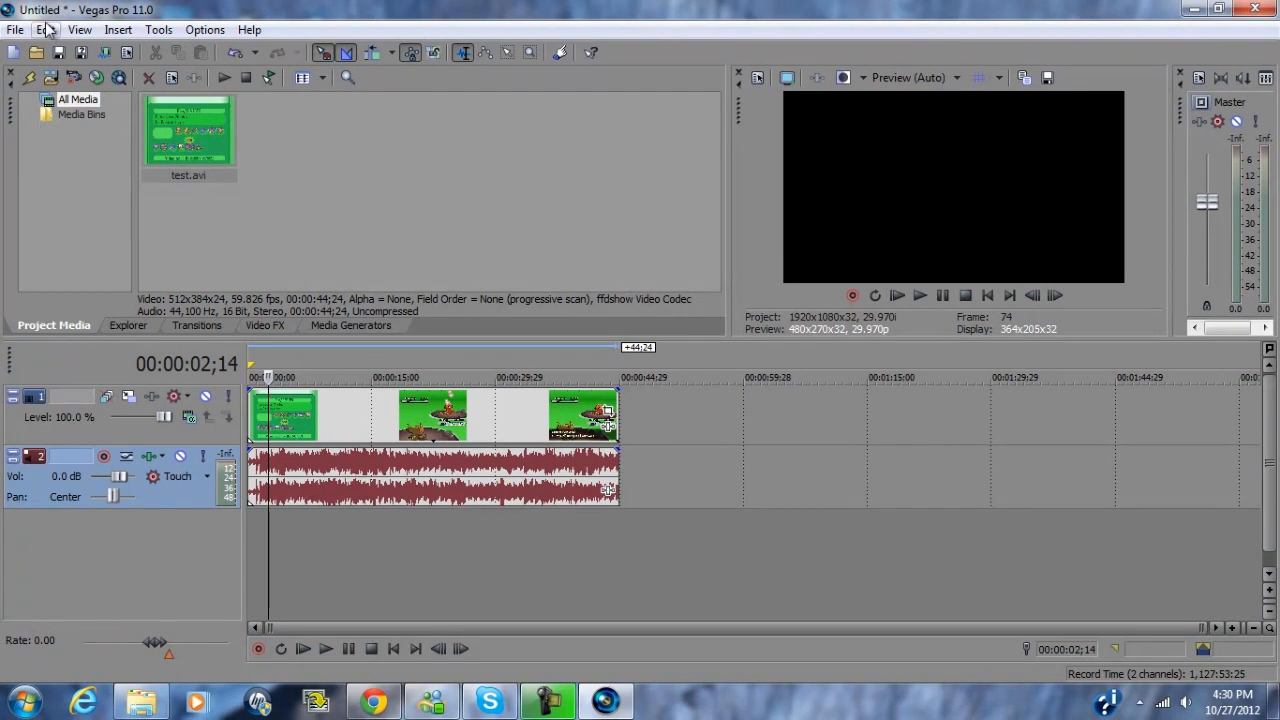
pyautogui.click(44, 30)
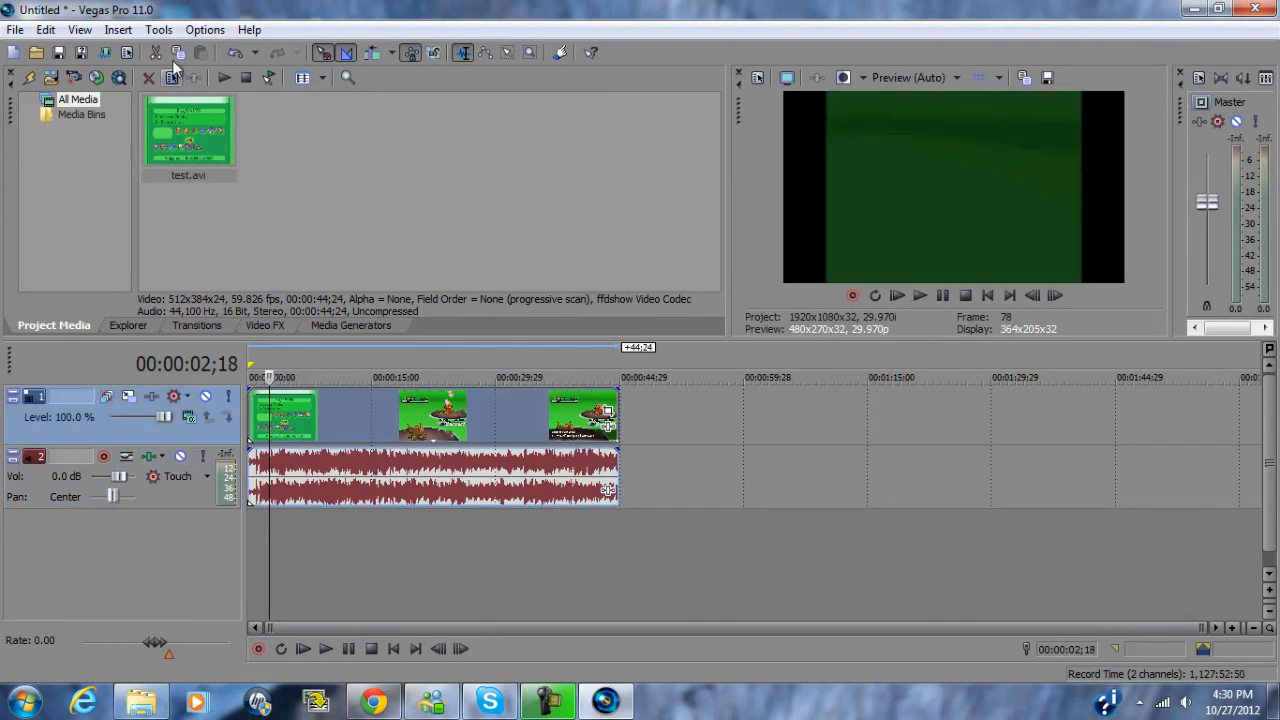
pyautogui.click(1032, 296)
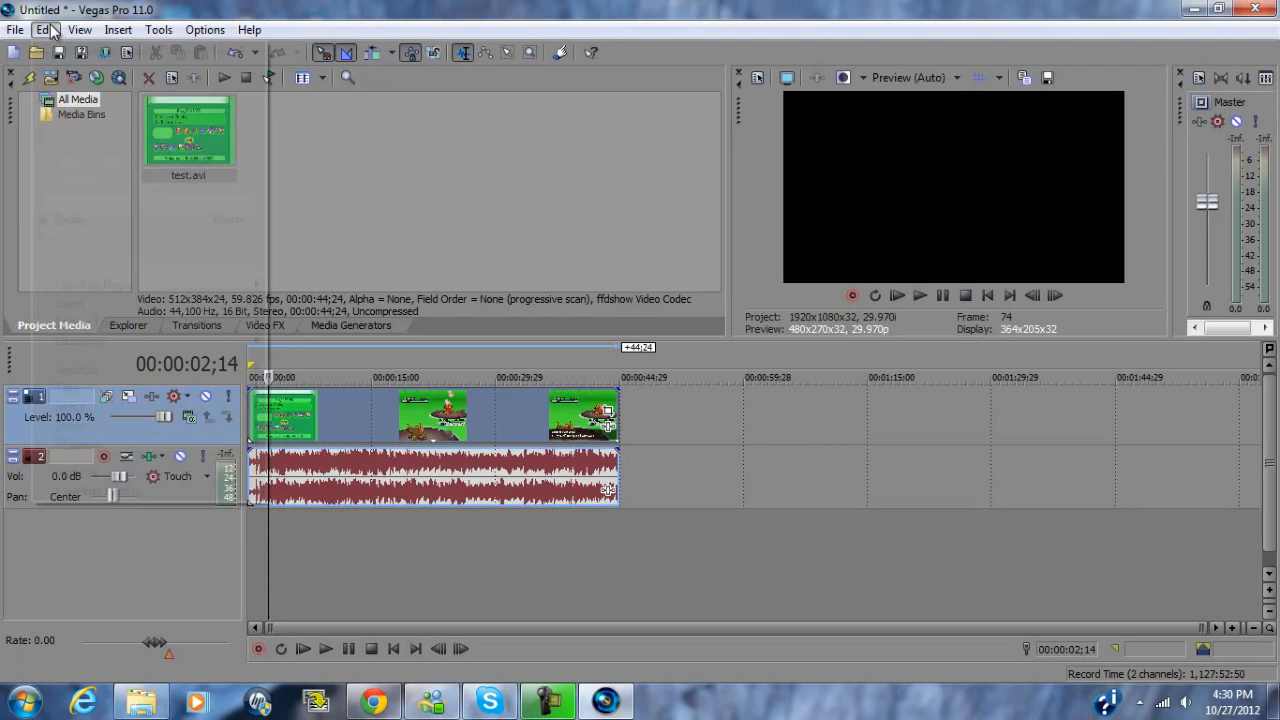
pyautogui.click(44, 30)
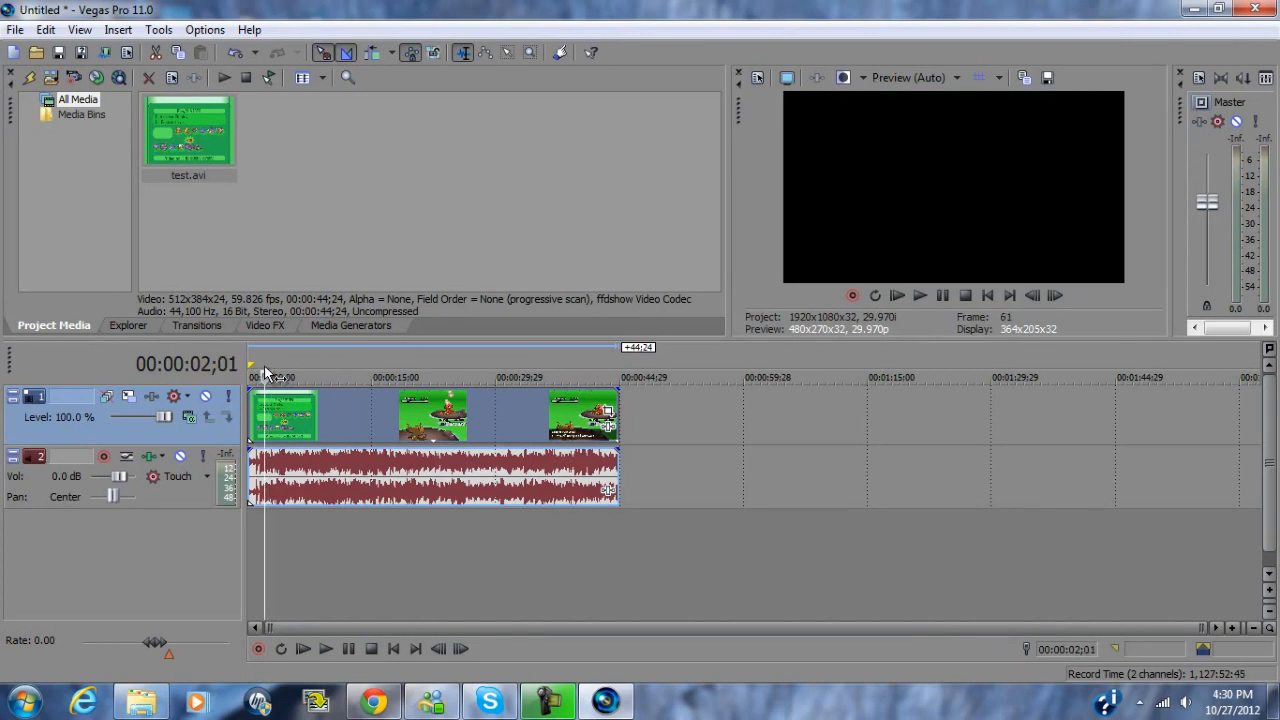
# Split the battle video event at 00:00:02;01 via Edit > Split, then switch to Chrome.
pyautogui.click(44, 30)
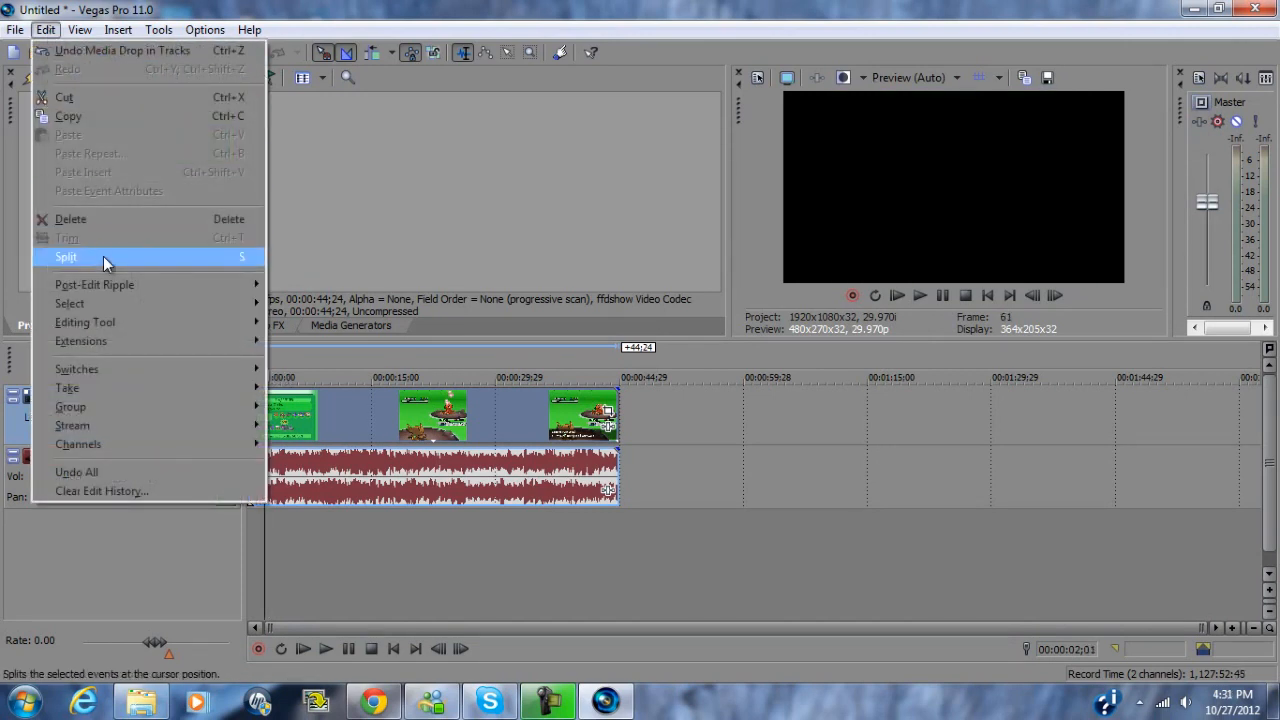
pyautogui.click(66, 256)
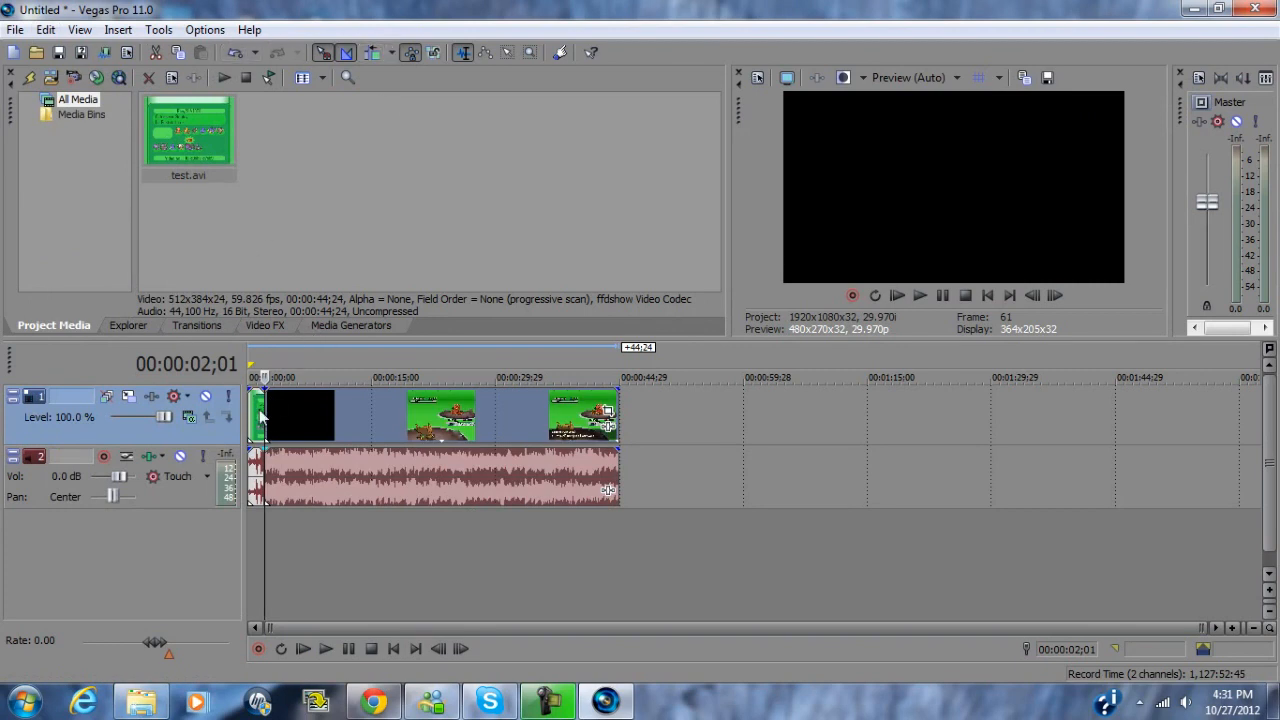
pyautogui.moveTo(278, 420)
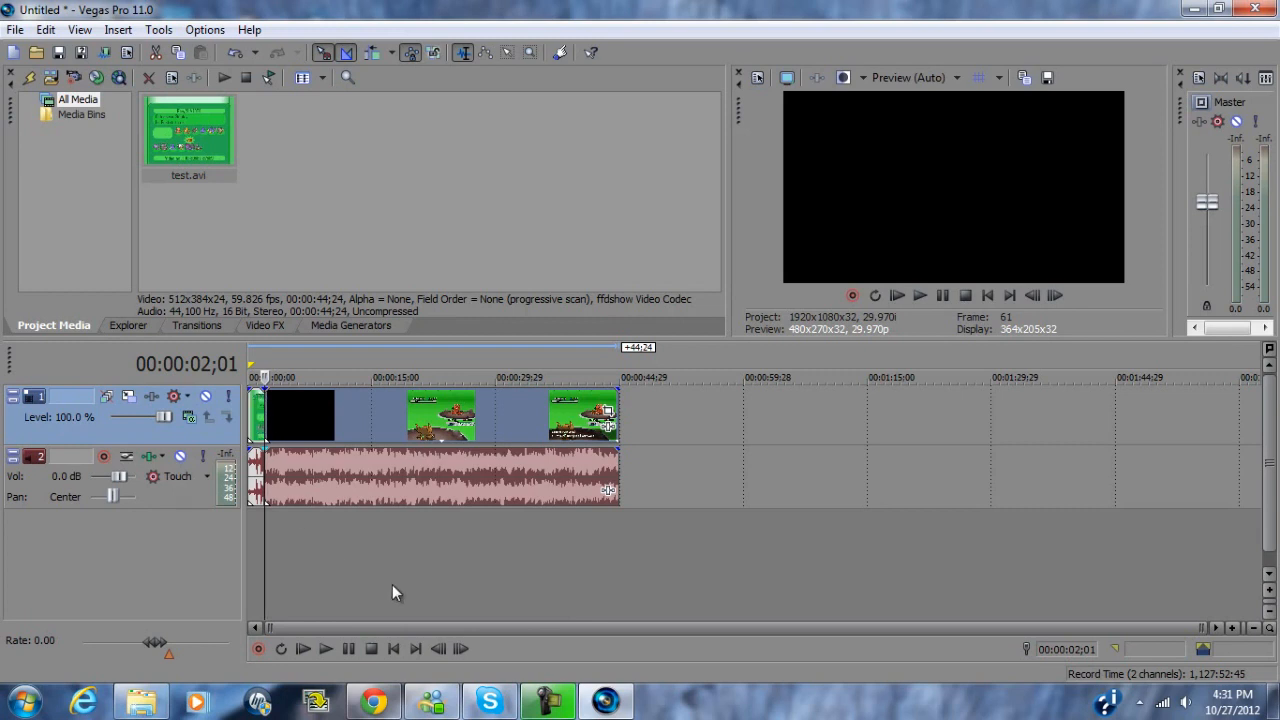
pyautogui.click(372, 700)
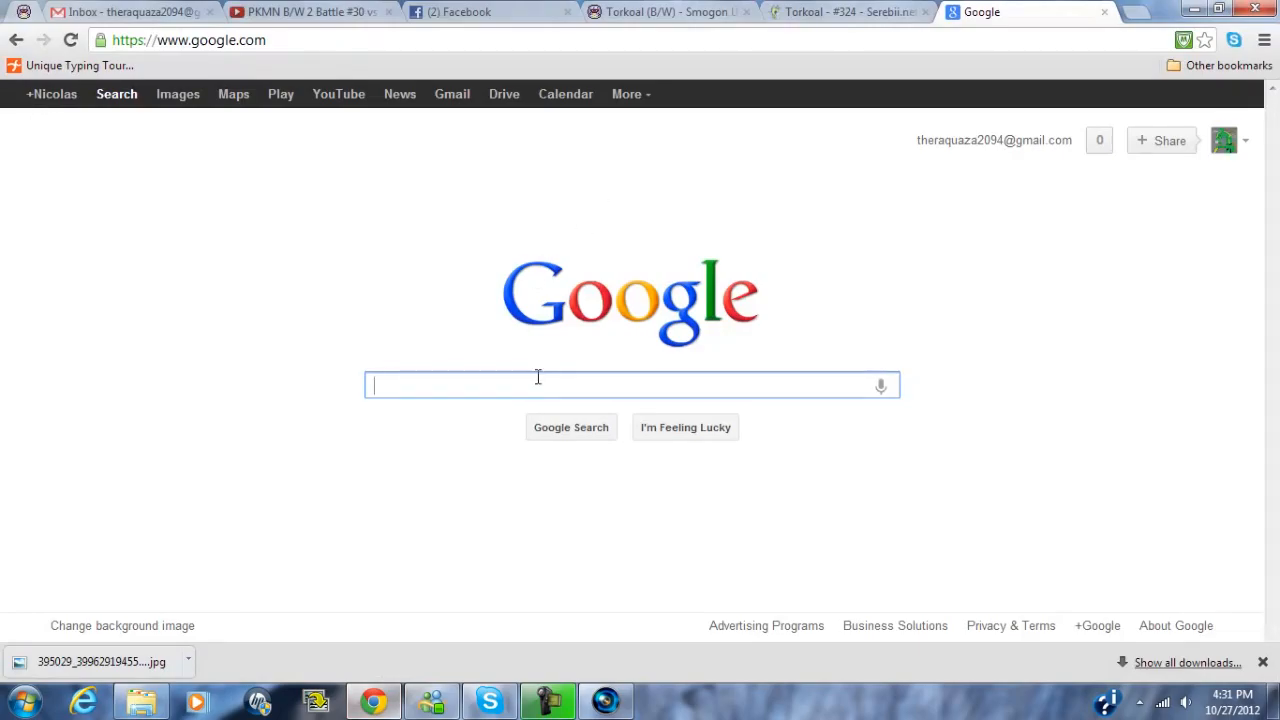
# Search Google Images for '640x480 pictures'.
pyautogui.write('6')
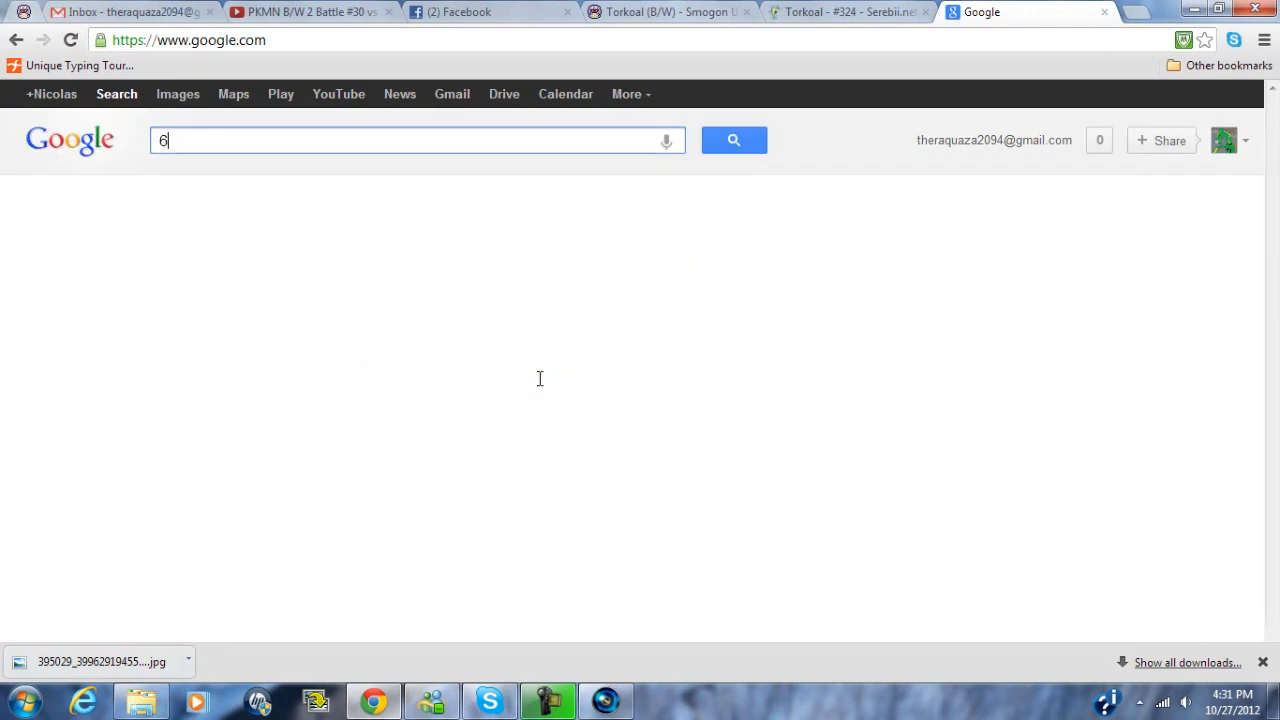
pyautogui.write('40')
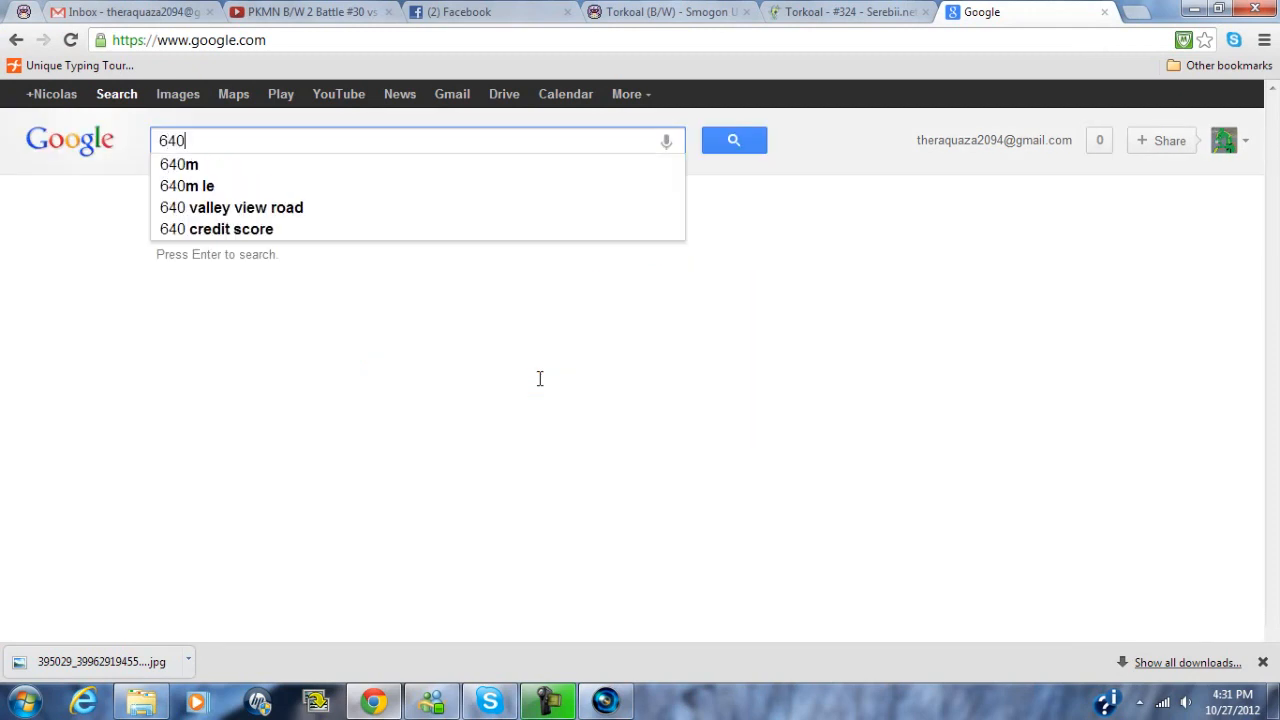
pyautogui.write('x480 pictur')
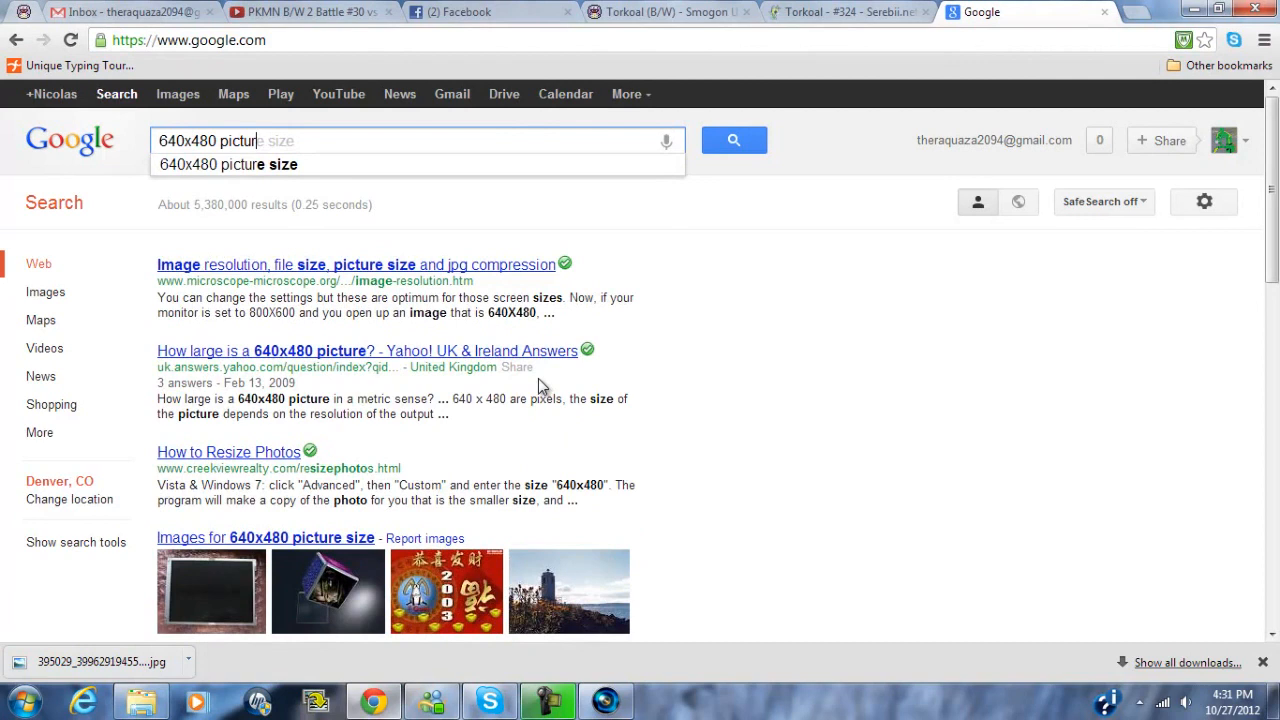
pyautogui.write('es')
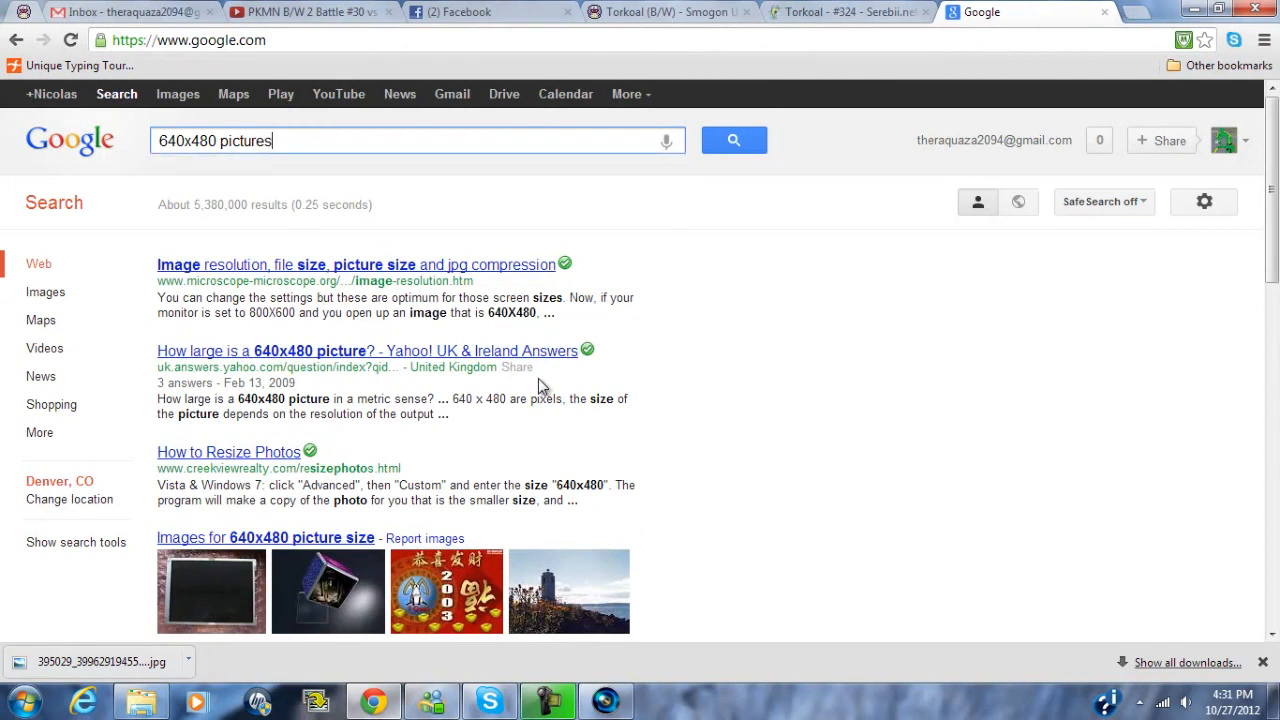
pyautogui.click(44, 292)
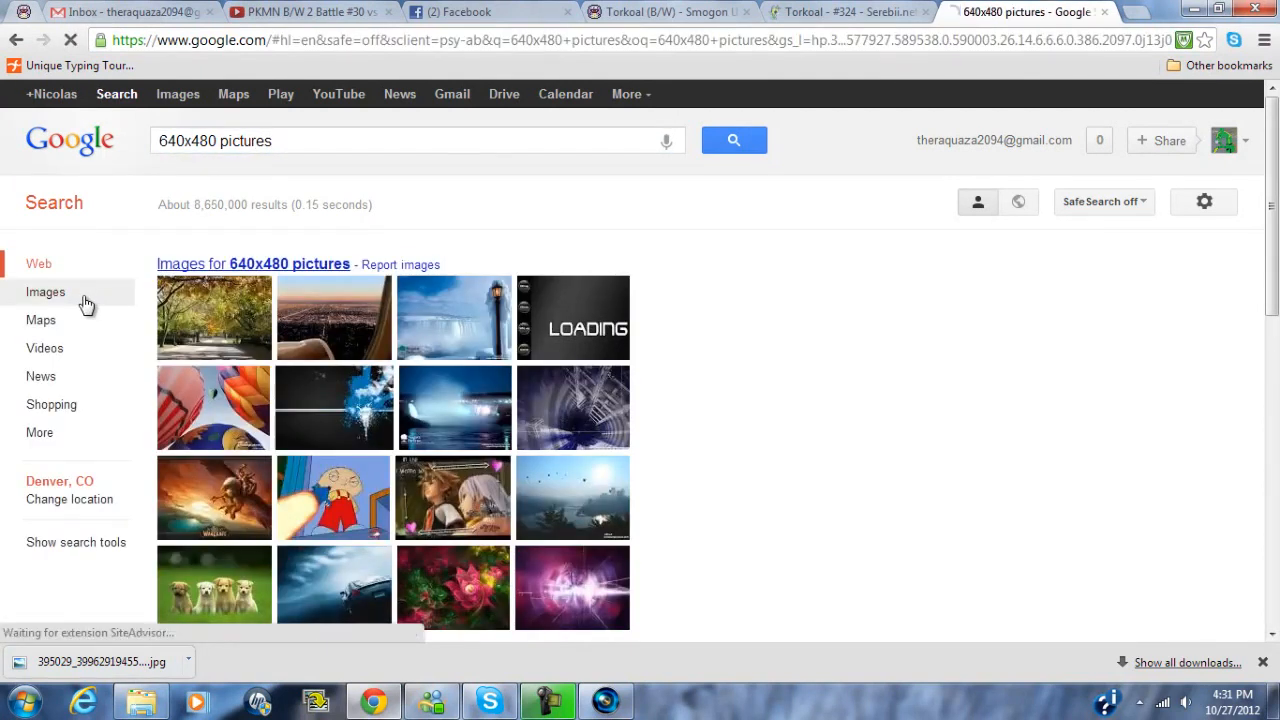
pyautogui.click(44, 292)
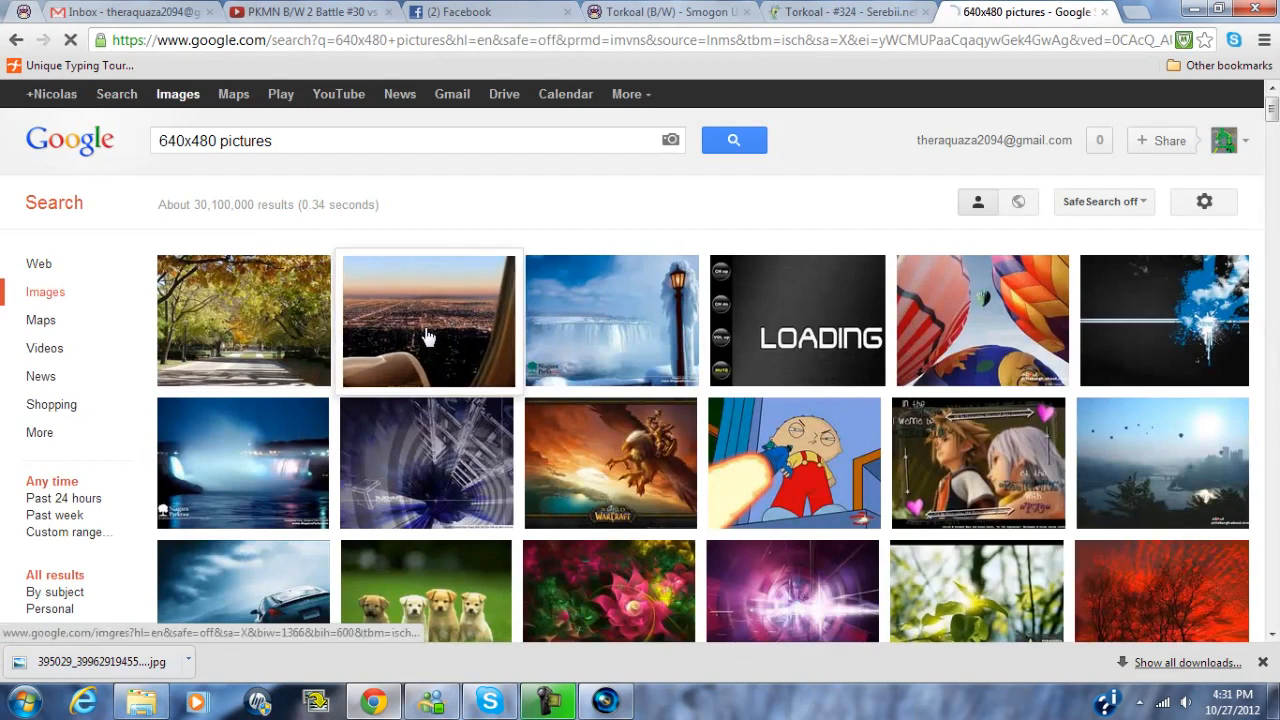
# Browse the results and save a chosen picture to the Downloads folder.
pyautogui.scroll(-3)
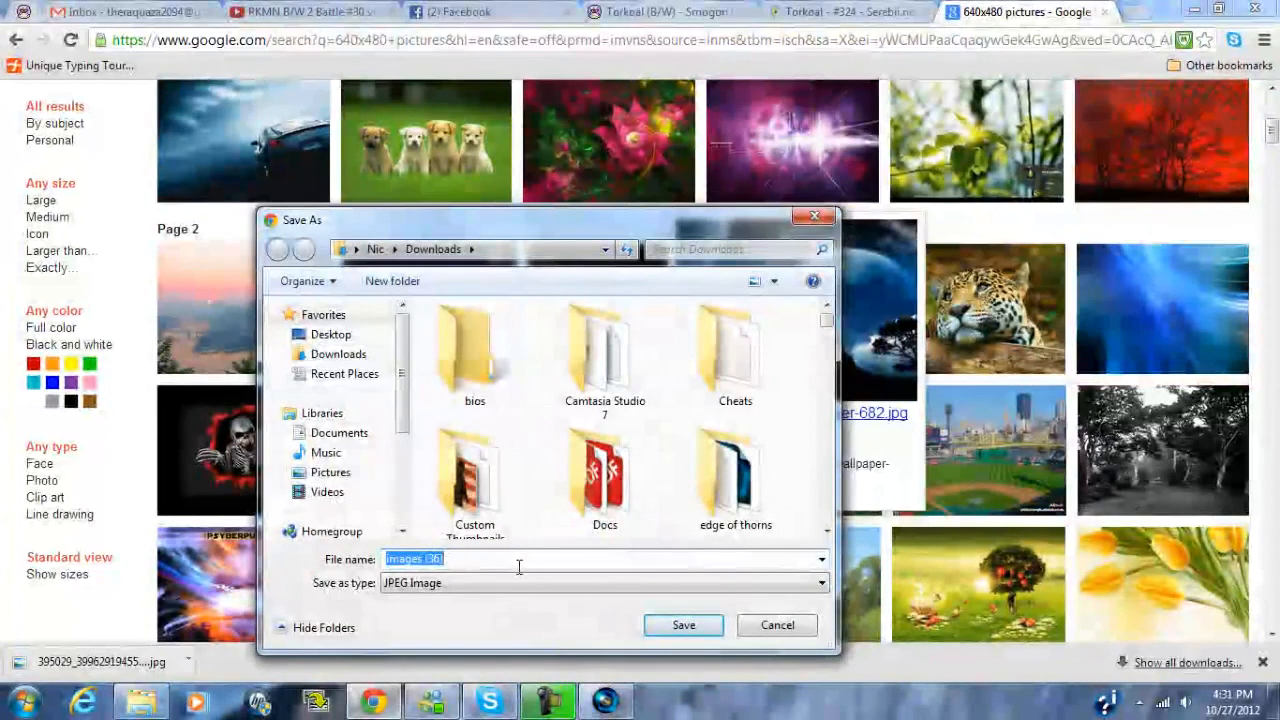
pyautogui.click(684, 624)
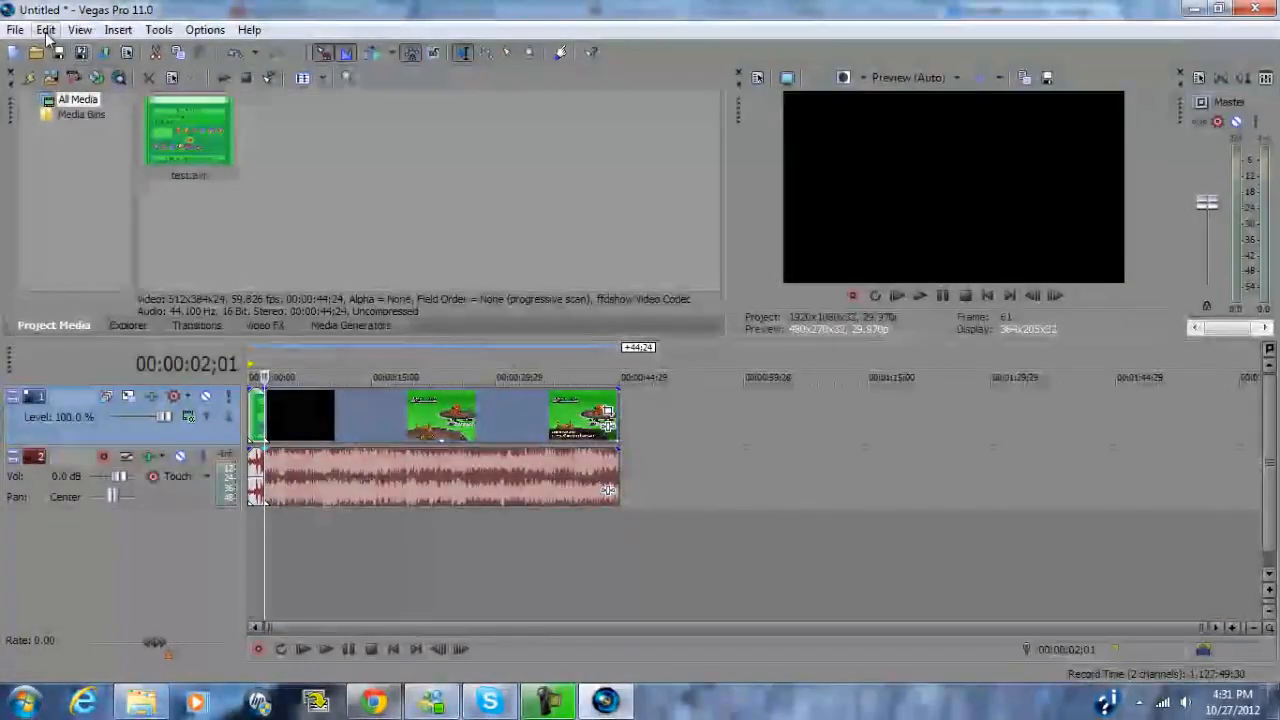
# Start a media import and browse to the Downloads folder.
pyautogui.click(16, 30)
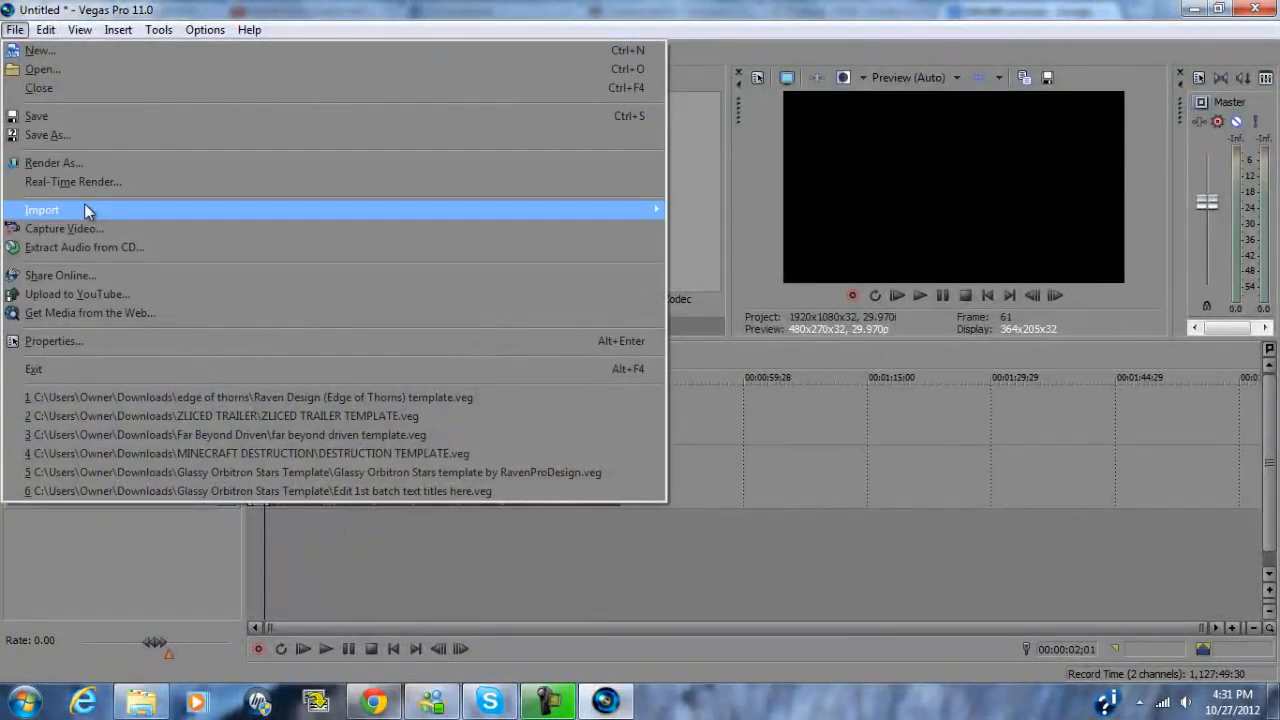
pyautogui.click(42, 210)
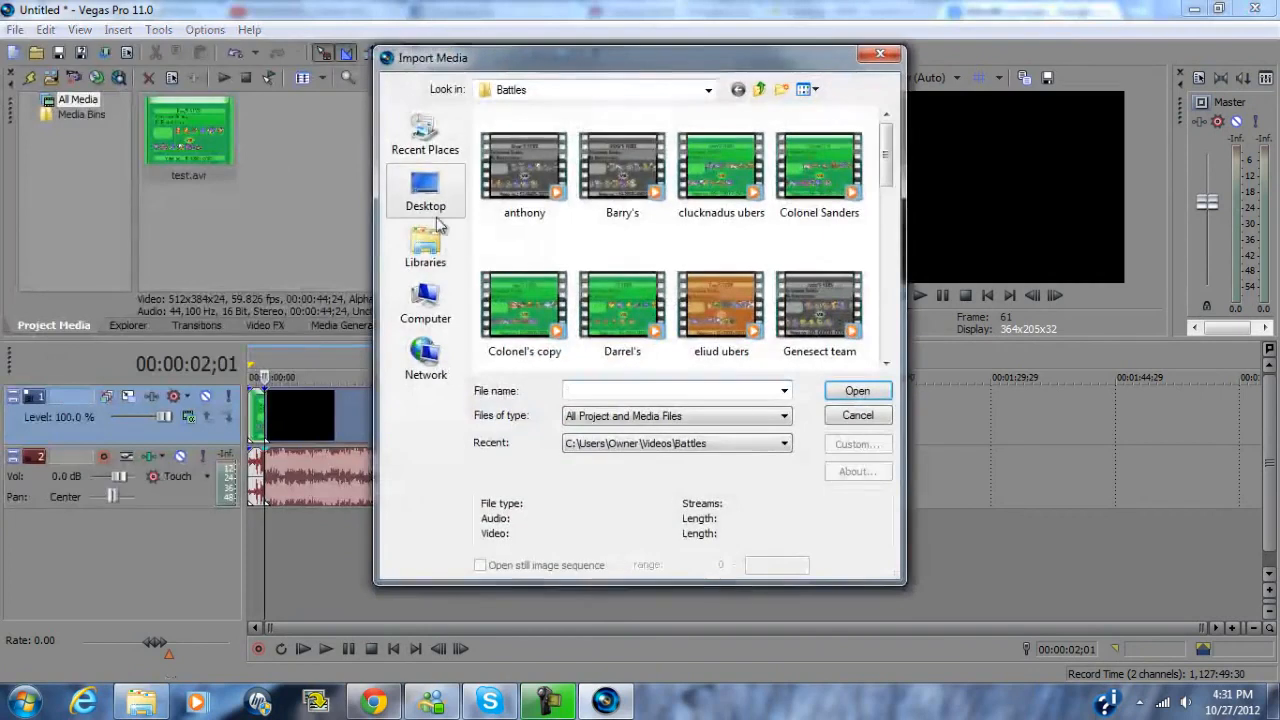
pyautogui.click(424, 248)
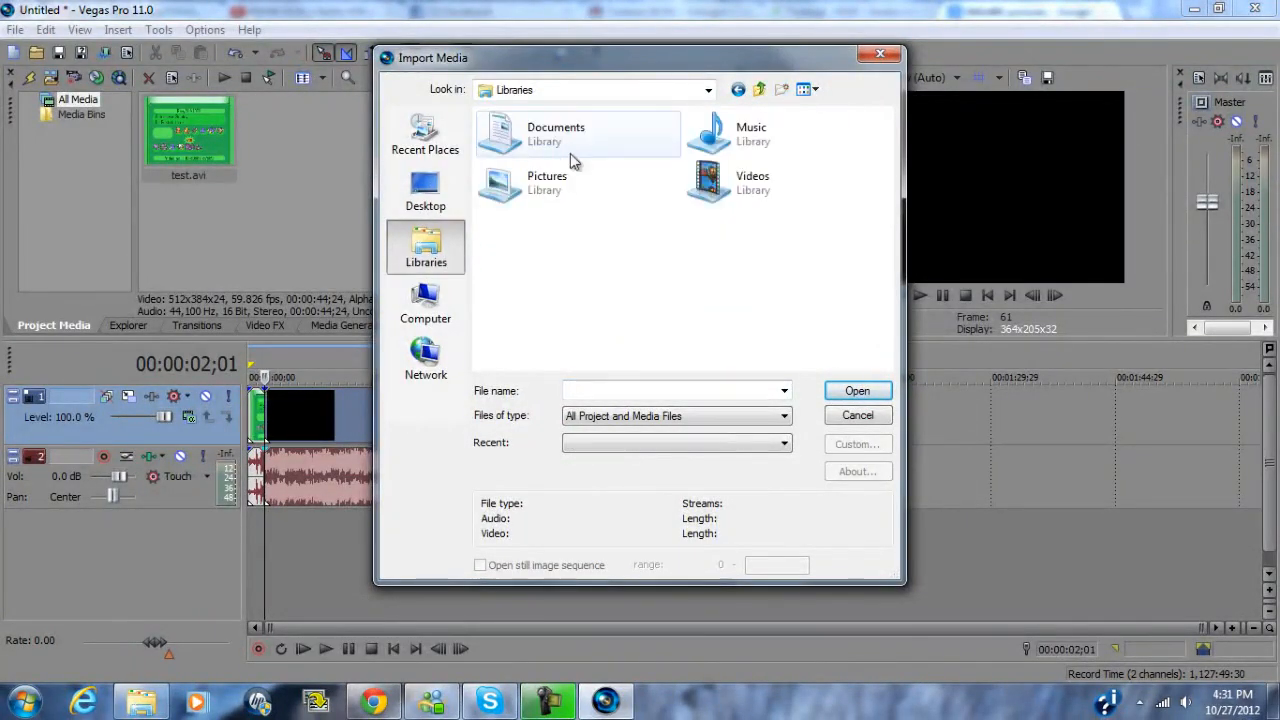
pyautogui.doubleClick(556, 132)
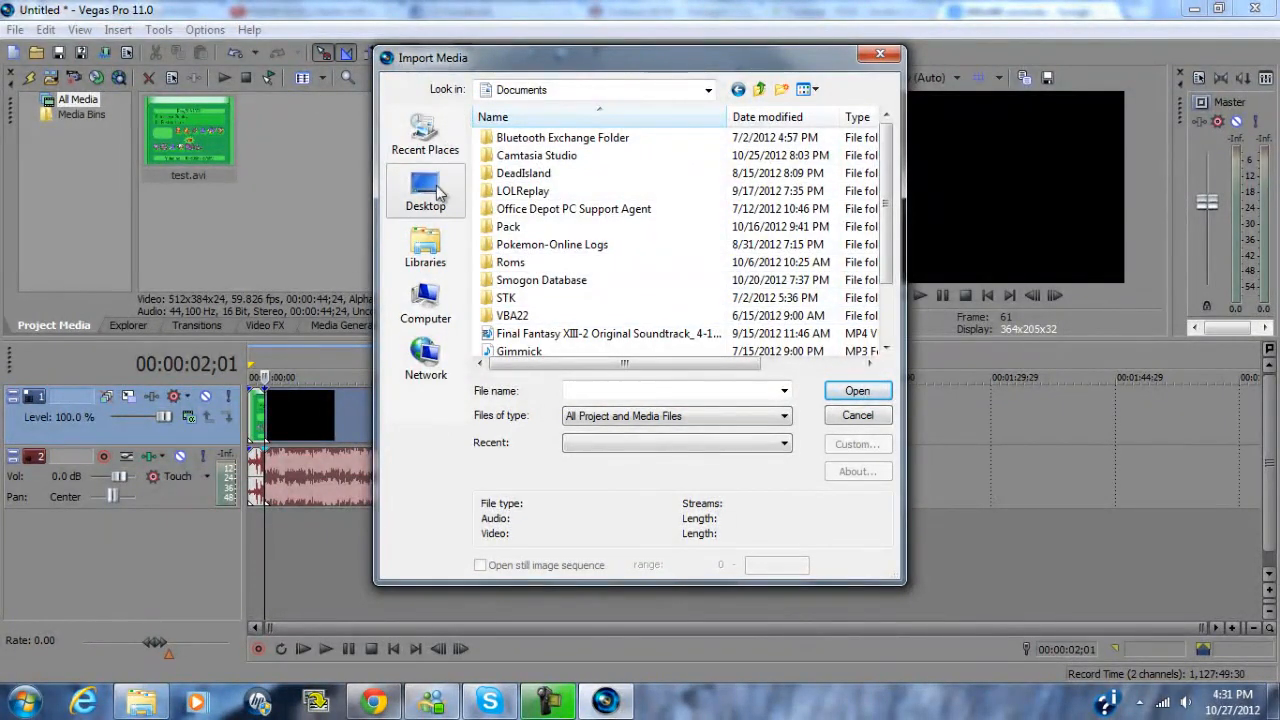
pyautogui.click(424, 190)
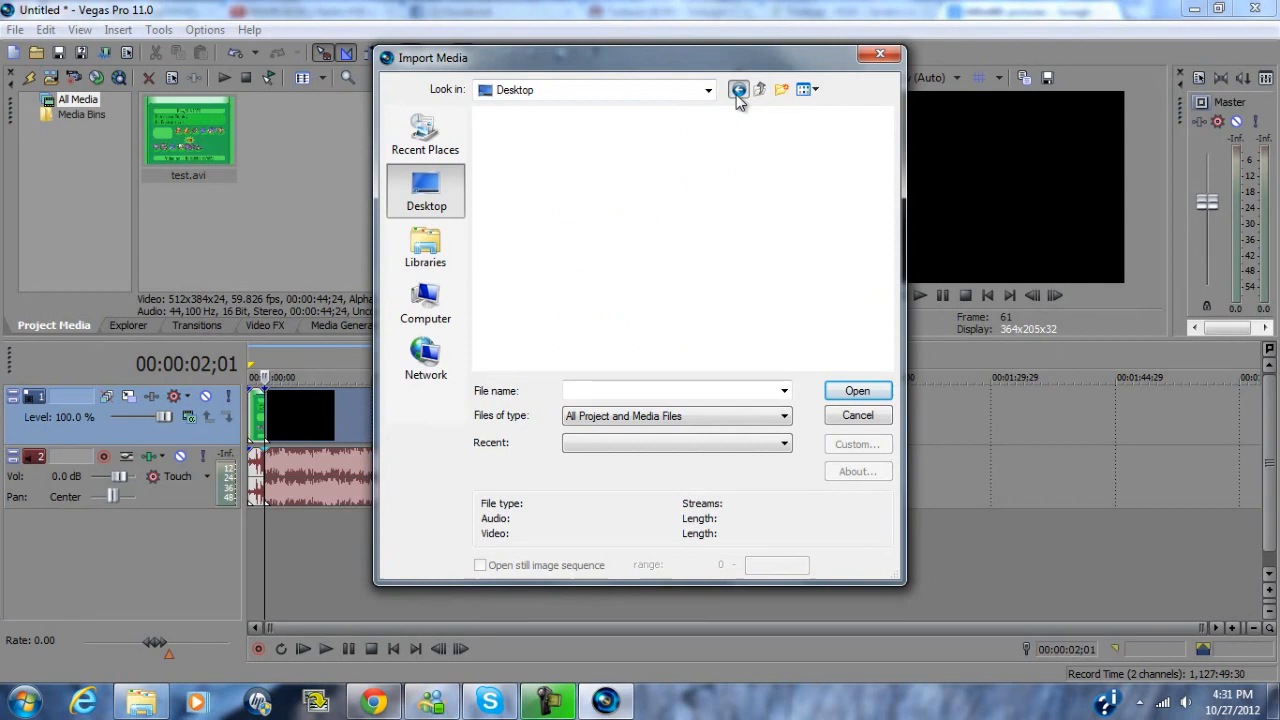
pyautogui.click(760, 88)
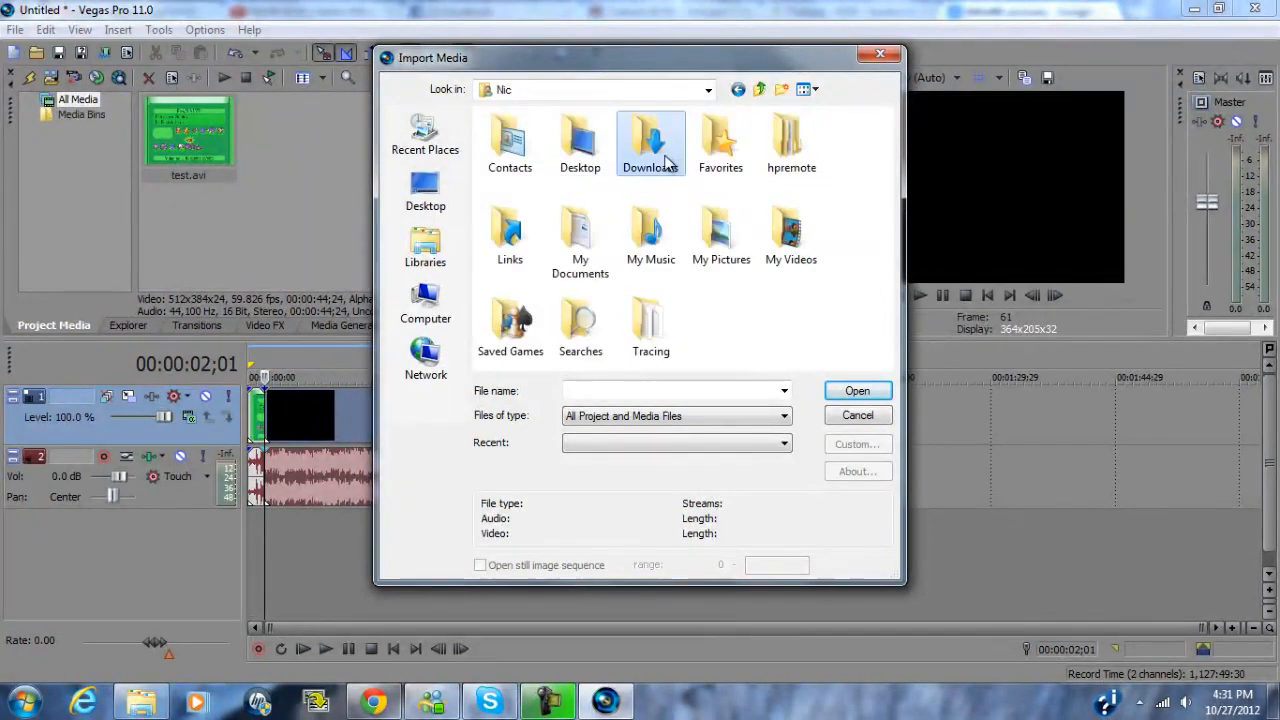
pyautogui.doubleClick(652, 140)
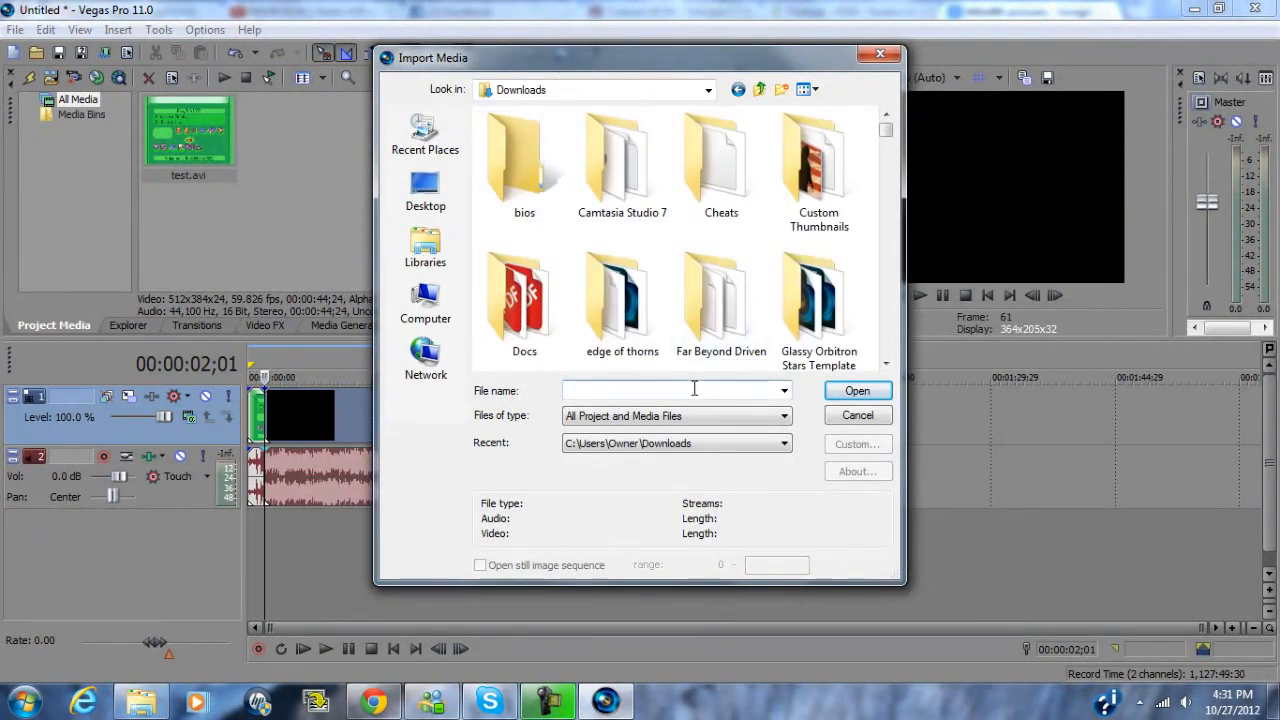
# Import images.jpg into the project media as the background picture.
pyautogui.write('images.jpg')
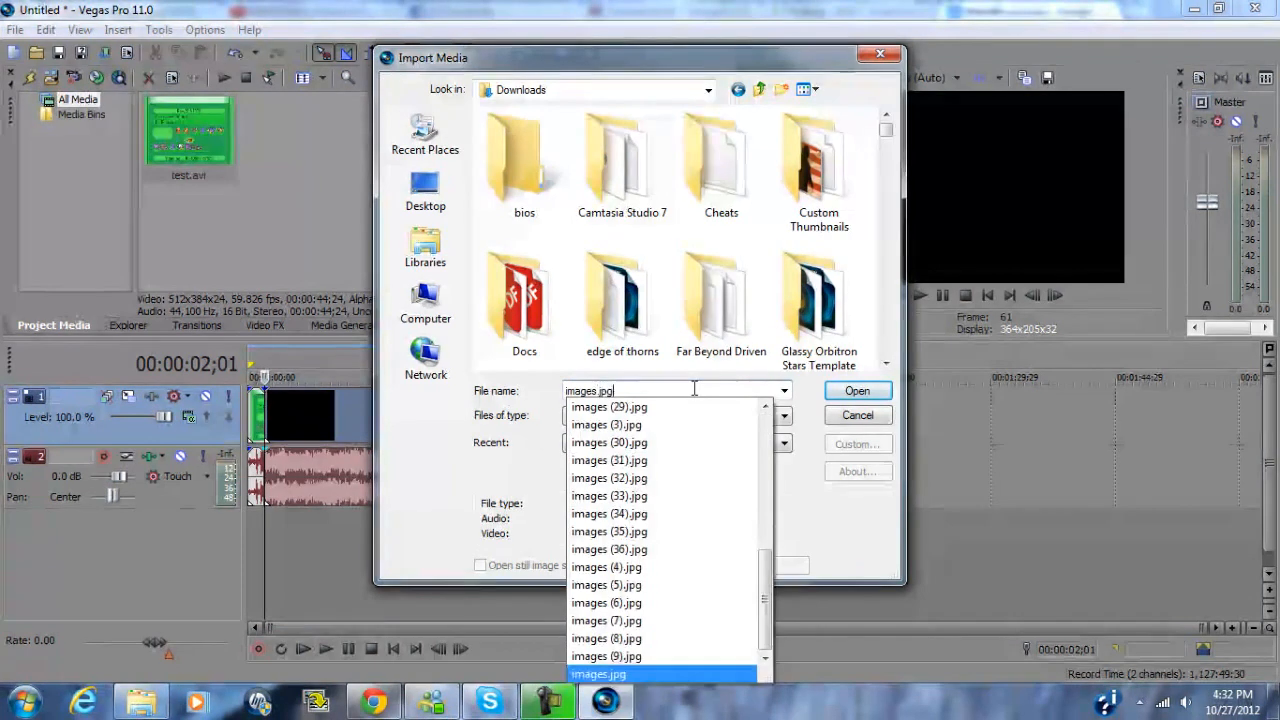
pyautogui.click(856, 390)
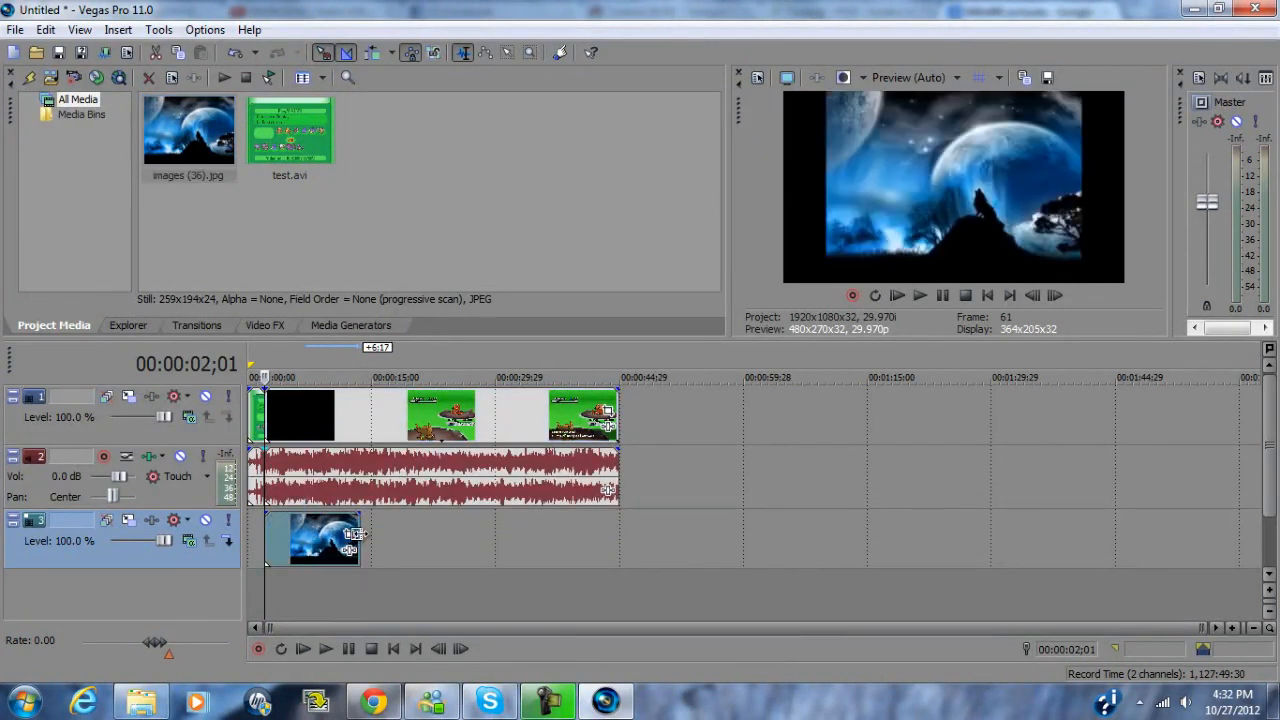
# Stretch the background picture to the clip's length, drag audio Vol to -Inf, and preview.
pyautogui.moveTo(350, 540); pyautogui.dragTo(616, 540)
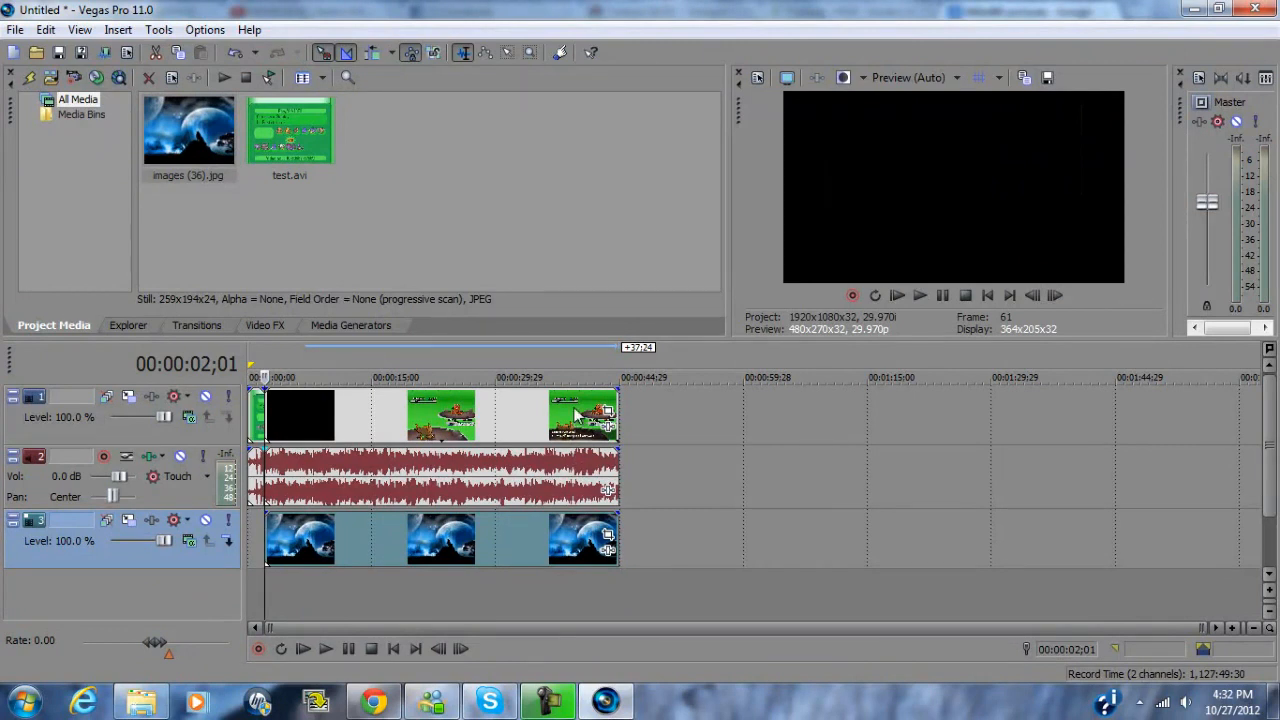
pyautogui.moveTo(538, 376)
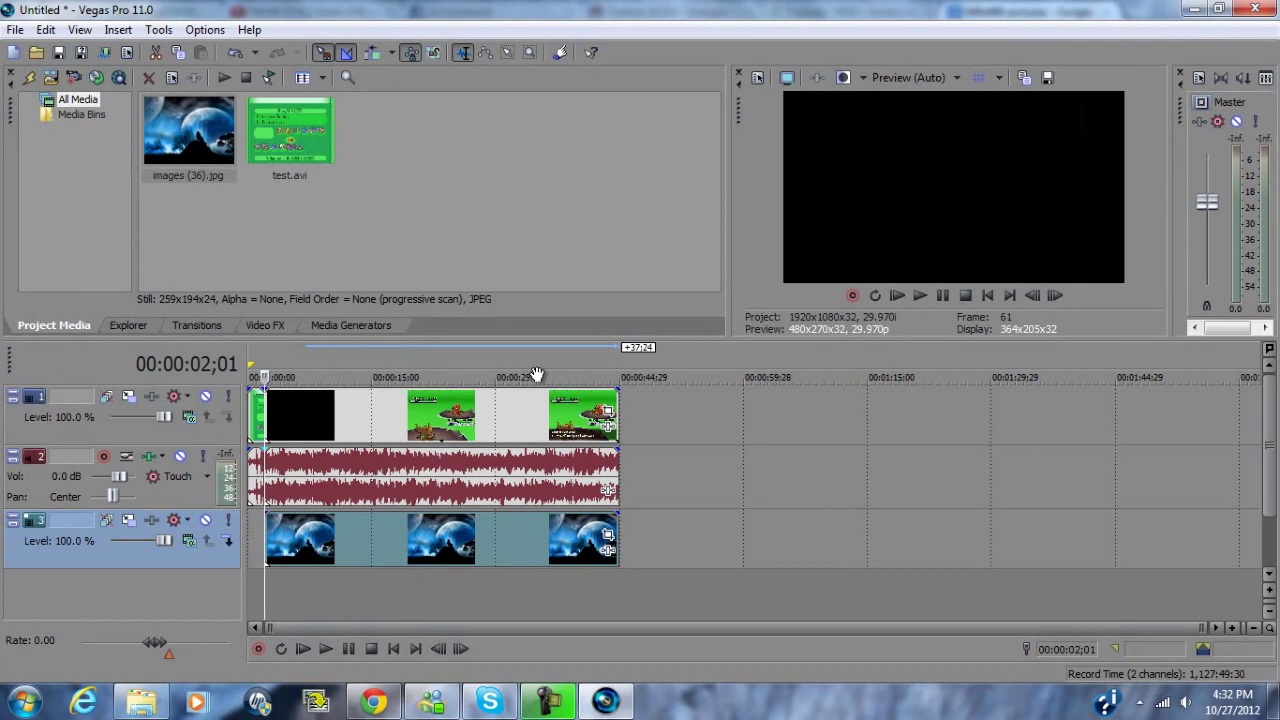
pyautogui.moveTo(104, 476); pyautogui.dragTo(88, 476)
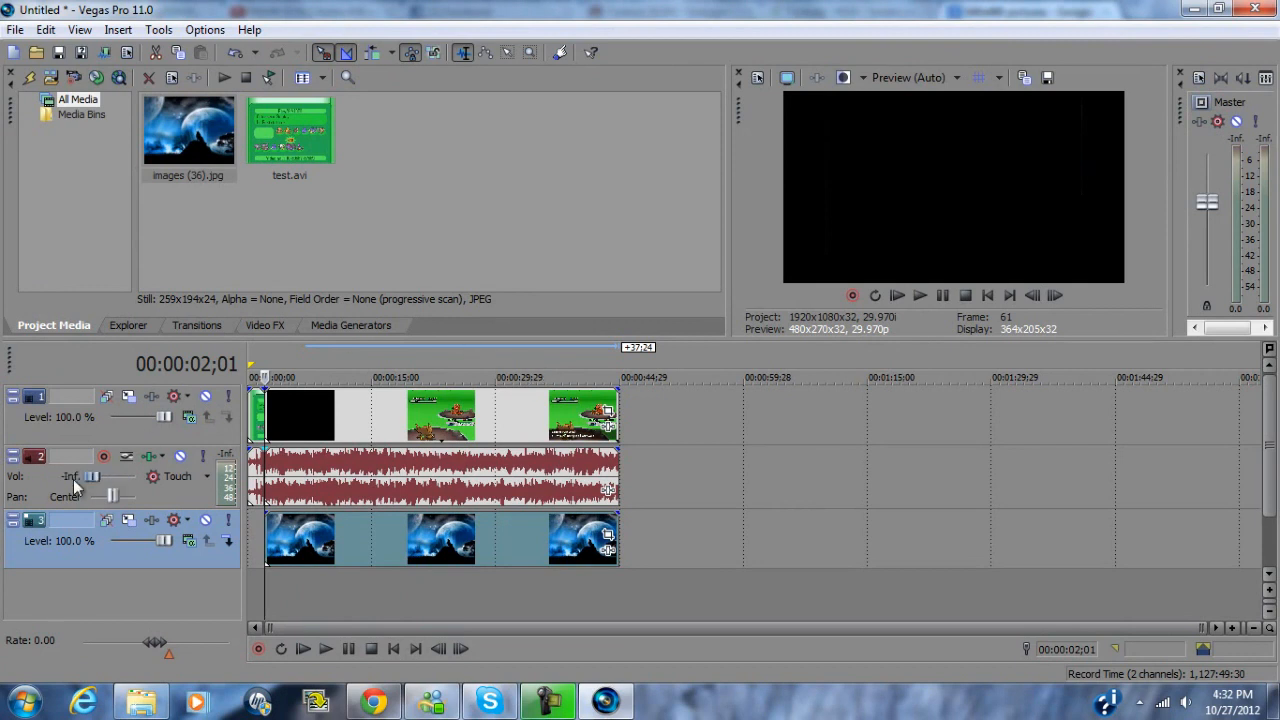
pyautogui.moveTo(628, 402)
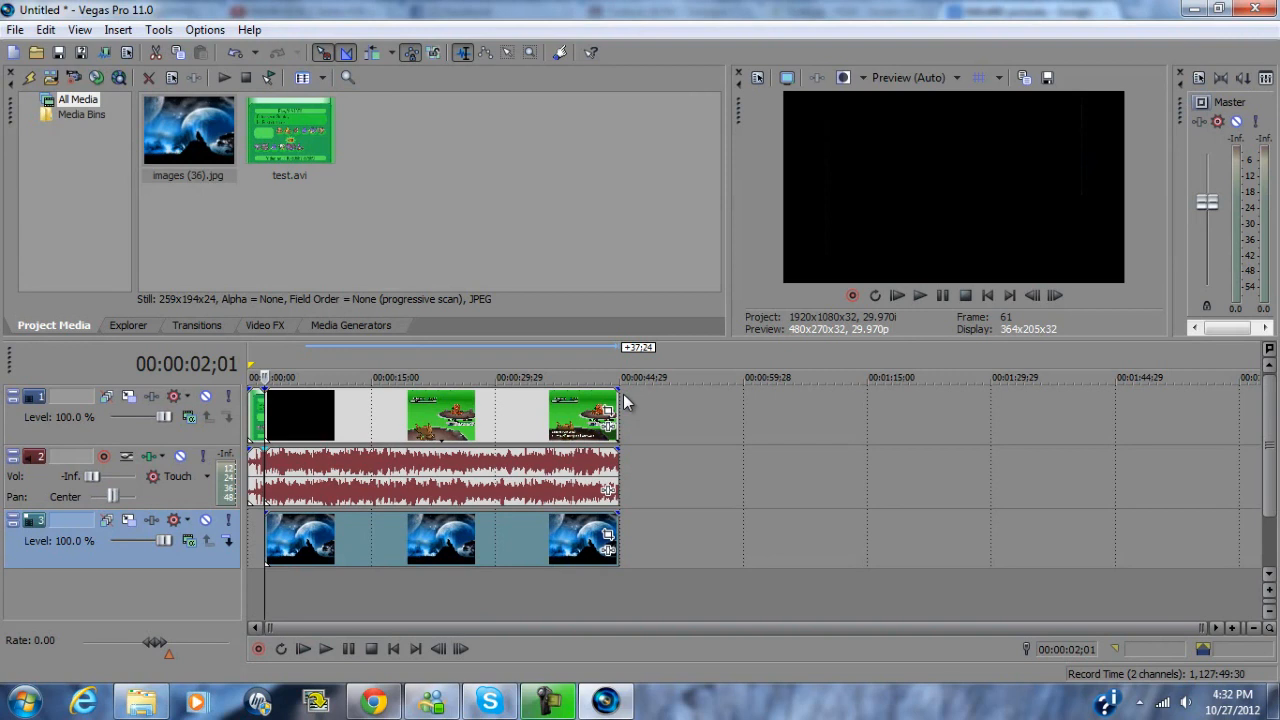
pyautogui.moveTo(918, 296)
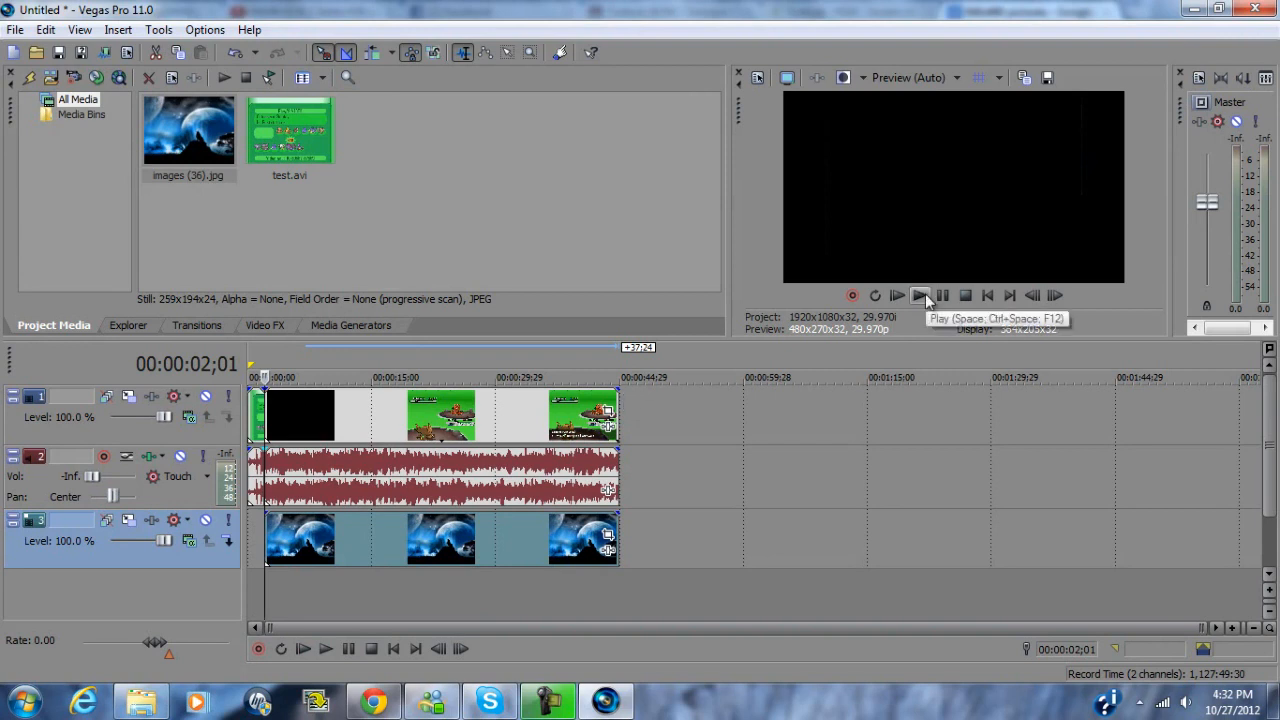
pyautogui.click(918, 296)
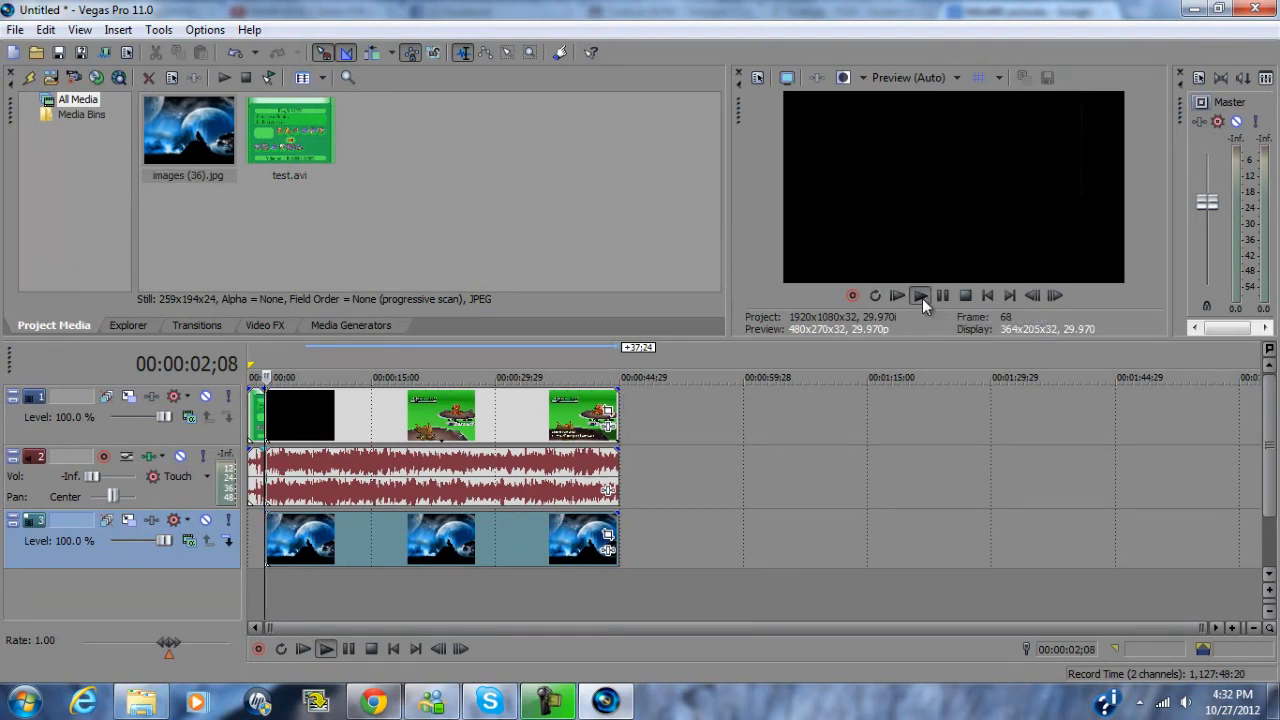
pyautogui.click(920, 296)
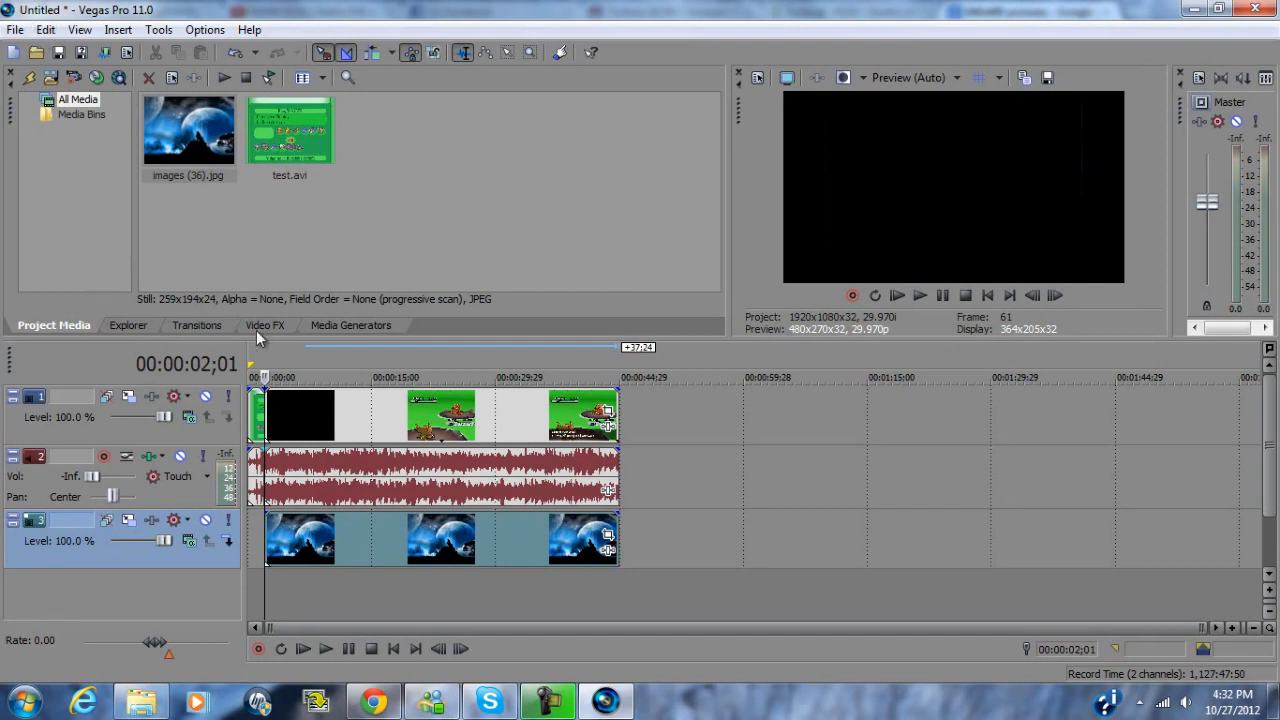
# Apply the Sony Chroma Keyer's Green Screen preset to the test.avi event from Video FX.
pyautogui.click(264, 324)
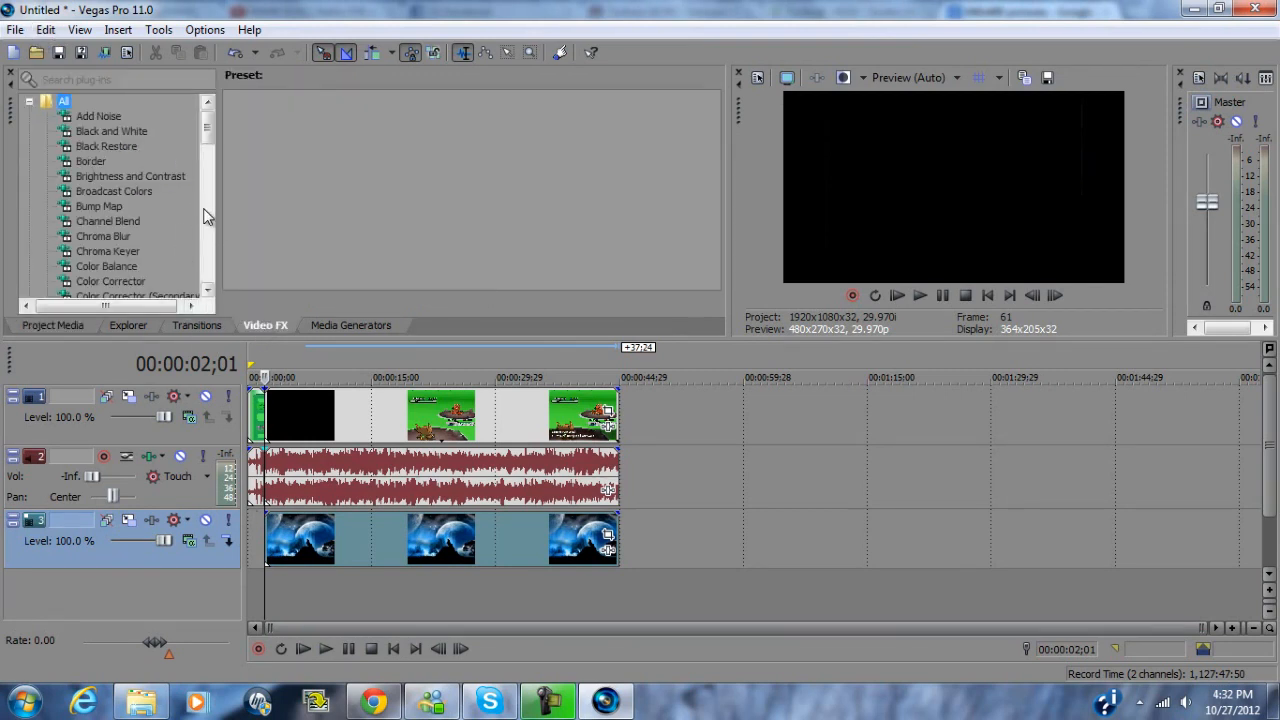
pyautogui.moveTo(190, 206)
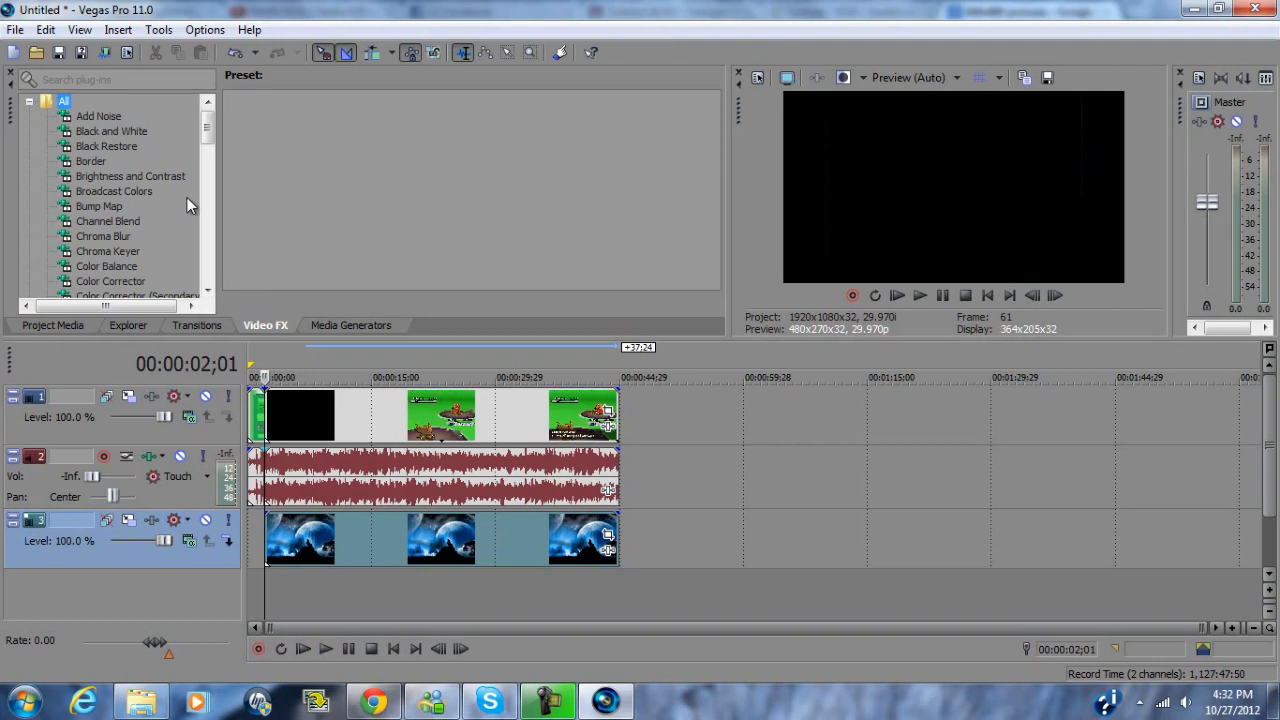
pyautogui.moveTo(296, 384)
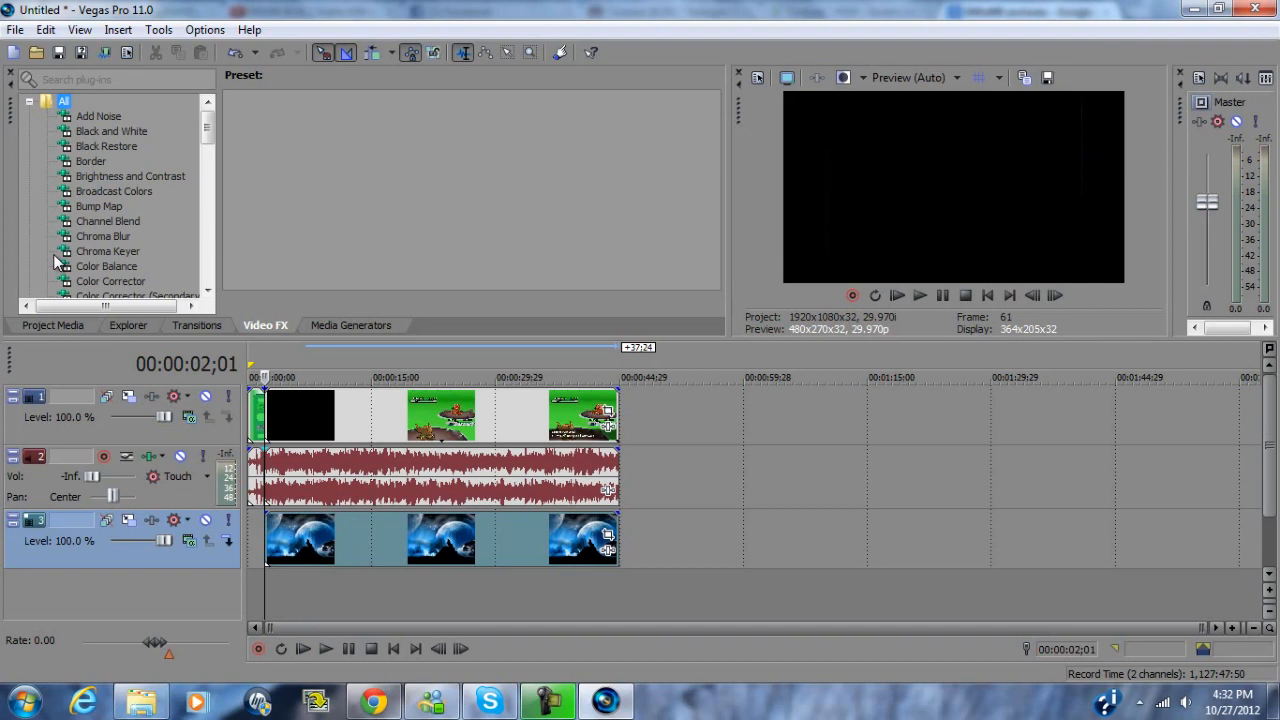
pyautogui.click(108, 252)
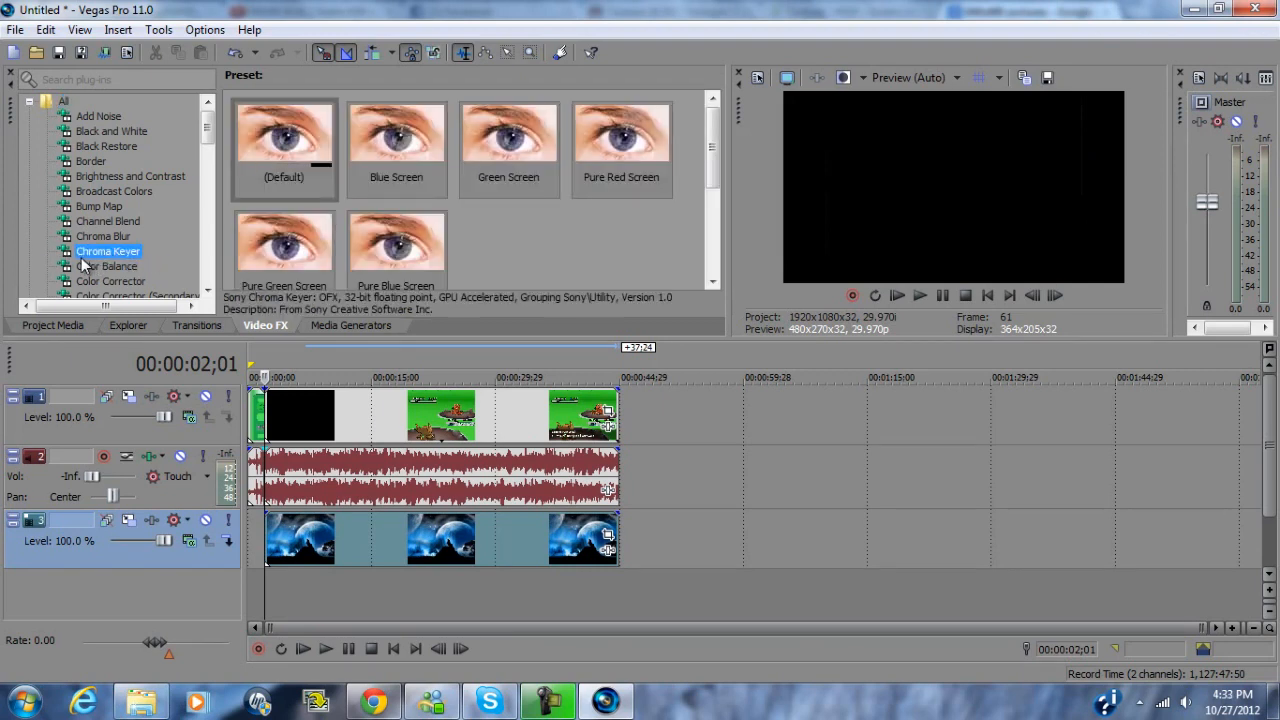
pyautogui.moveTo(170, 260)
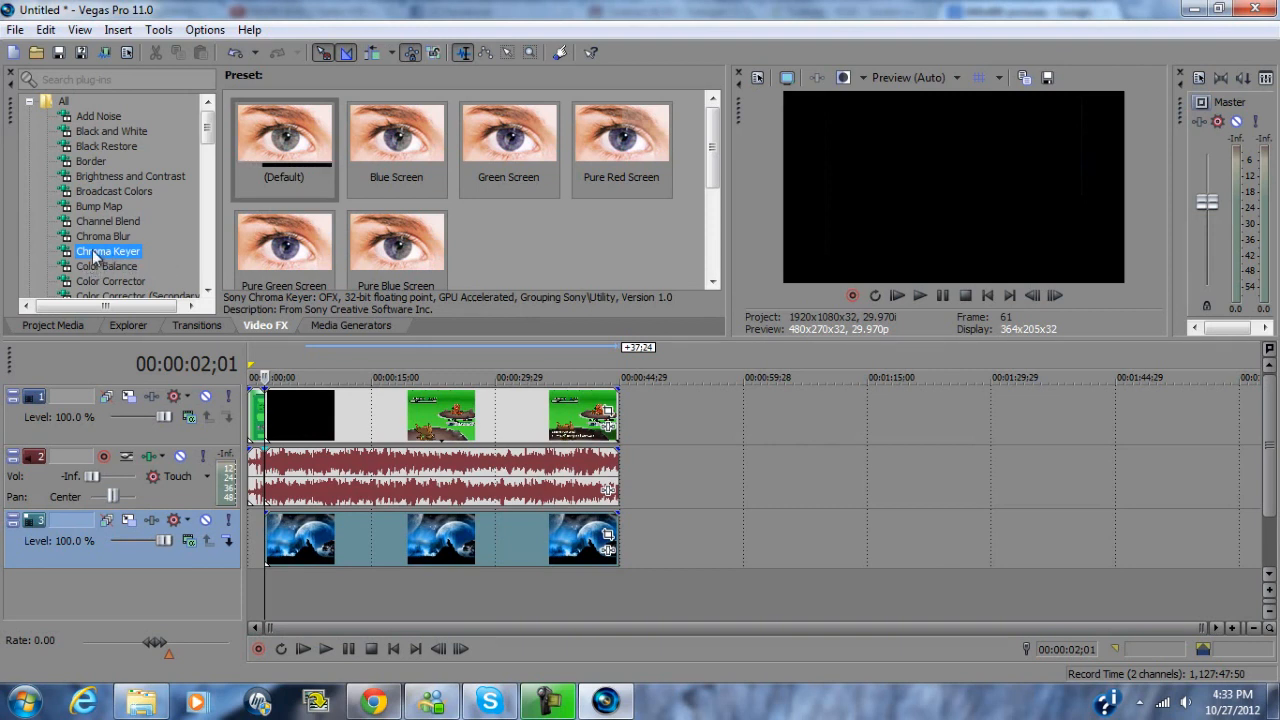
pyautogui.moveTo(96, 258)
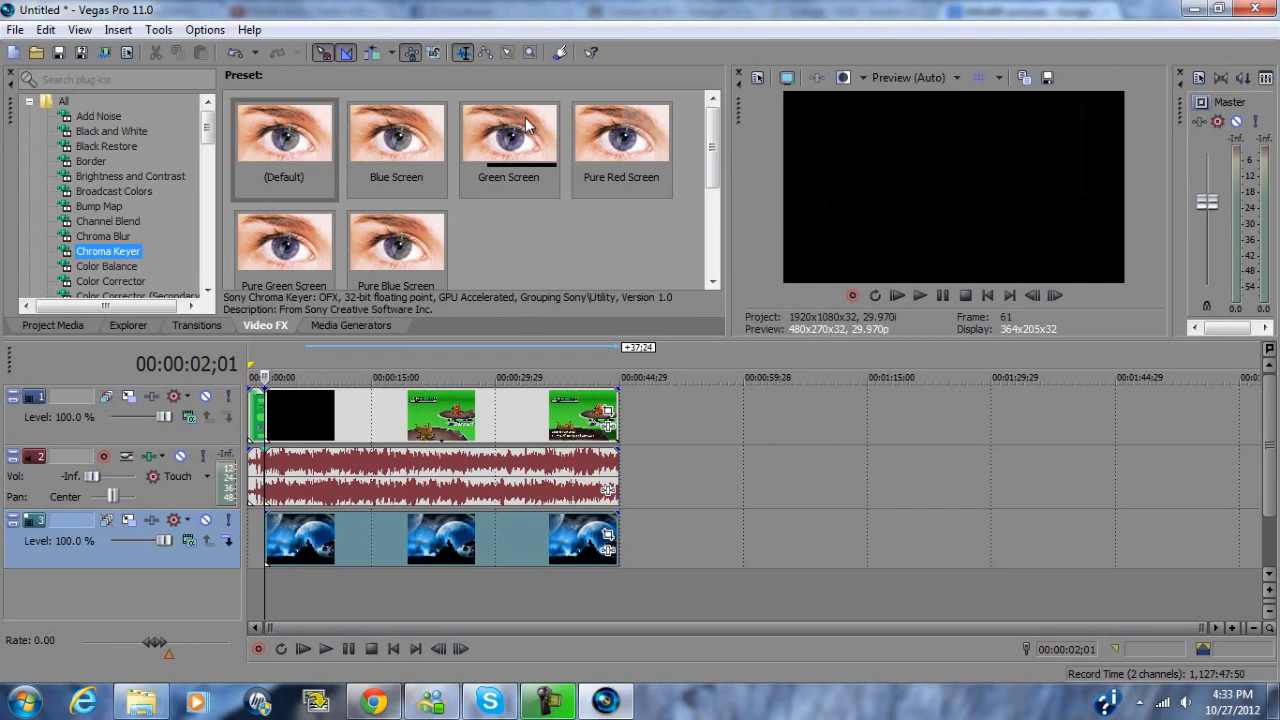
pyautogui.click(508, 136)
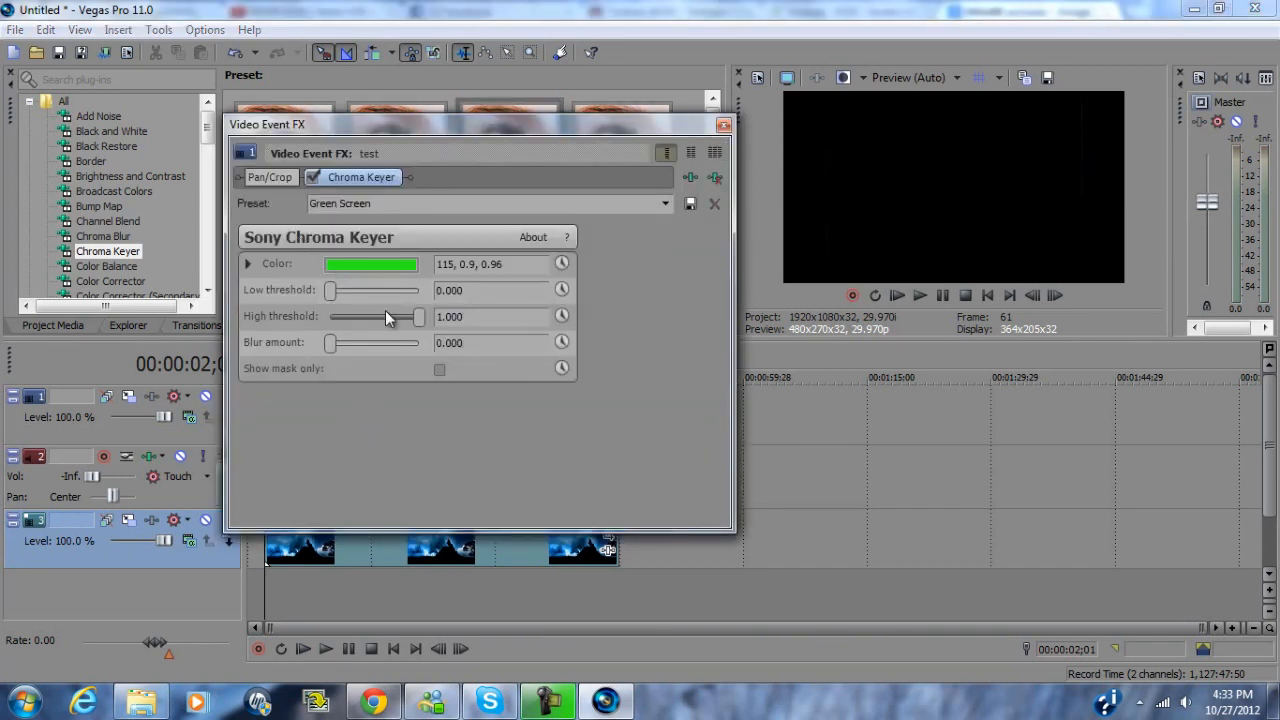
pyautogui.moveTo(418, 316); pyautogui.dragTo(410, 316)
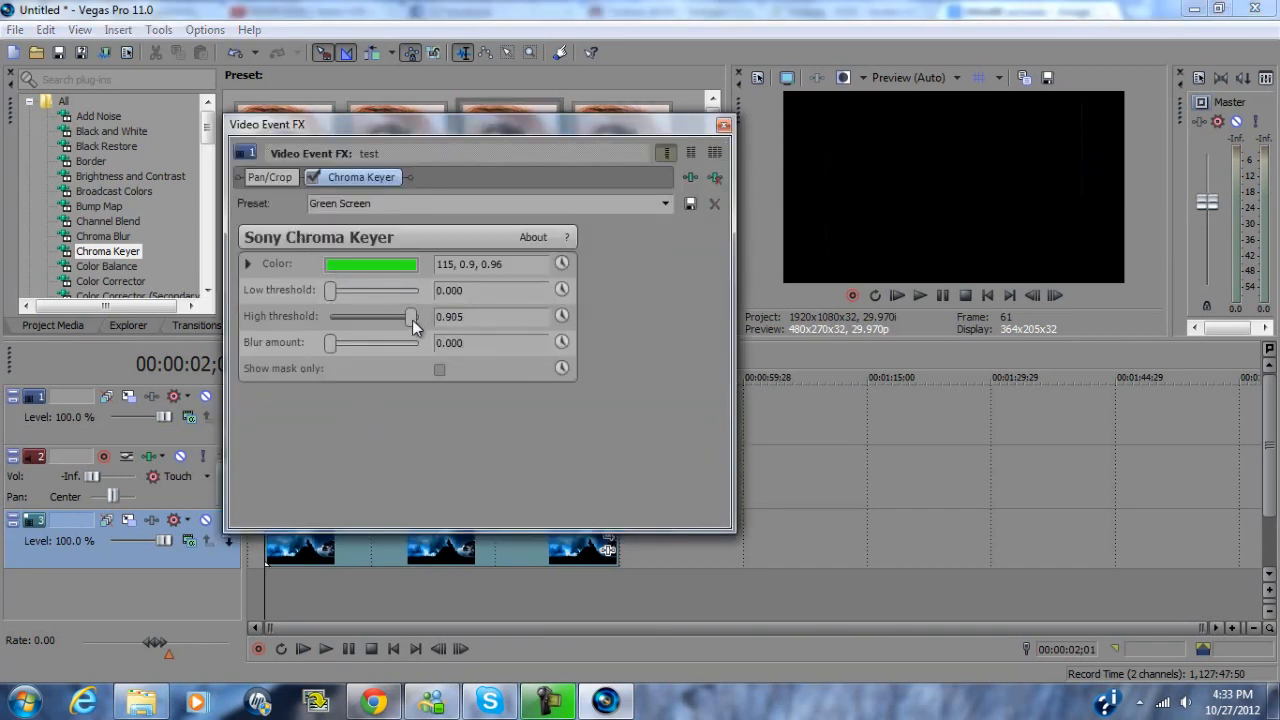
pyautogui.moveTo(412, 316); pyautogui.dragTo(404, 316)
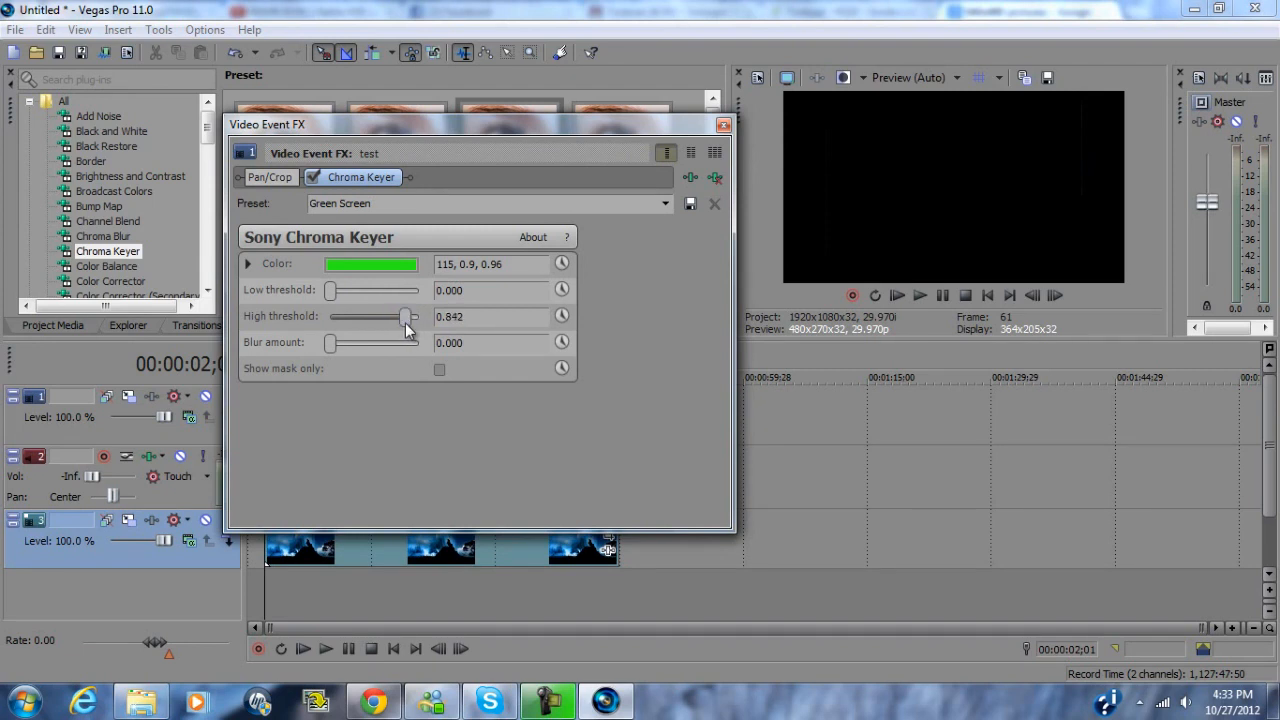
pyautogui.moveTo(404, 316); pyautogui.dragTo(418, 316)
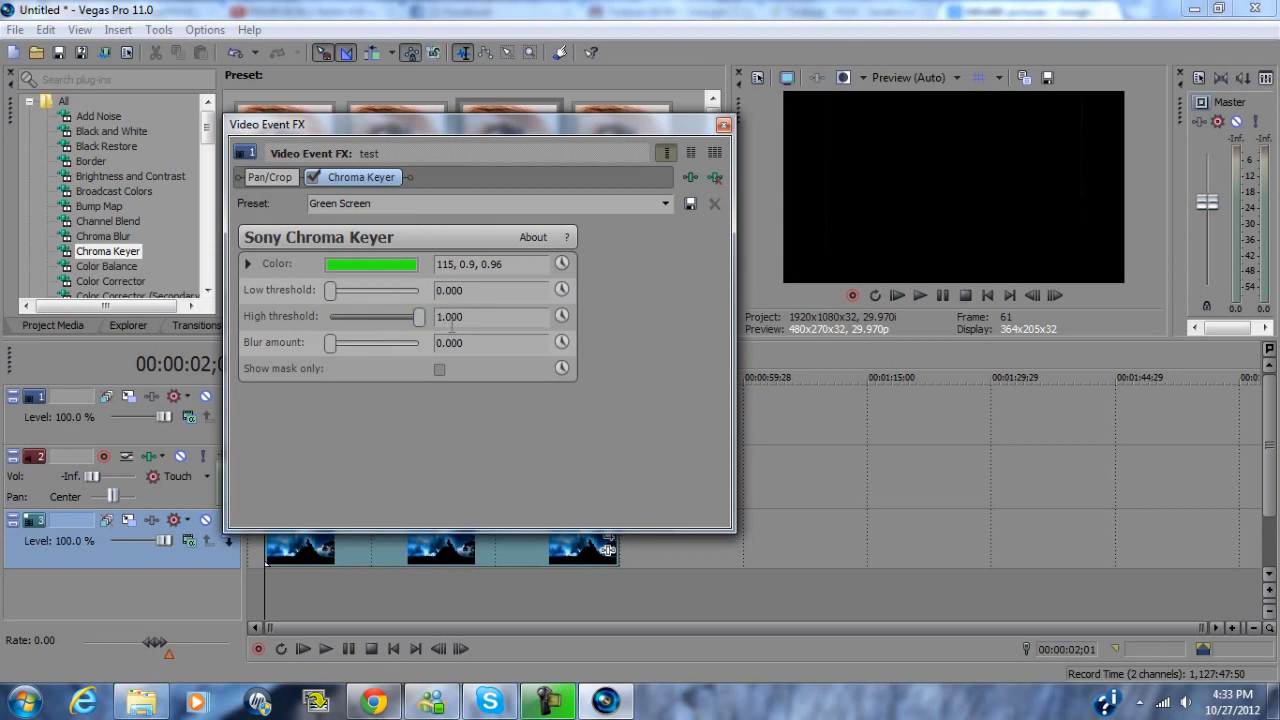
pyautogui.moveTo(688, 148)
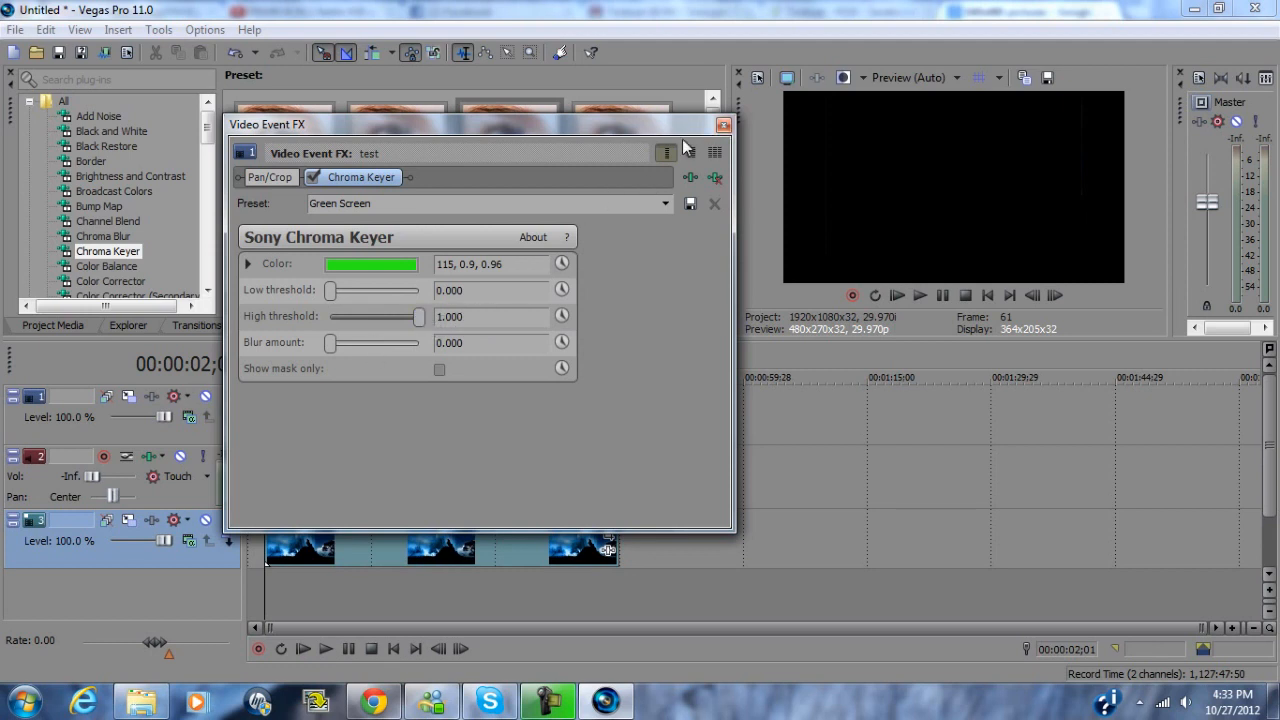
pyautogui.moveTo(724, 128)
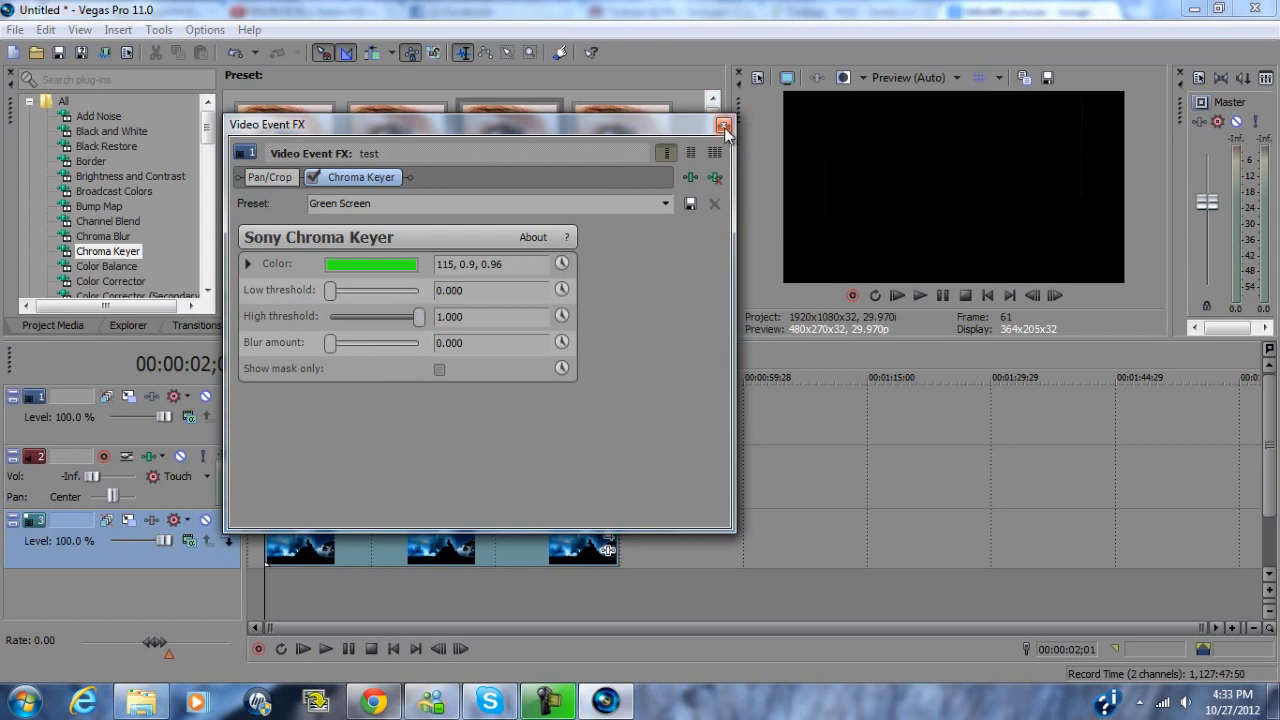
# Close the Video Event FX window and preview the keyed footage over the background, ready to render.
pyautogui.click(724, 124)
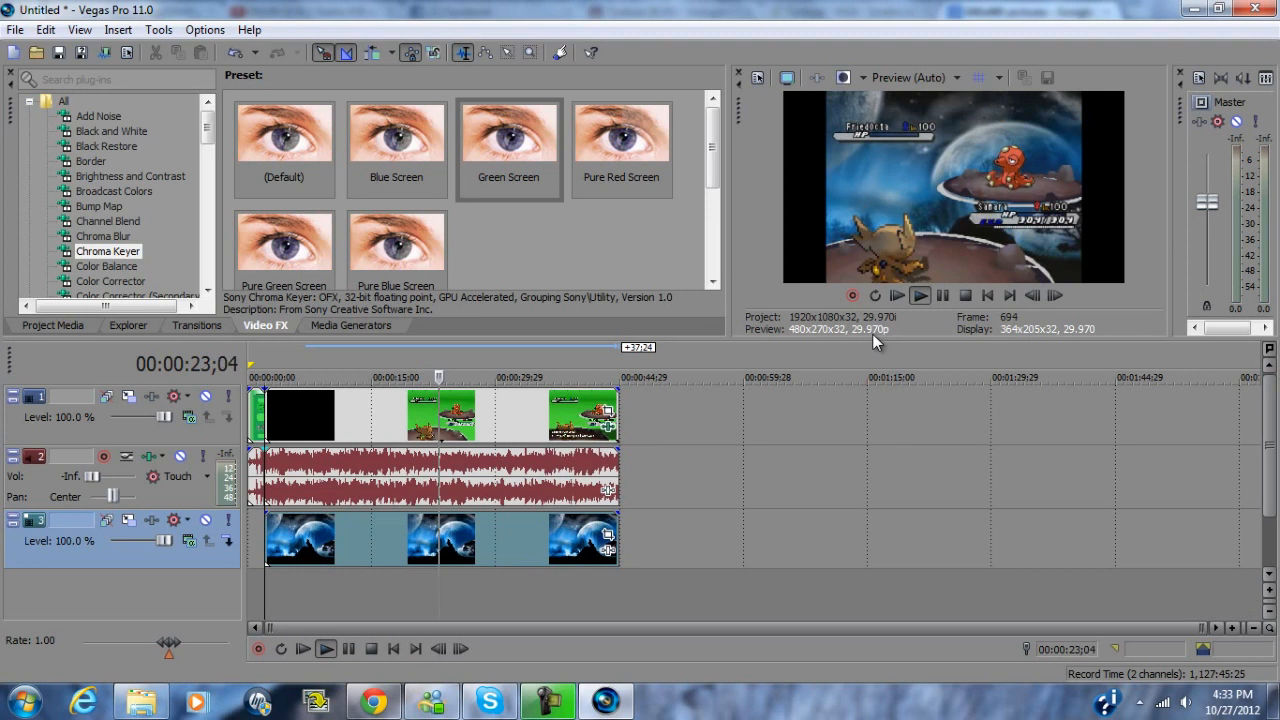
pyautogui.click(918, 294)
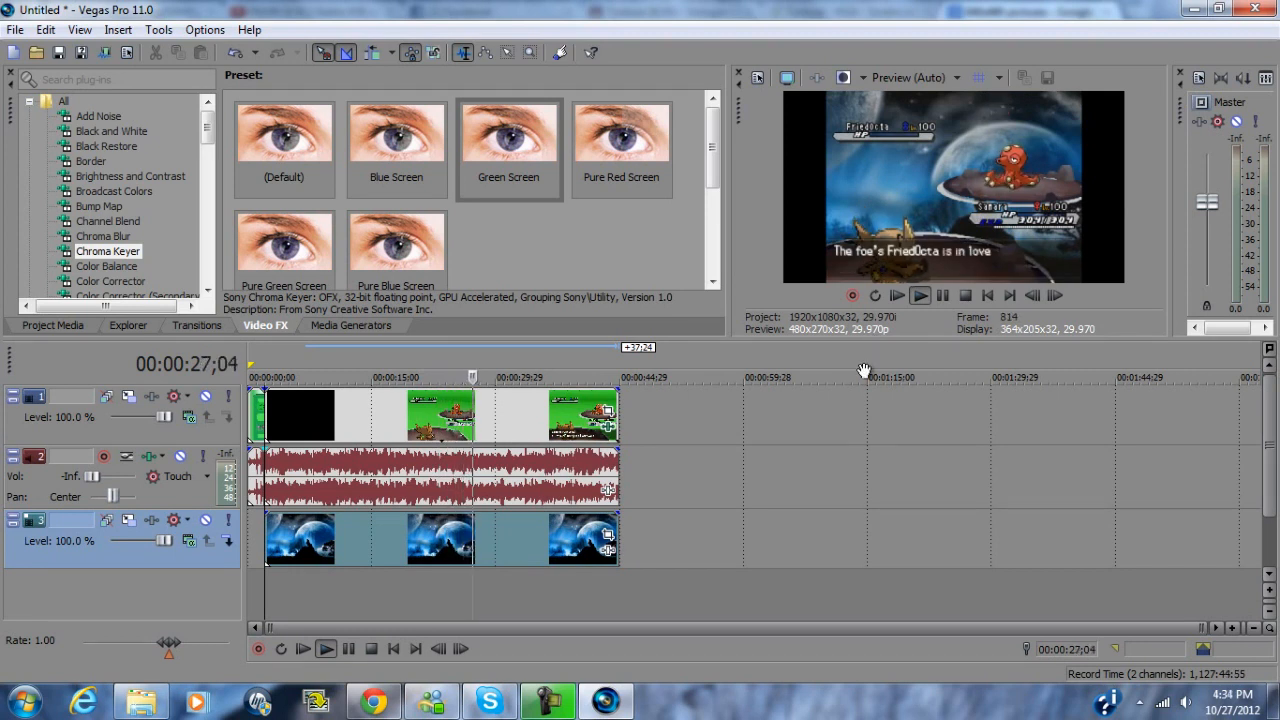
pyautogui.click(964, 296)
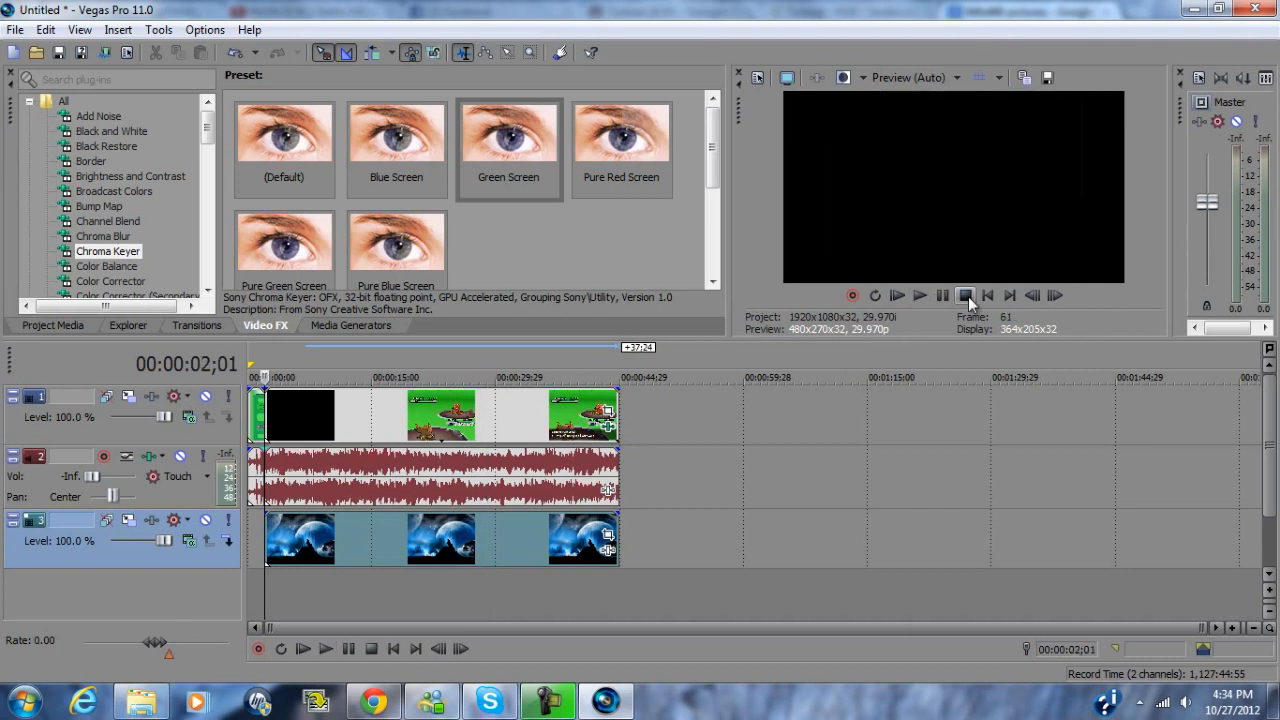
pyautogui.click(16, 30)
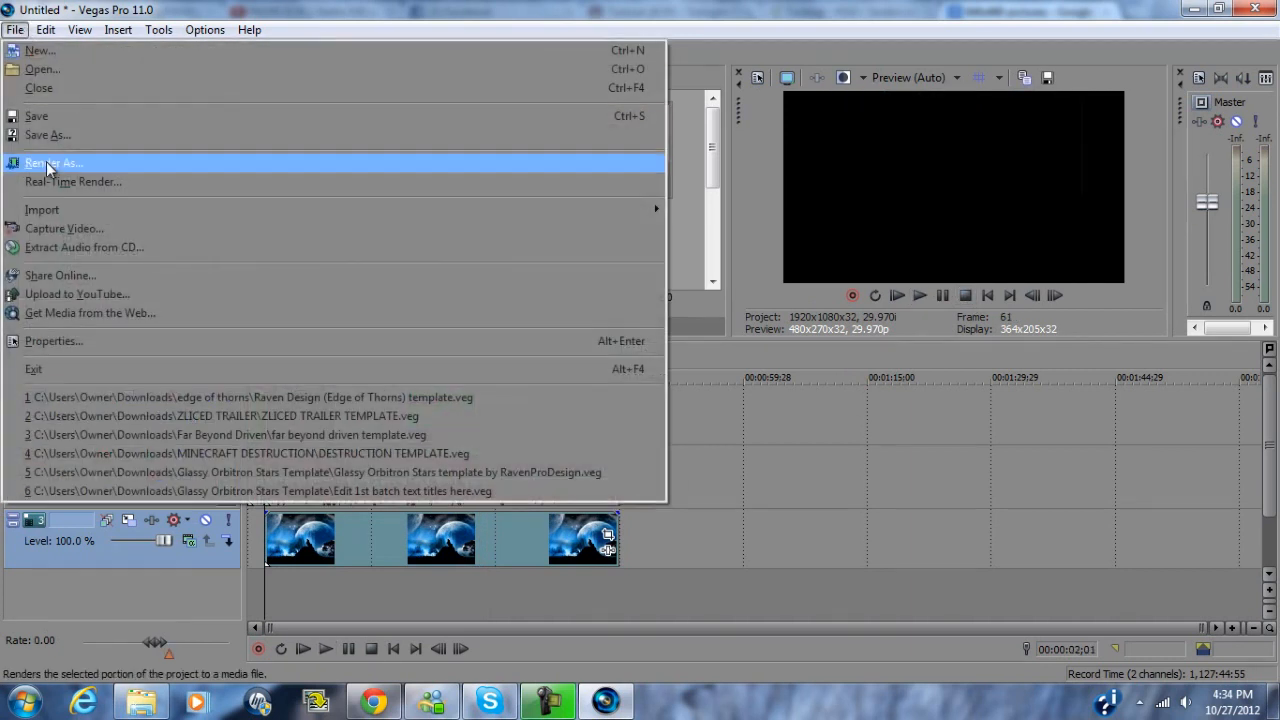
pyautogui.moveTo(820, 558)
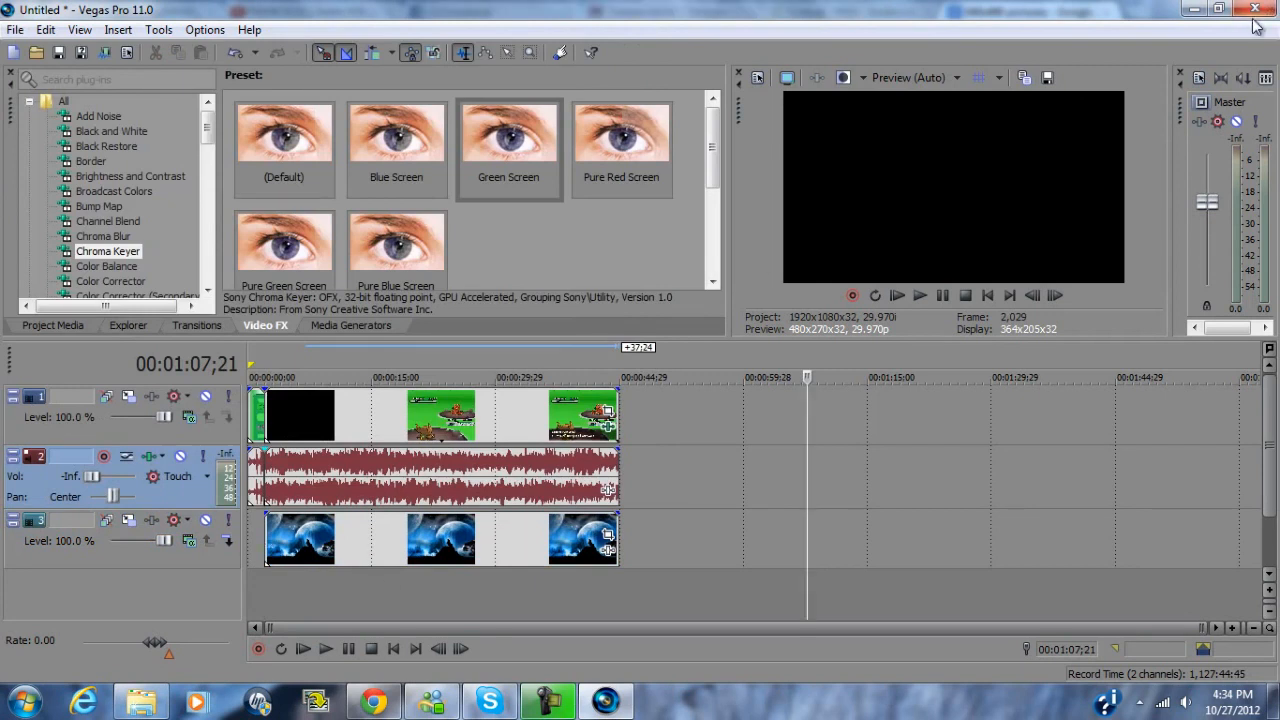
pyautogui.moveTo(1256, 18)
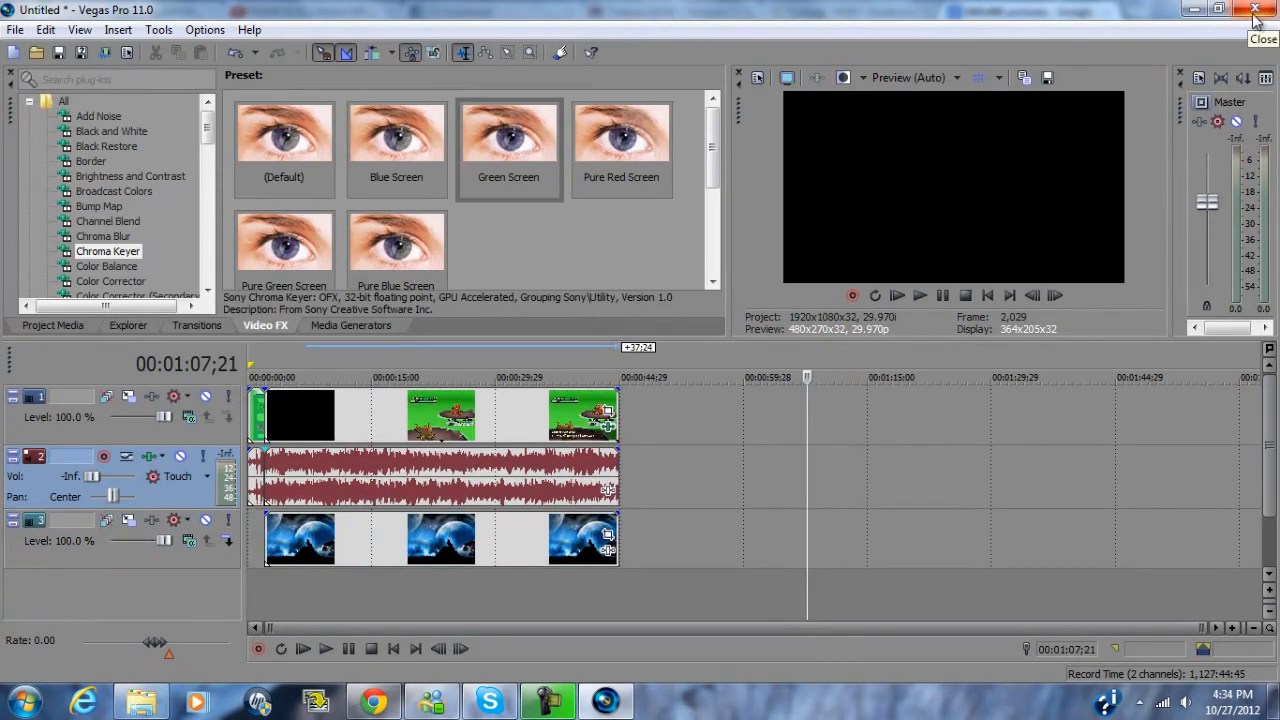
# Close Vegas Pro and Chrome, leaving the Videos library in Windows Explorer.
pyautogui.click(1256, 12)
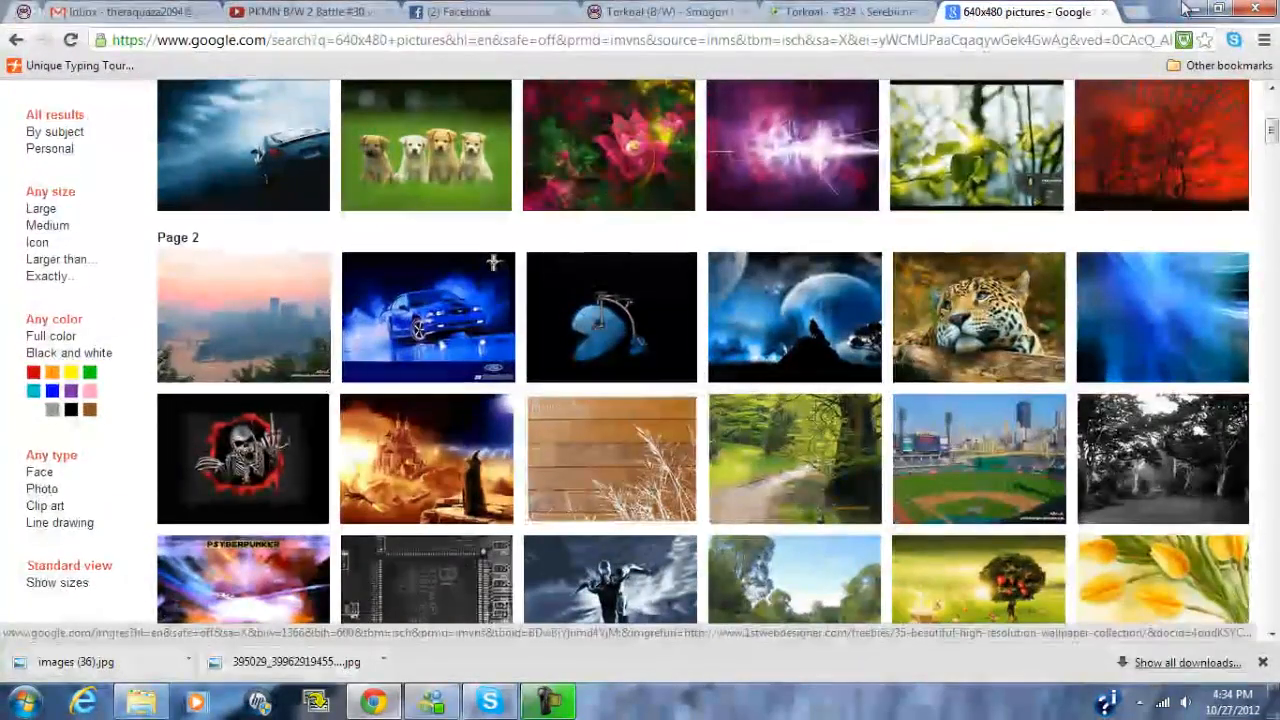
pyautogui.click(1218, 8)
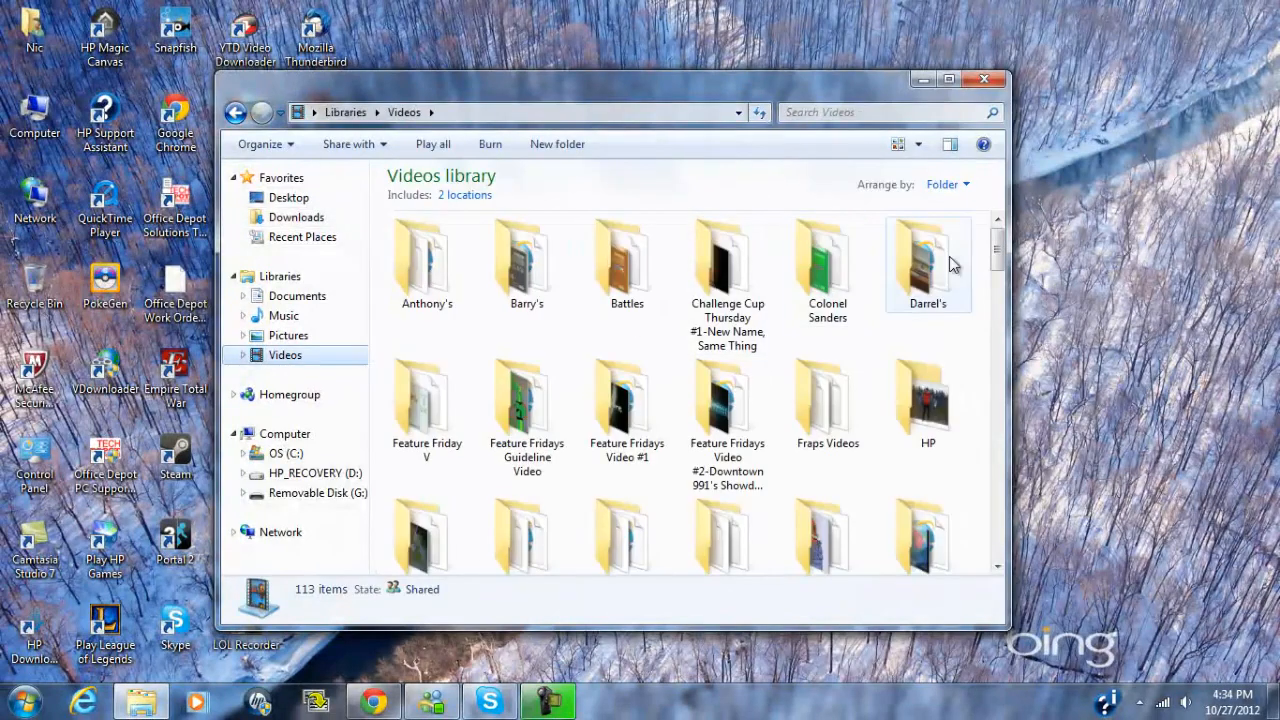
pyautogui.scroll(-3)
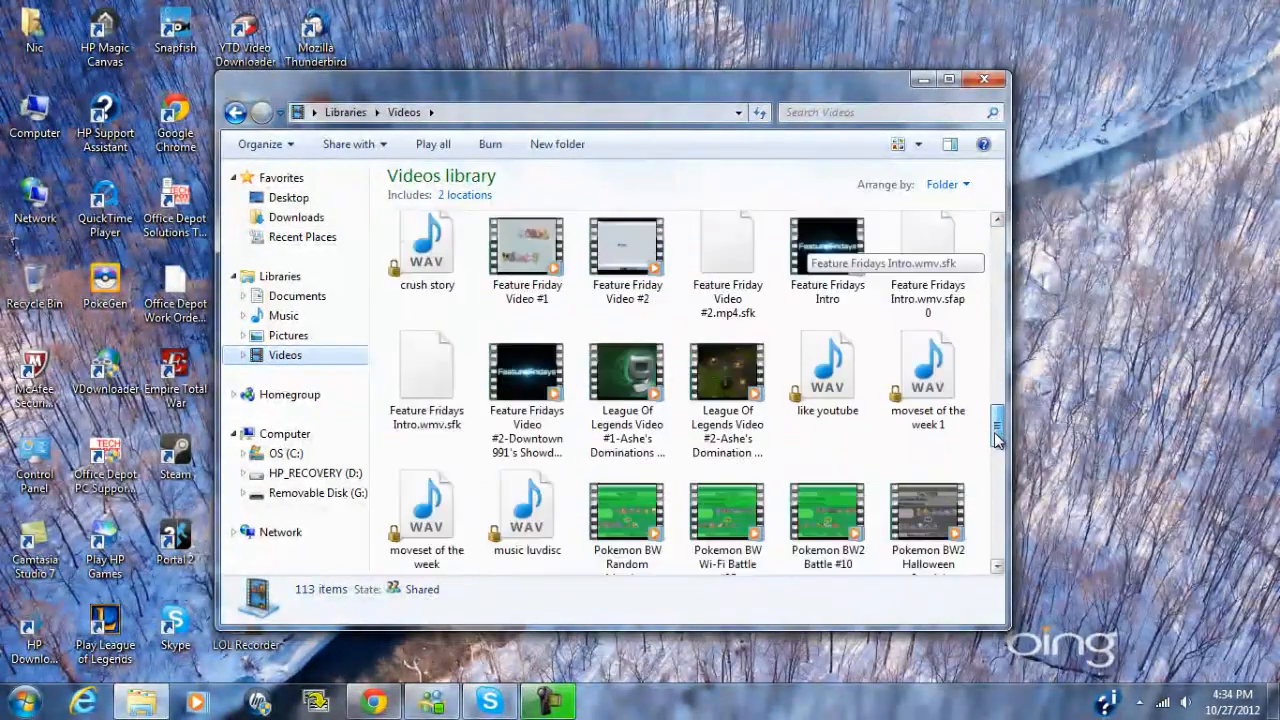
pyautogui.scroll(-3)
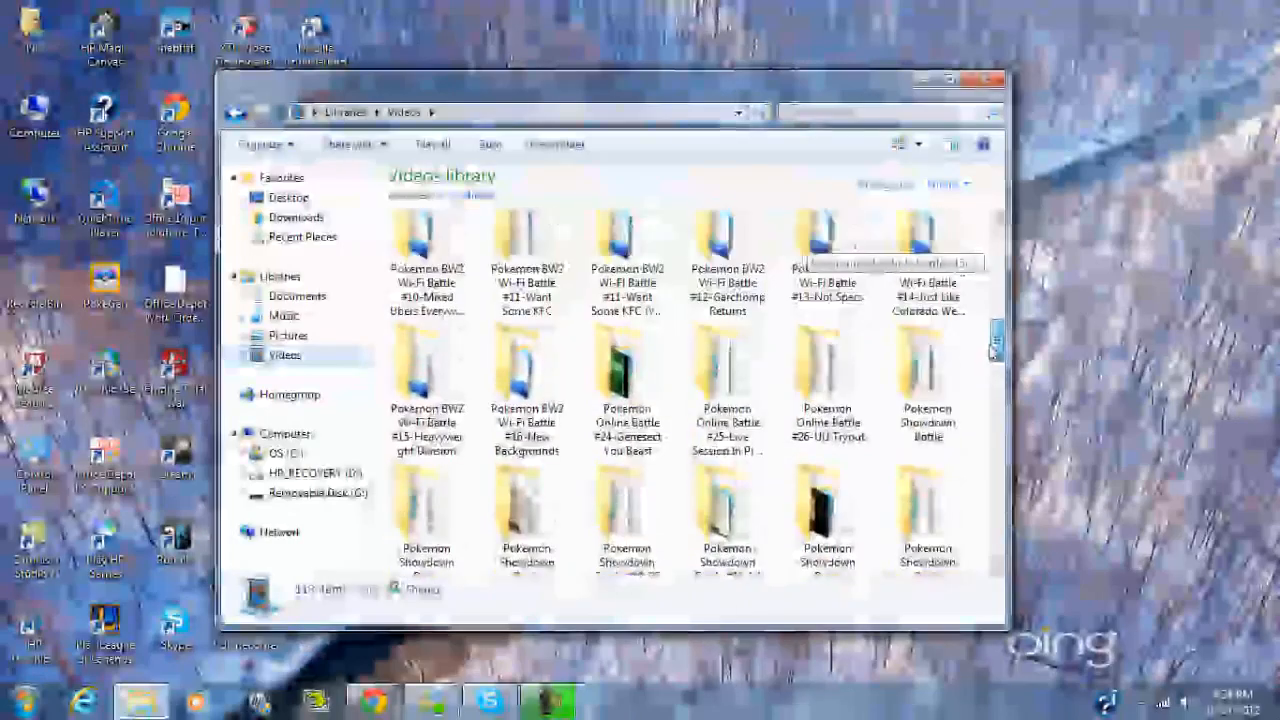
pyautogui.scroll(3)
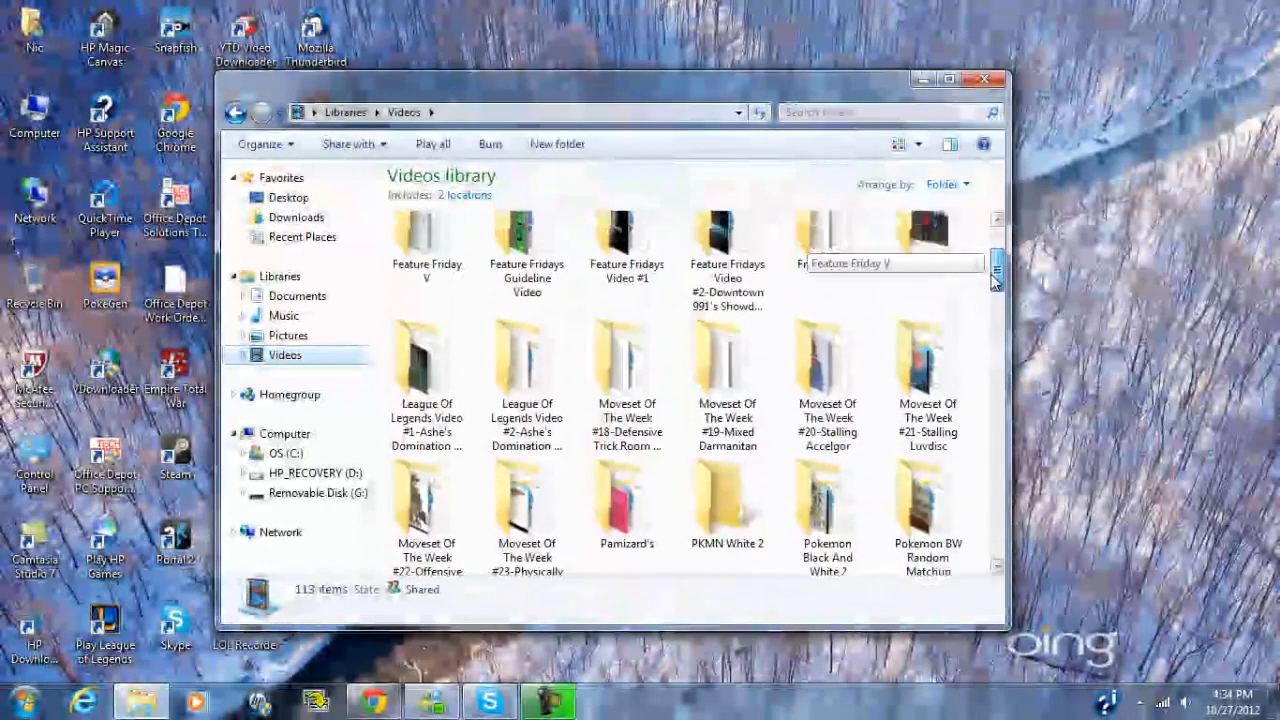
pyautogui.scroll(3)
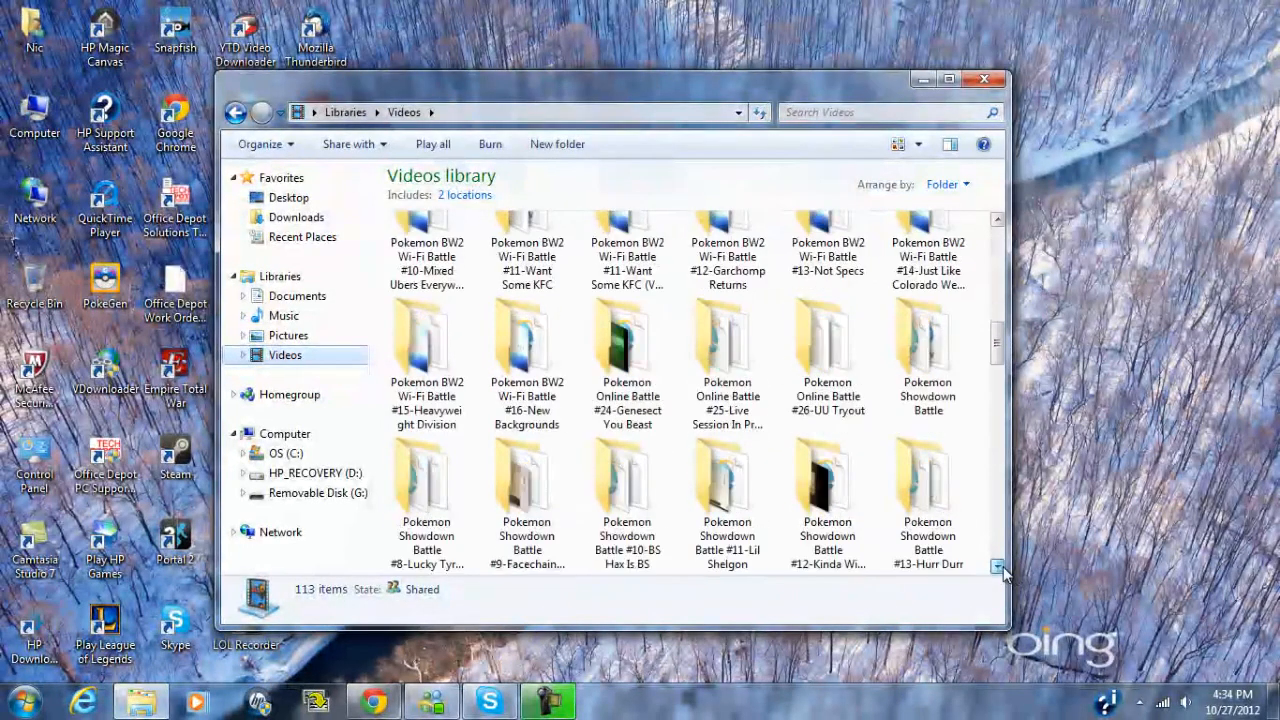
# Scroll through the Videos library to locate the rendered Test video file.
pyautogui.scroll(-3)
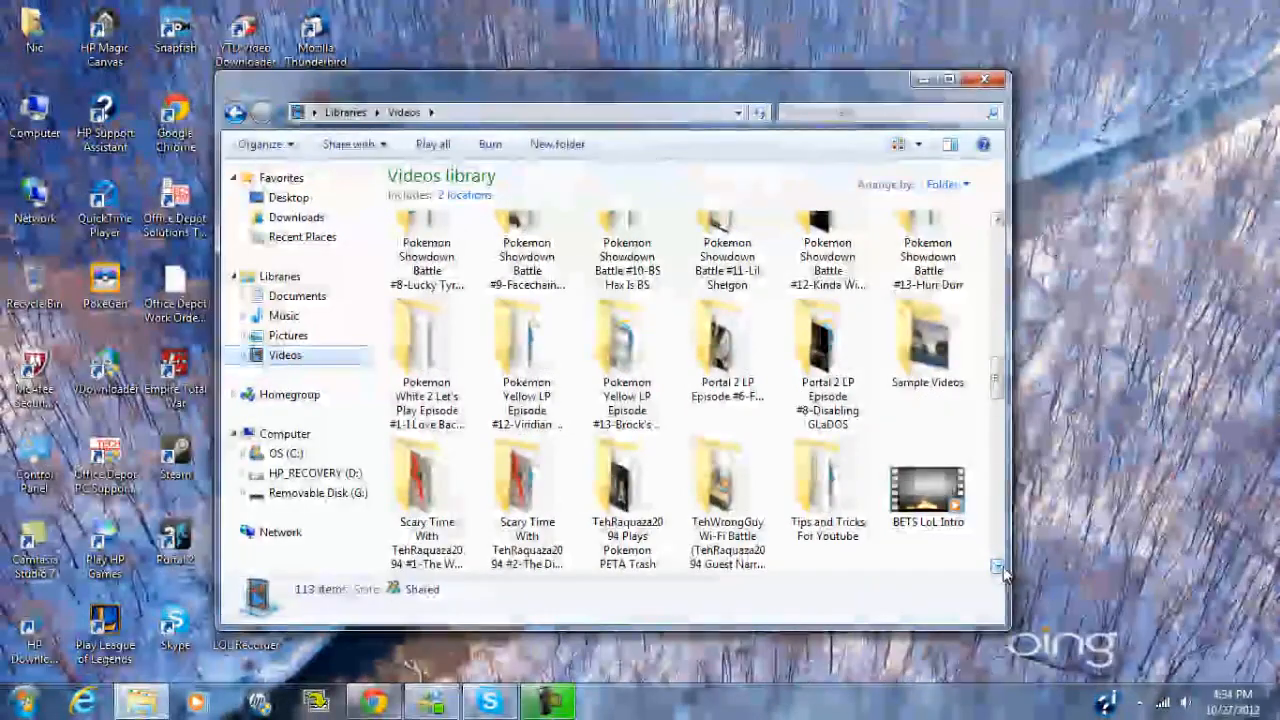
pyautogui.scroll(-3)
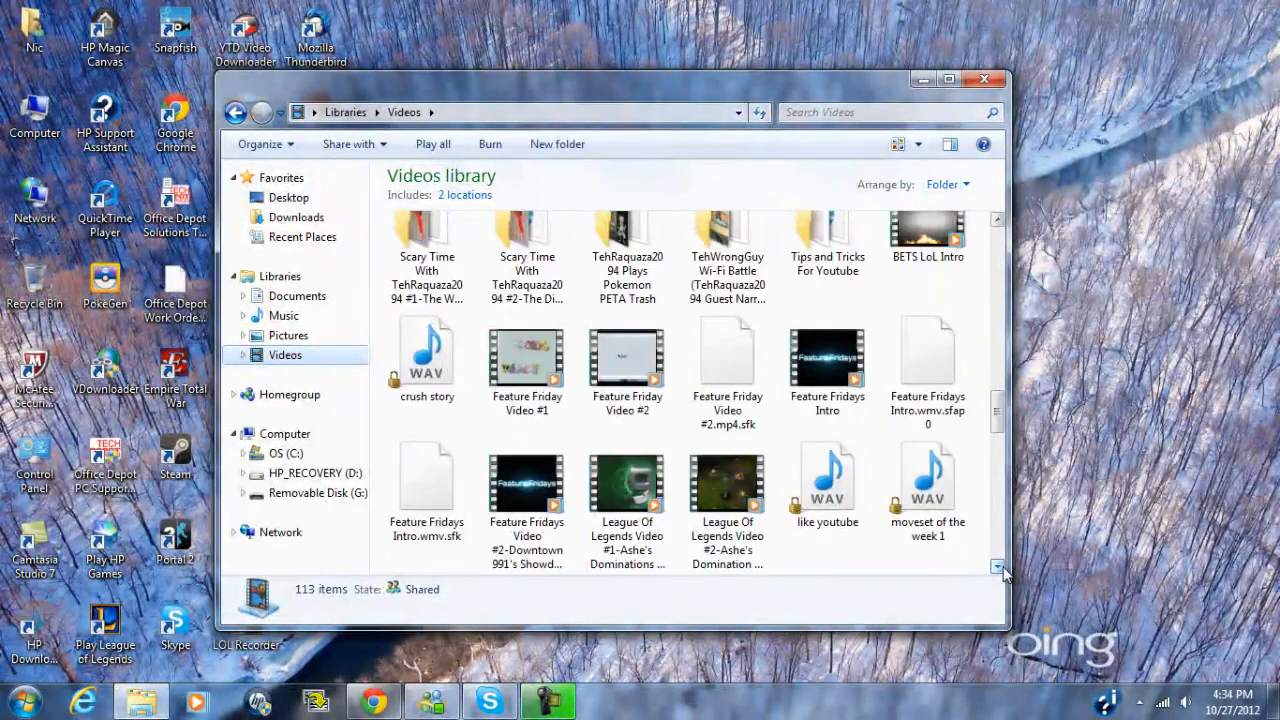
pyautogui.scroll(-3)
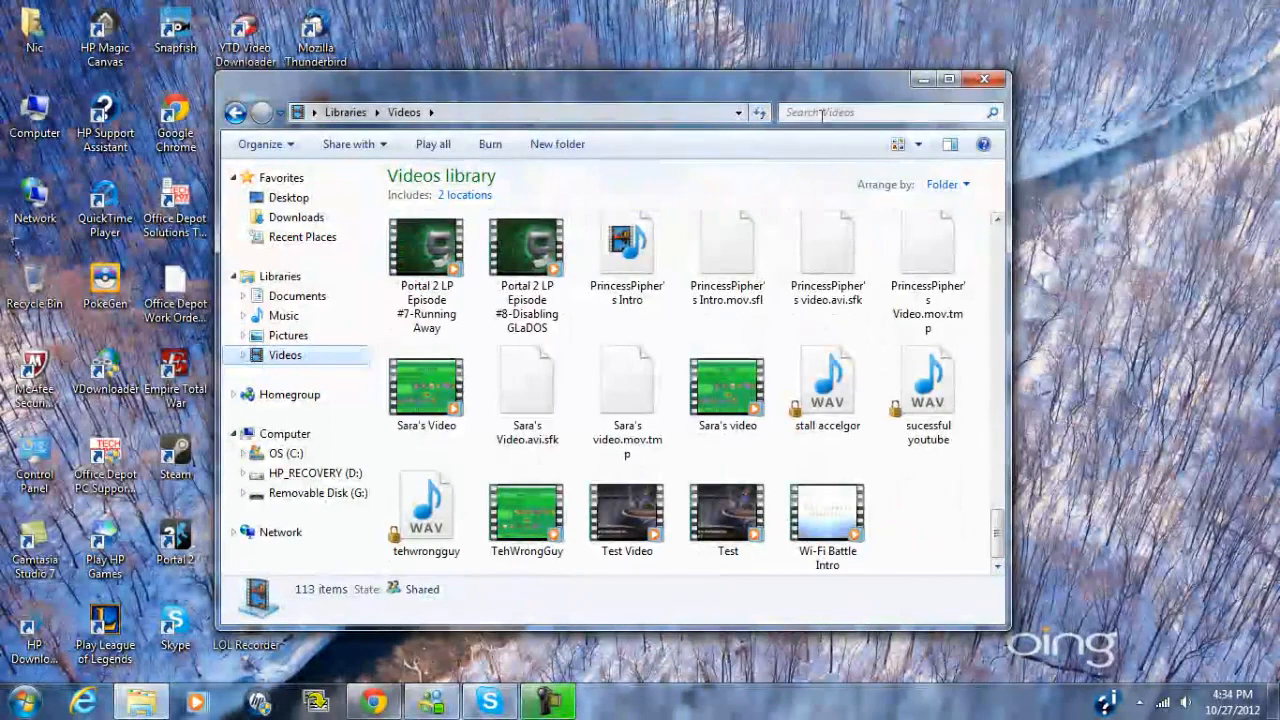
pyautogui.write('t')
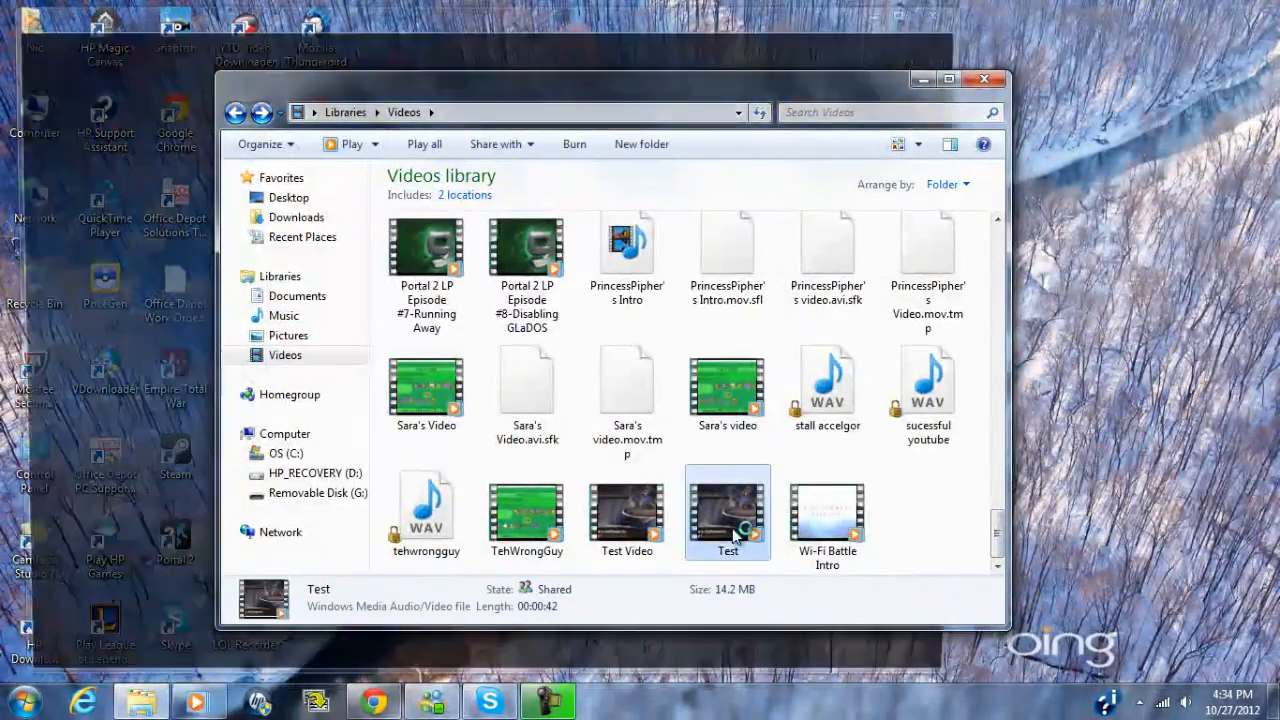
pyautogui.doubleClick(728, 512)
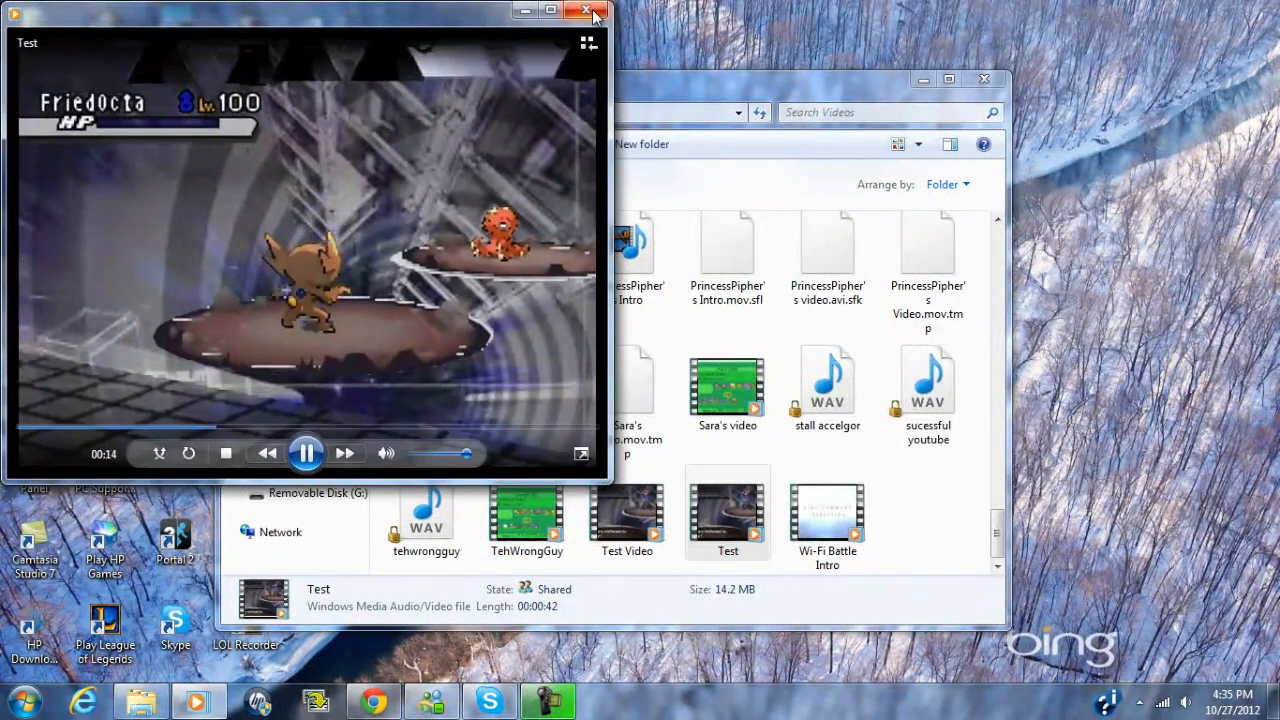
pyautogui.click(584, 12)
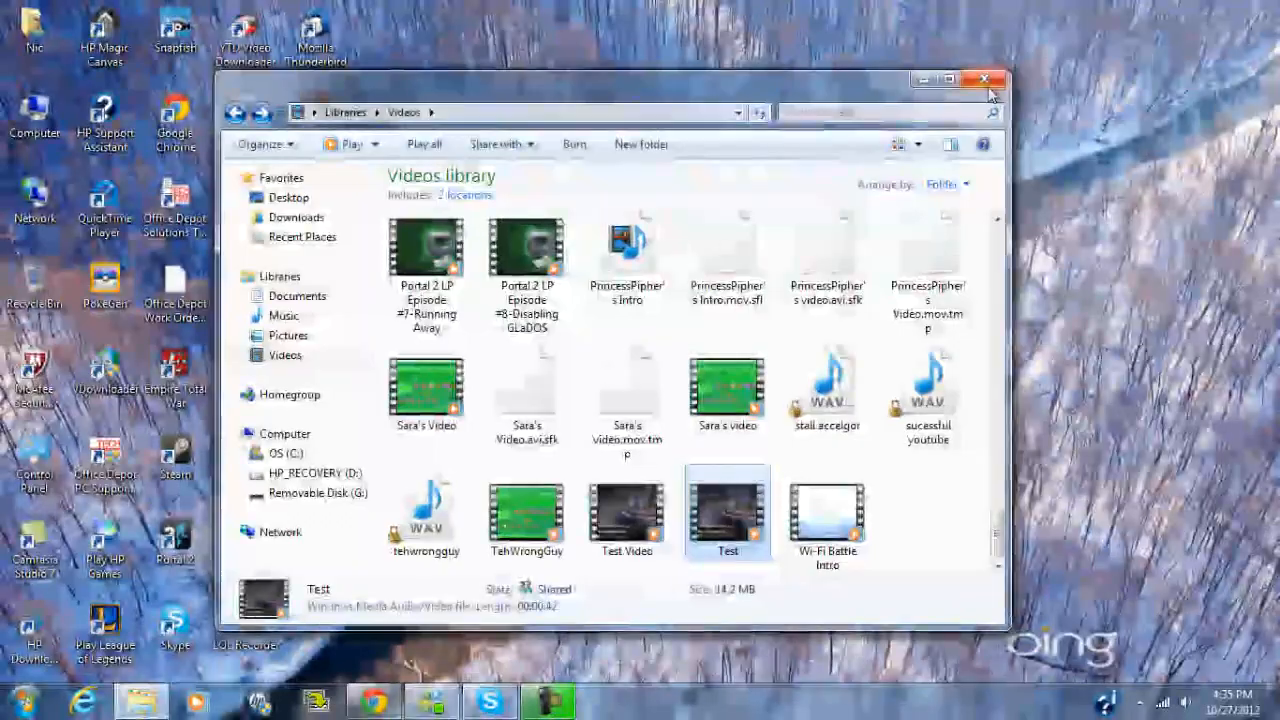
# Close the Windows Explorer Videos library window, returning to the desktop.
pyautogui.click(984, 80)
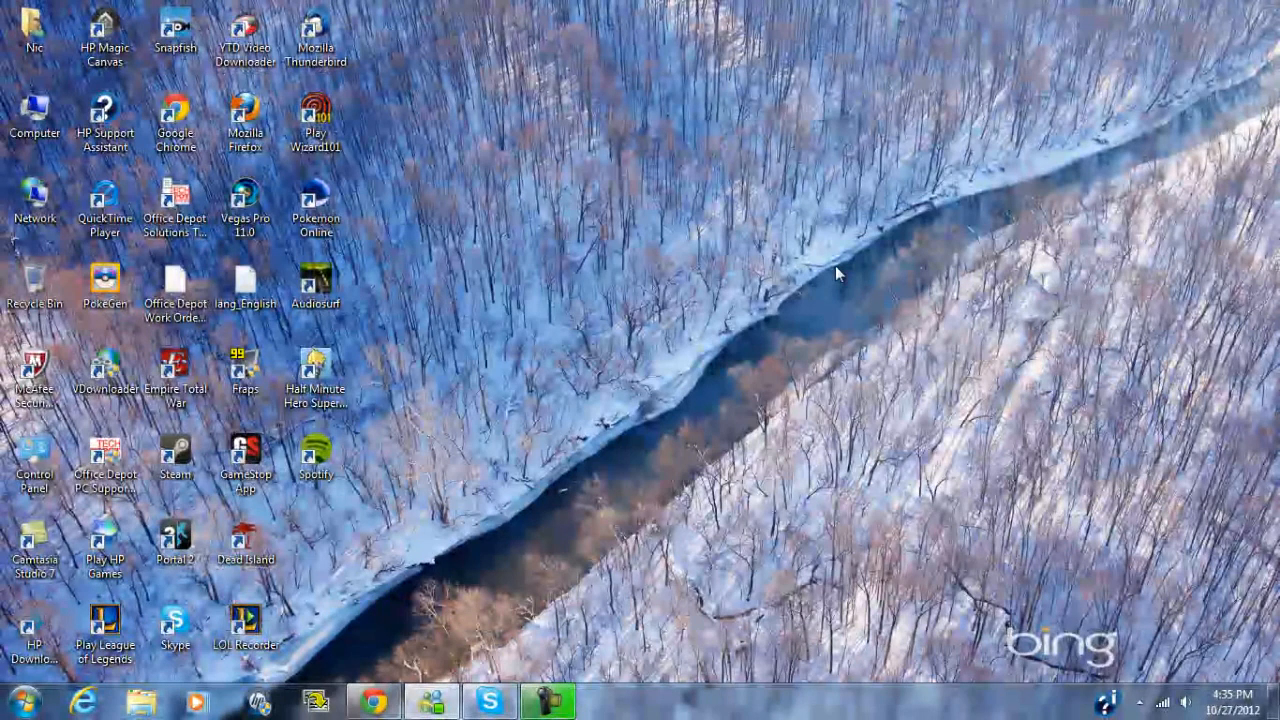
pyautogui.moveTo(722, 288)
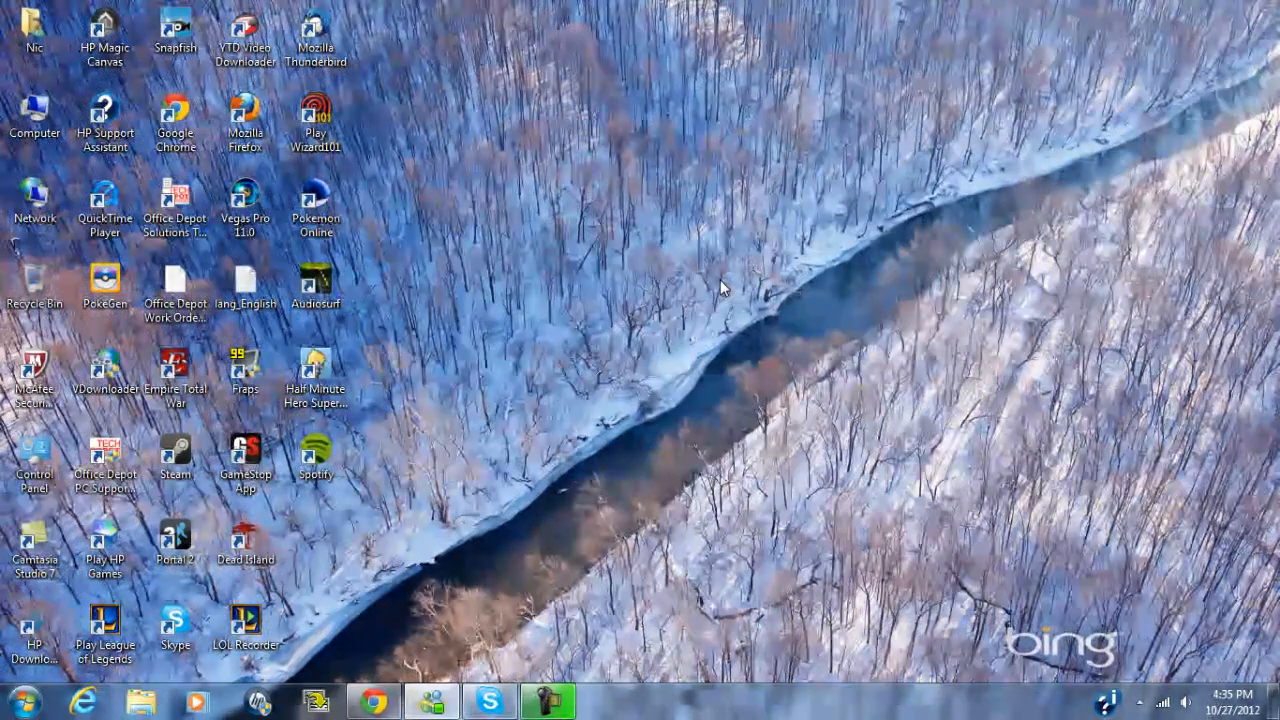
pyautogui.moveTo(438, 548)
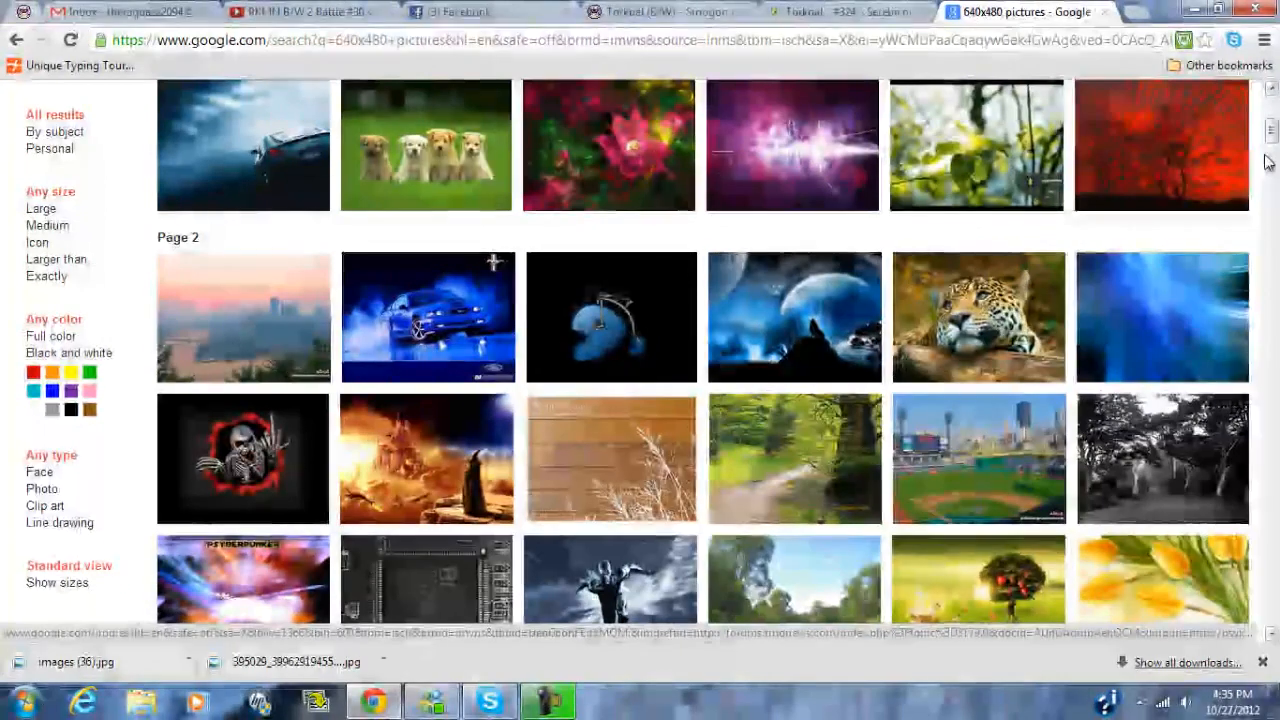
pyautogui.click(1160, 144)
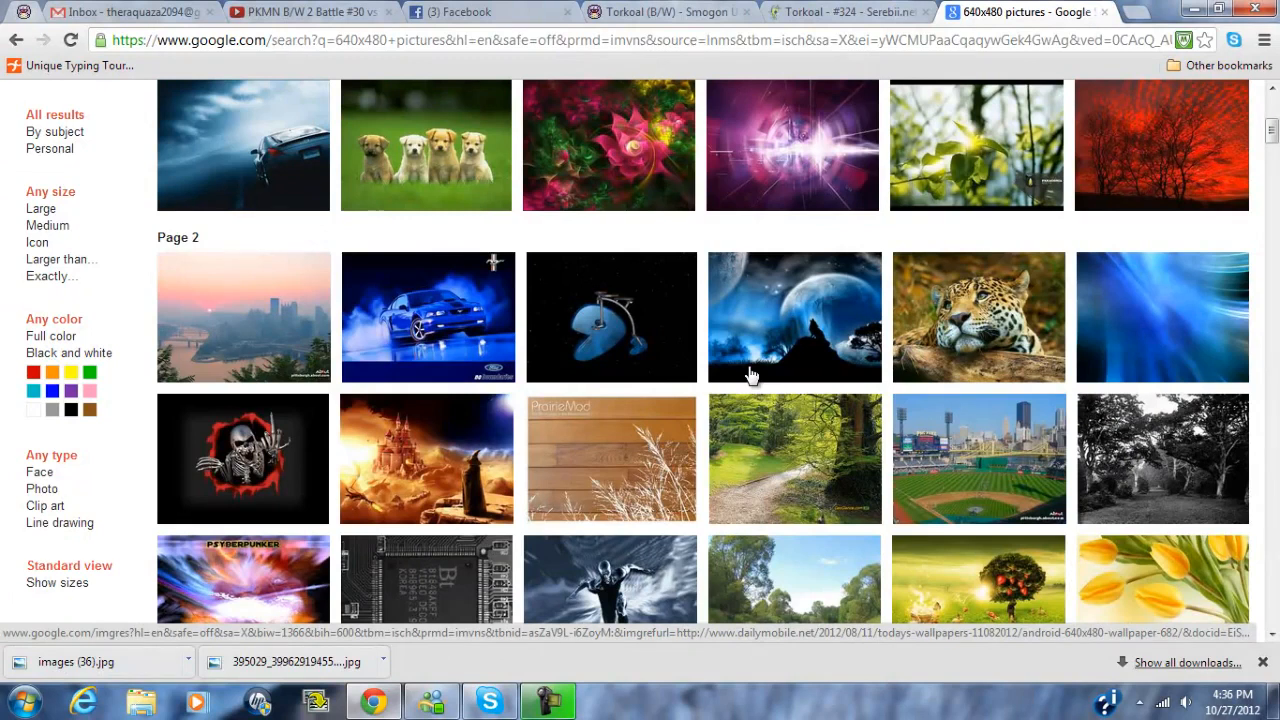
pyautogui.scroll(-3)
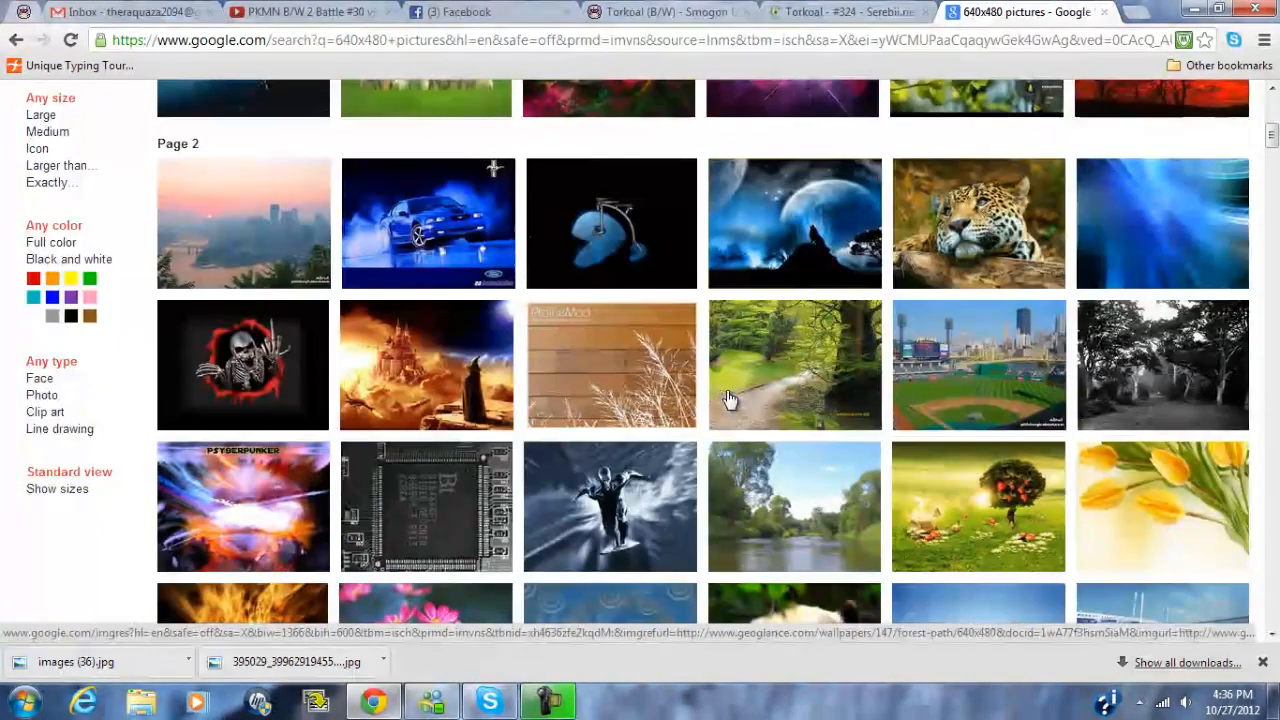
pyautogui.scroll(-3)
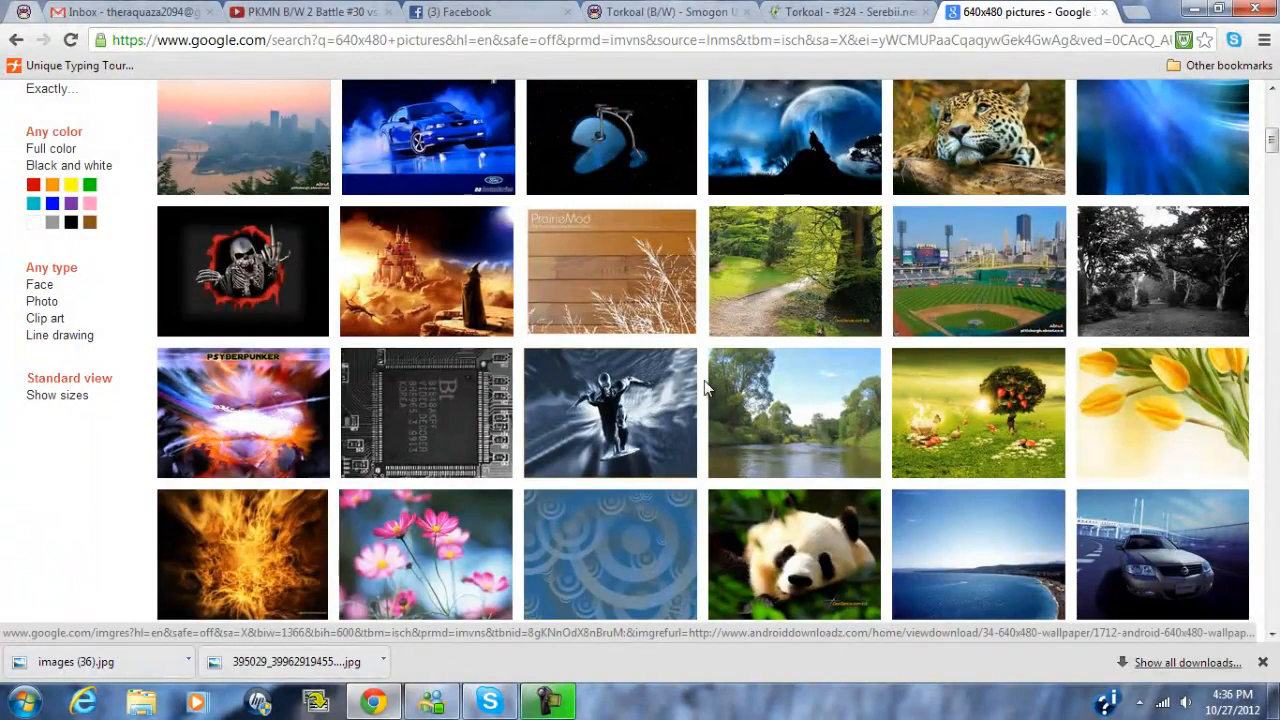
pyautogui.scroll(3)
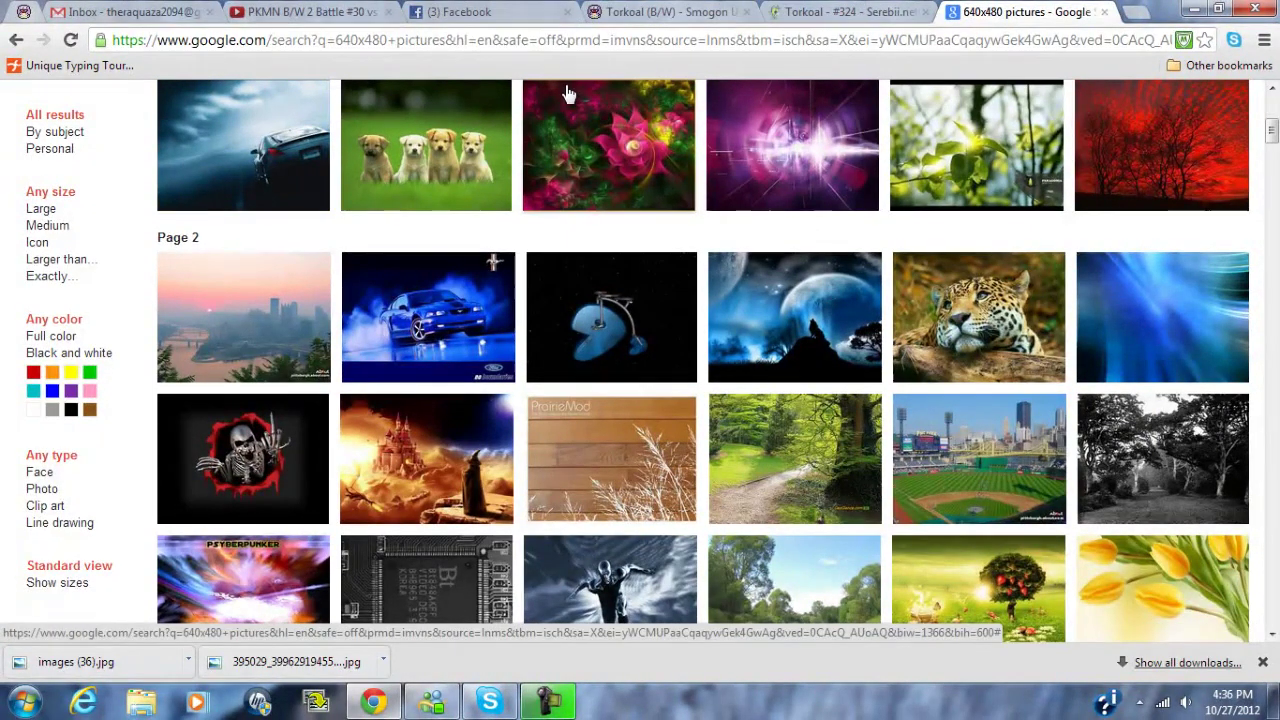
pyautogui.moveTo(992, 374)
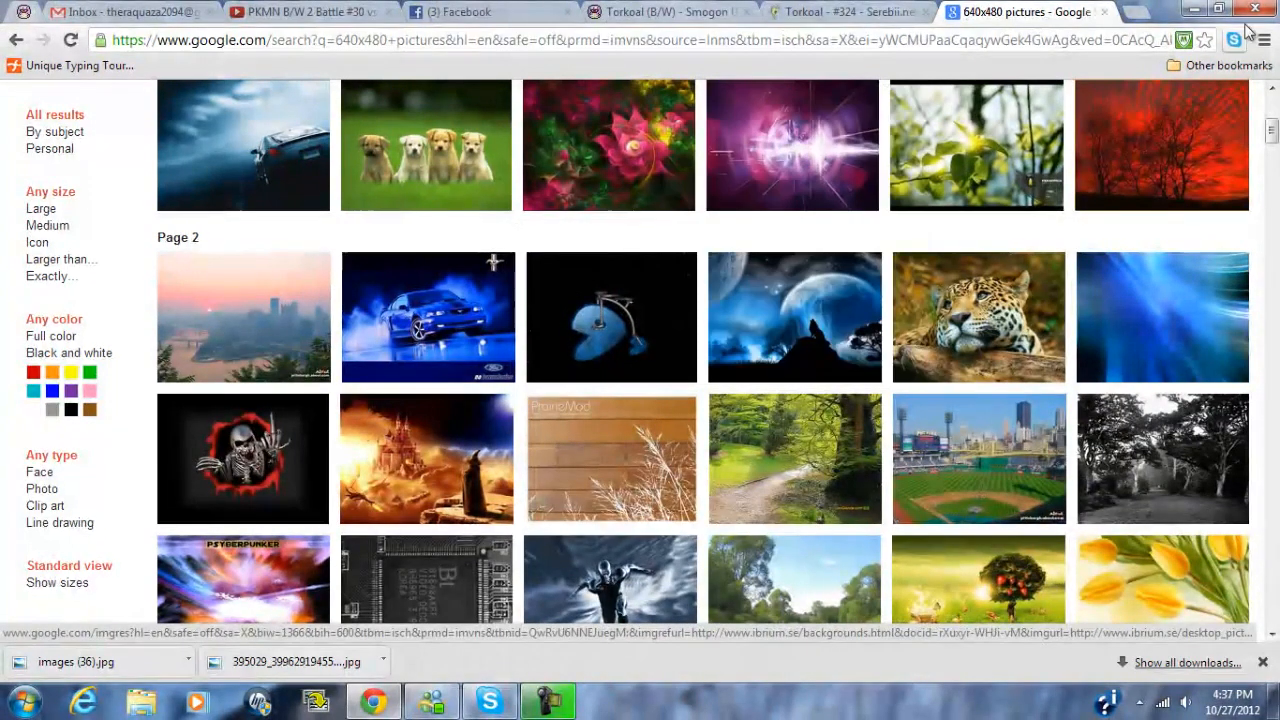
pyautogui.scroll(3)
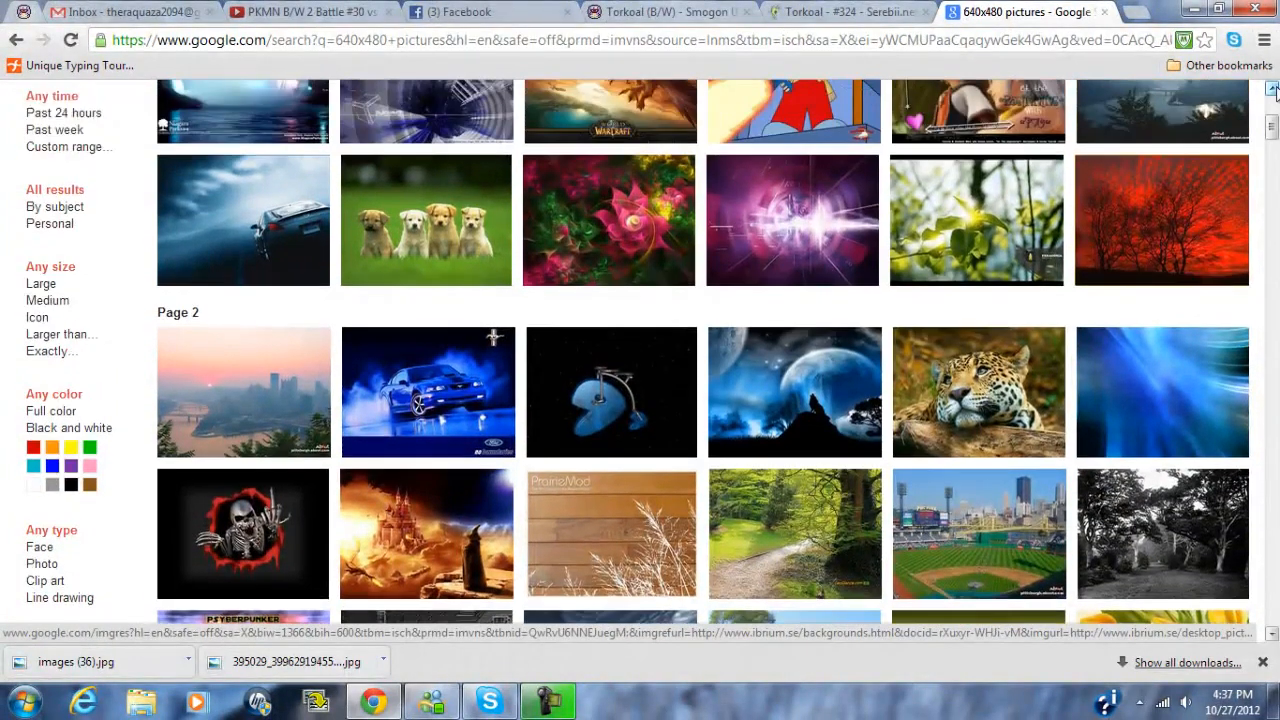
pyautogui.scroll(3)
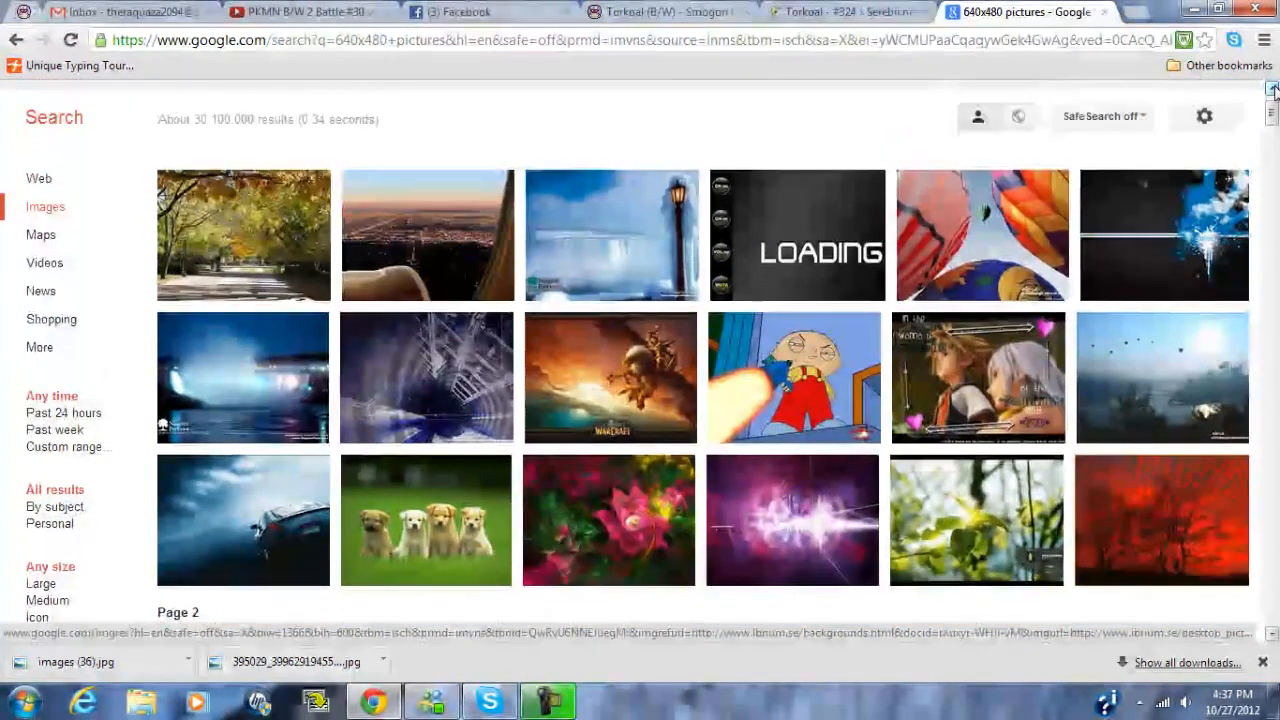
pyautogui.scroll(3)
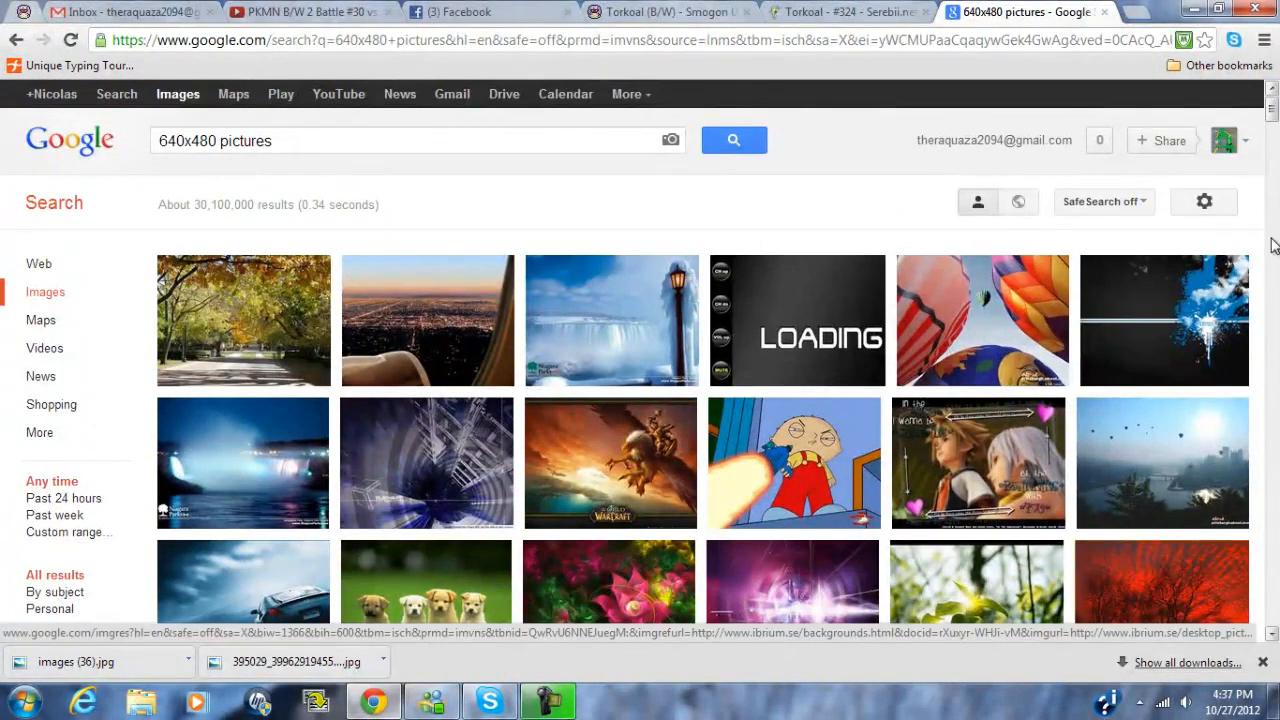
pyautogui.moveTo(510, 248)
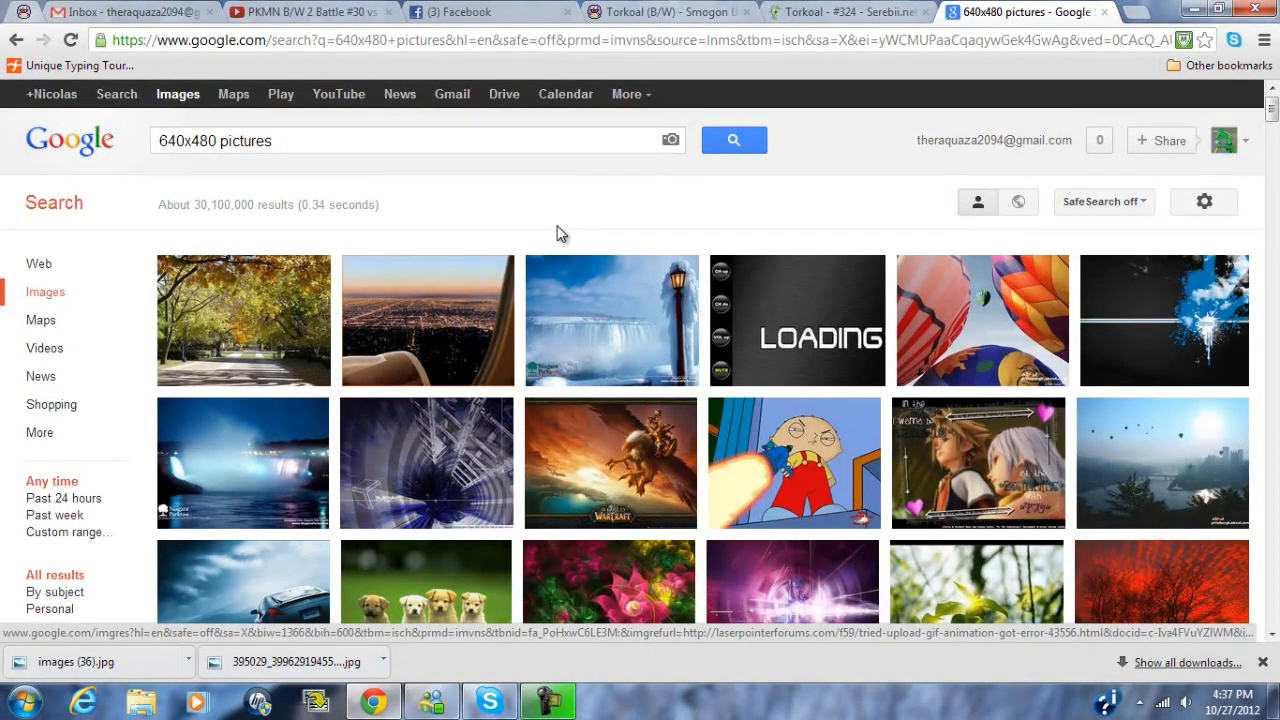
pyautogui.moveTo(584, 180)
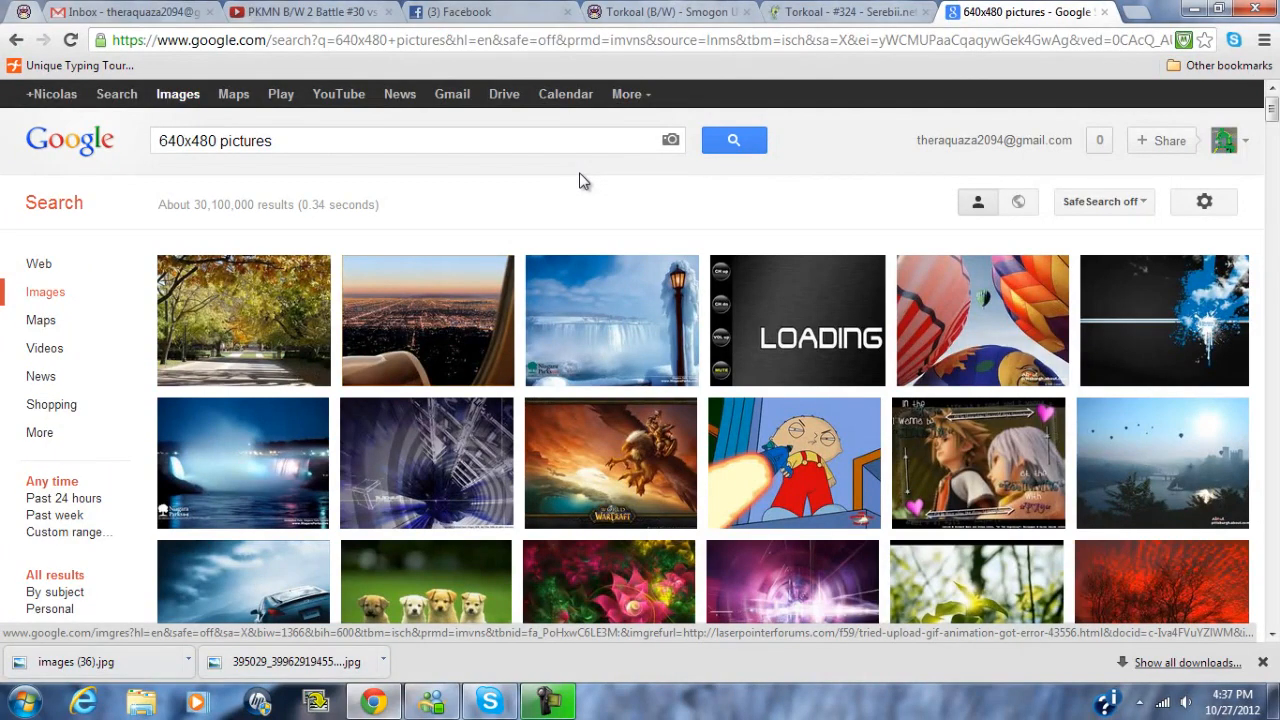
pyautogui.scroll(-3)
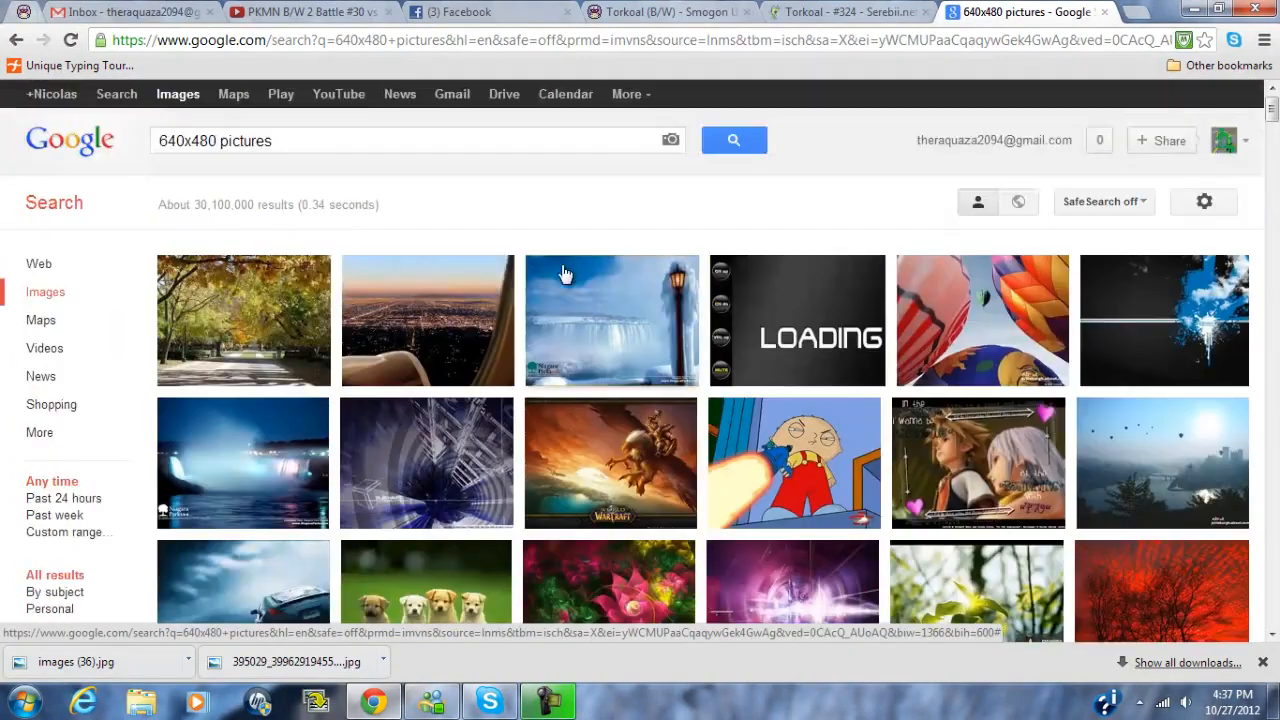
pyautogui.scroll(-3)
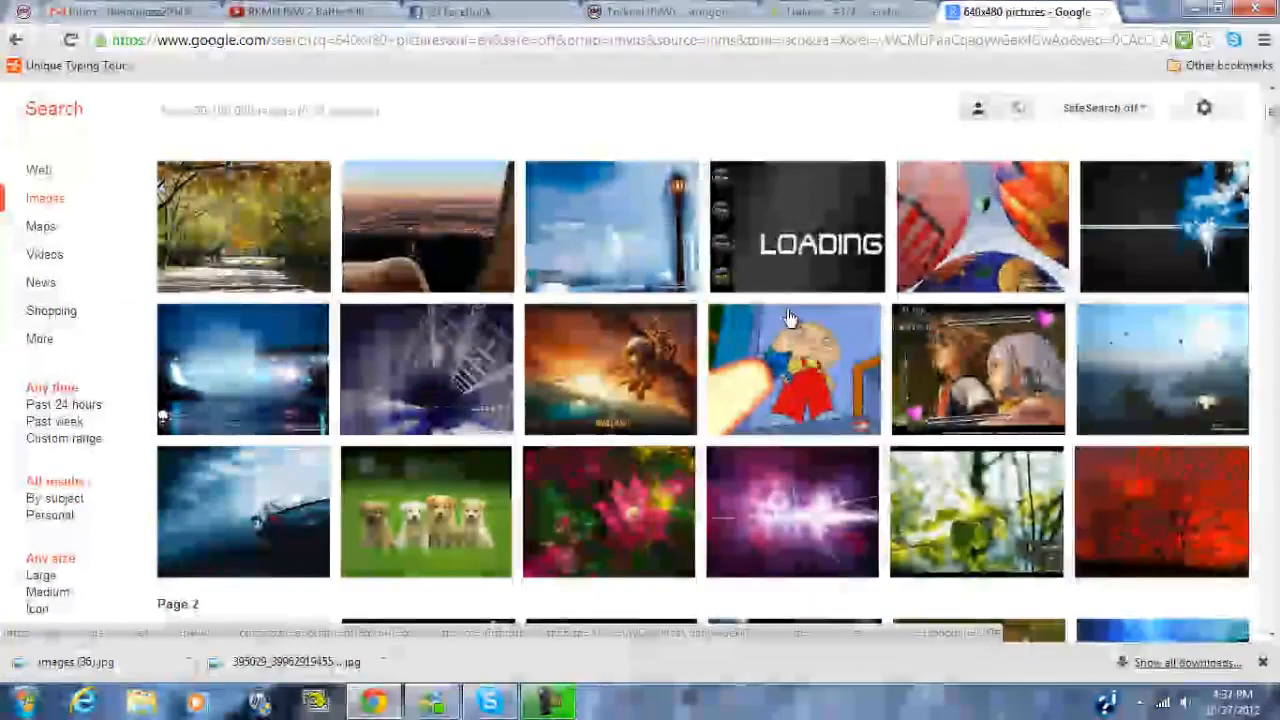
pyautogui.scroll(-3)
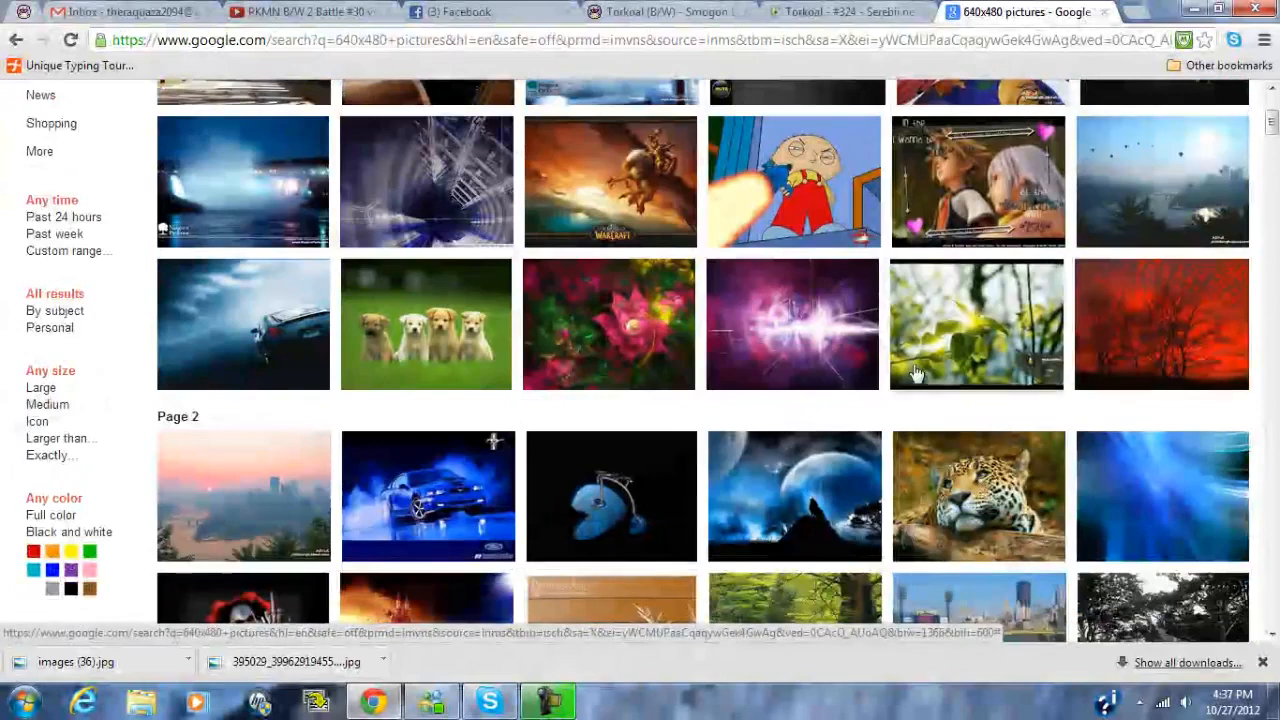
pyautogui.scroll(3)
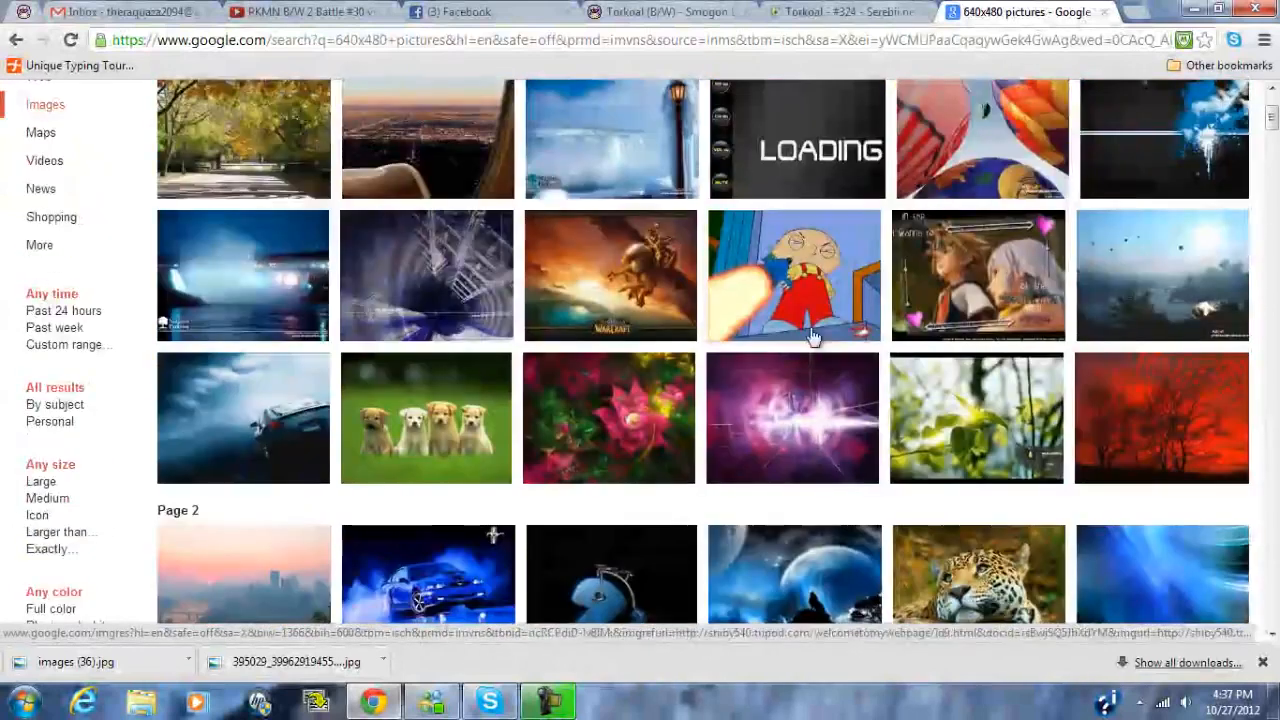
pyautogui.scroll(3)
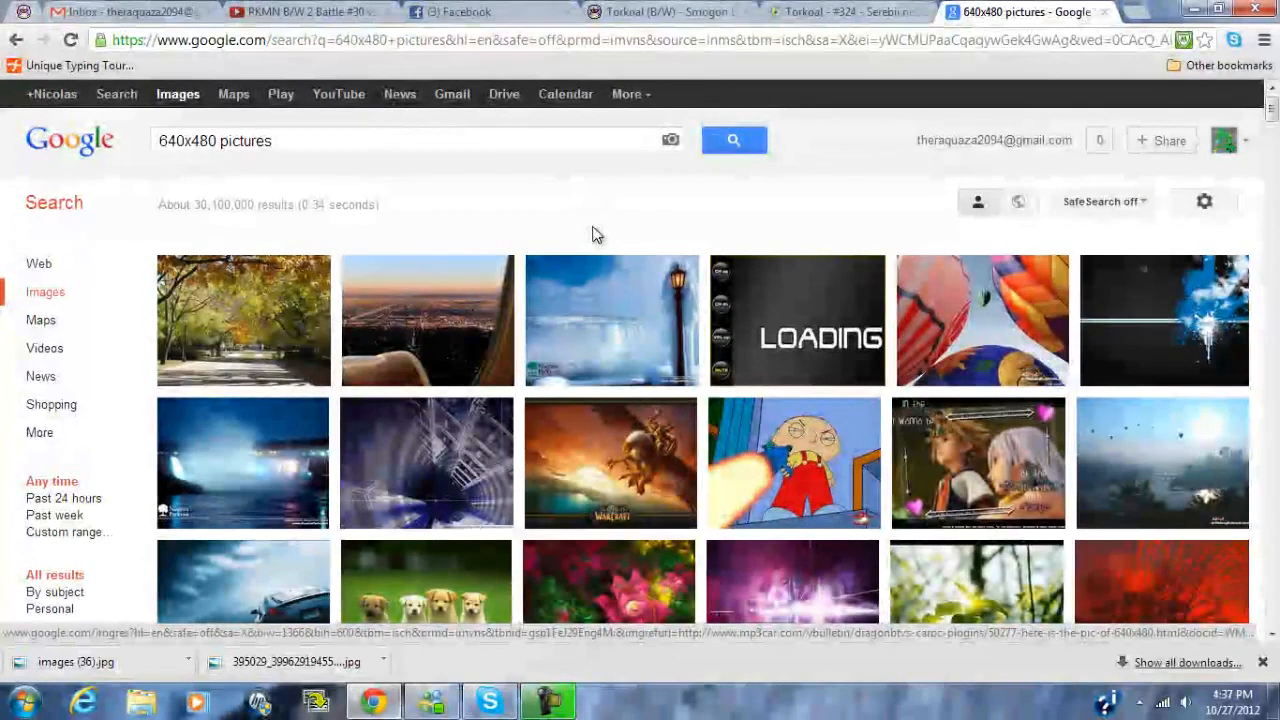
pyautogui.moveTo(670, 248)
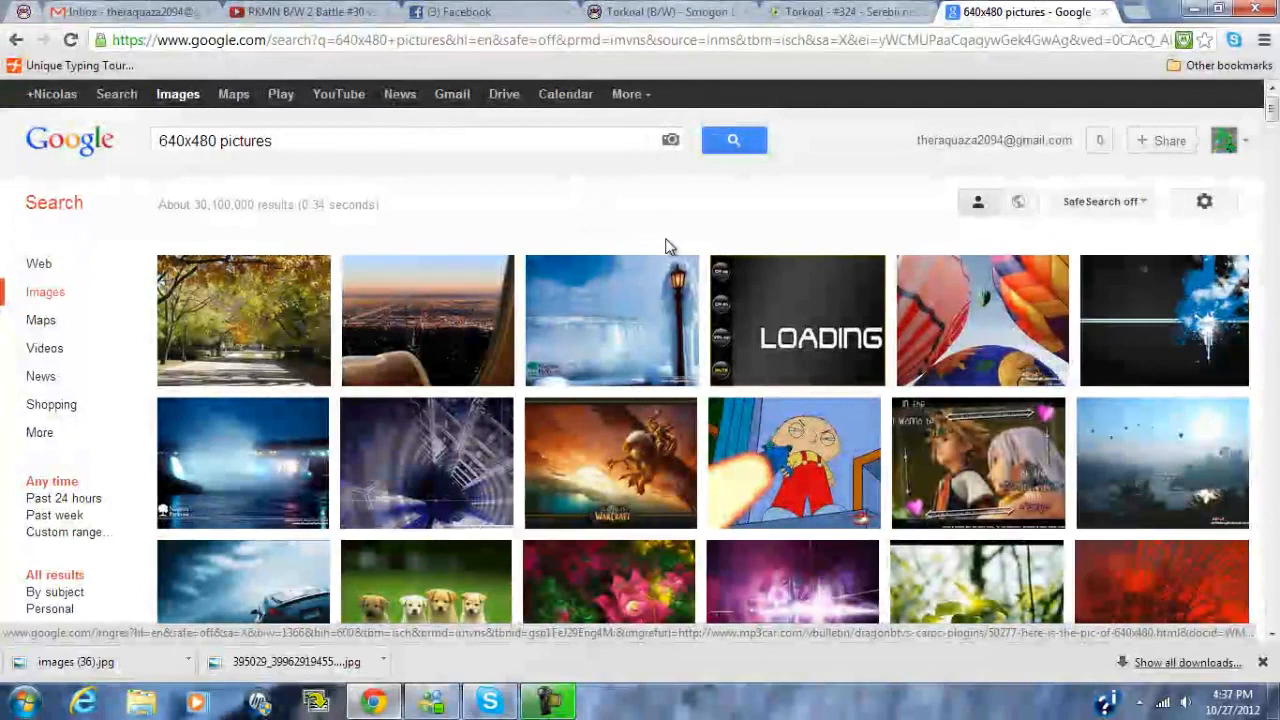